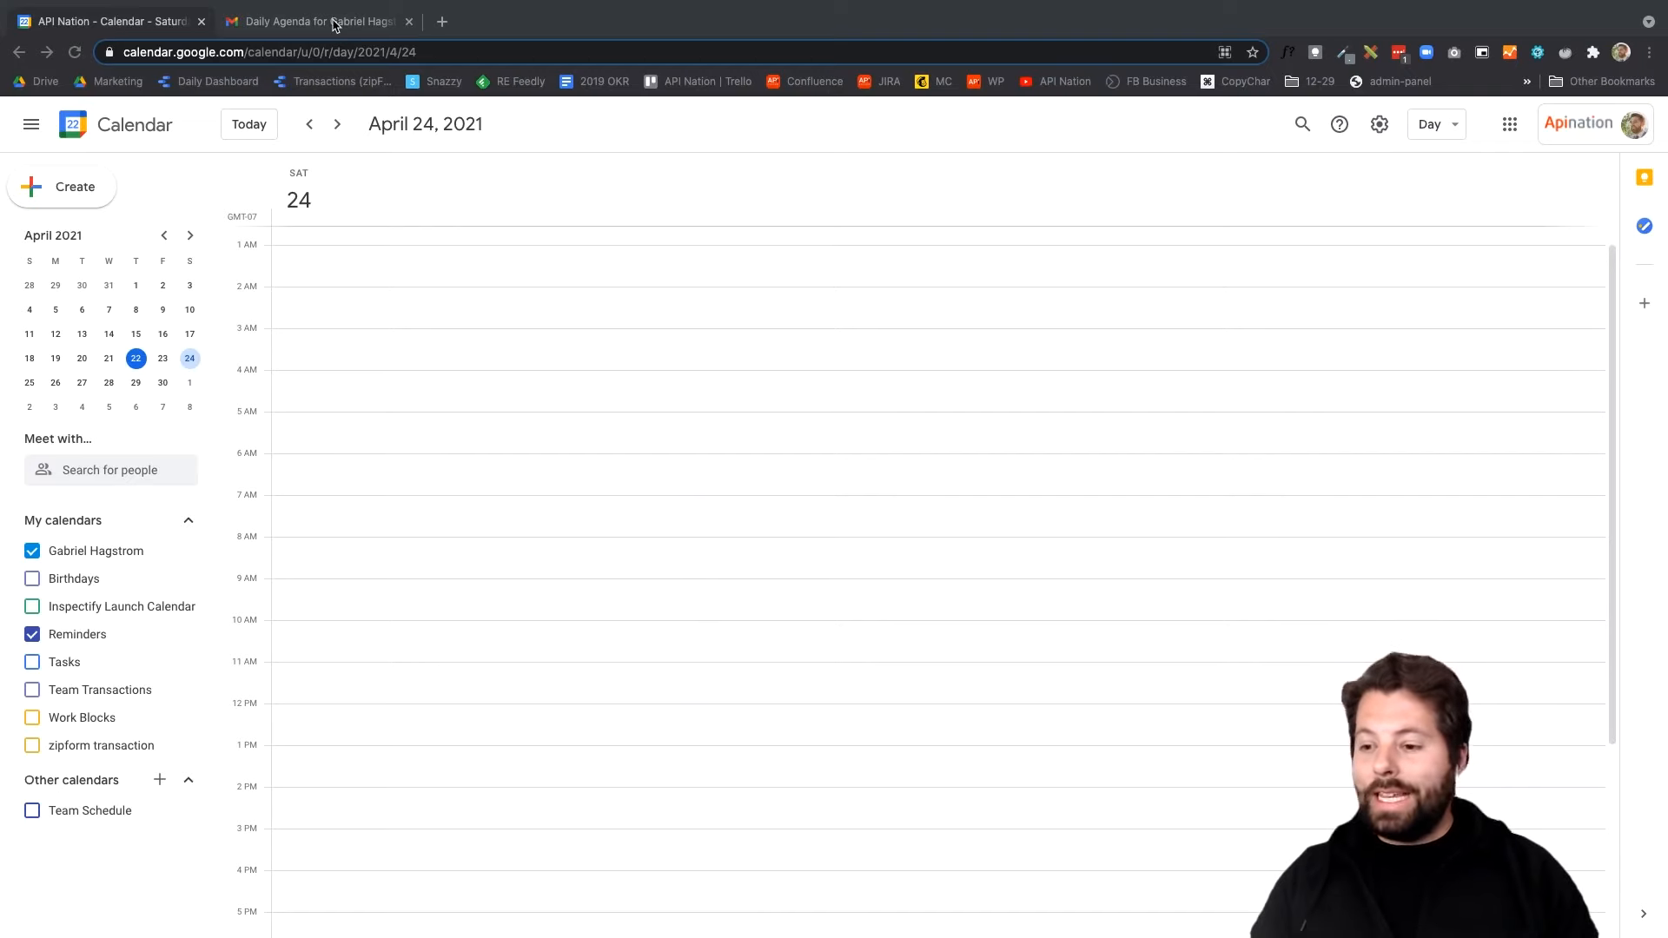
Switch to Gmail and view the Daily Agenda email from Google Calendar
{"action": "left_click", "coordinate": [316, 21]}
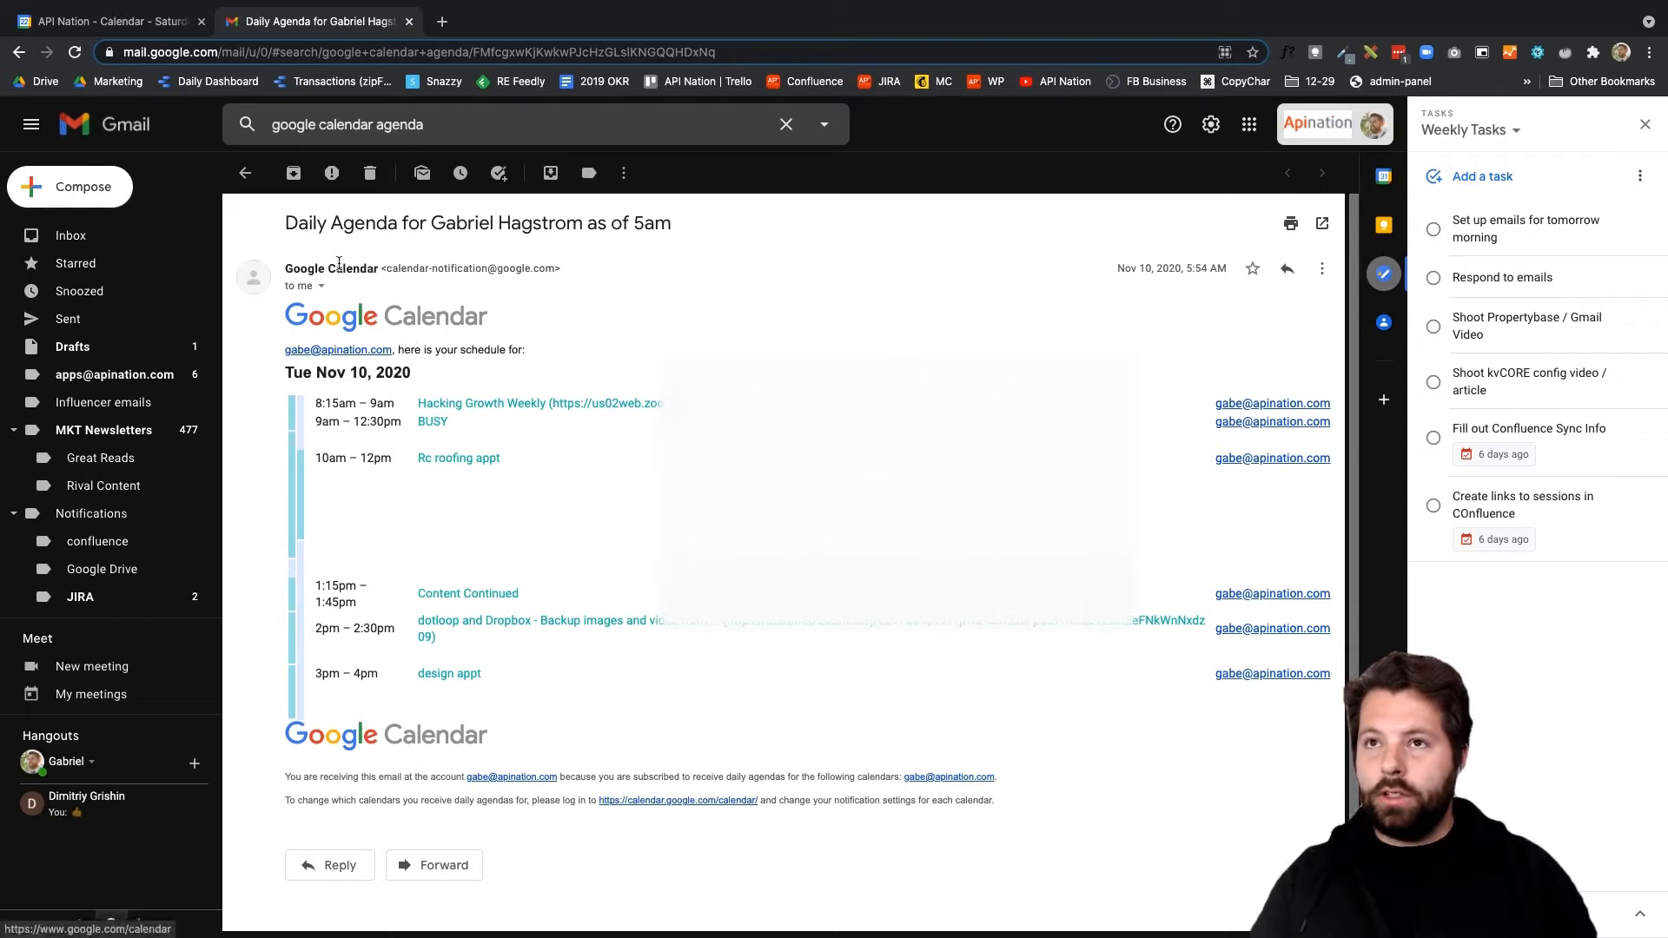
{"action": "mouse_move", "coordinate": [643, 435]}
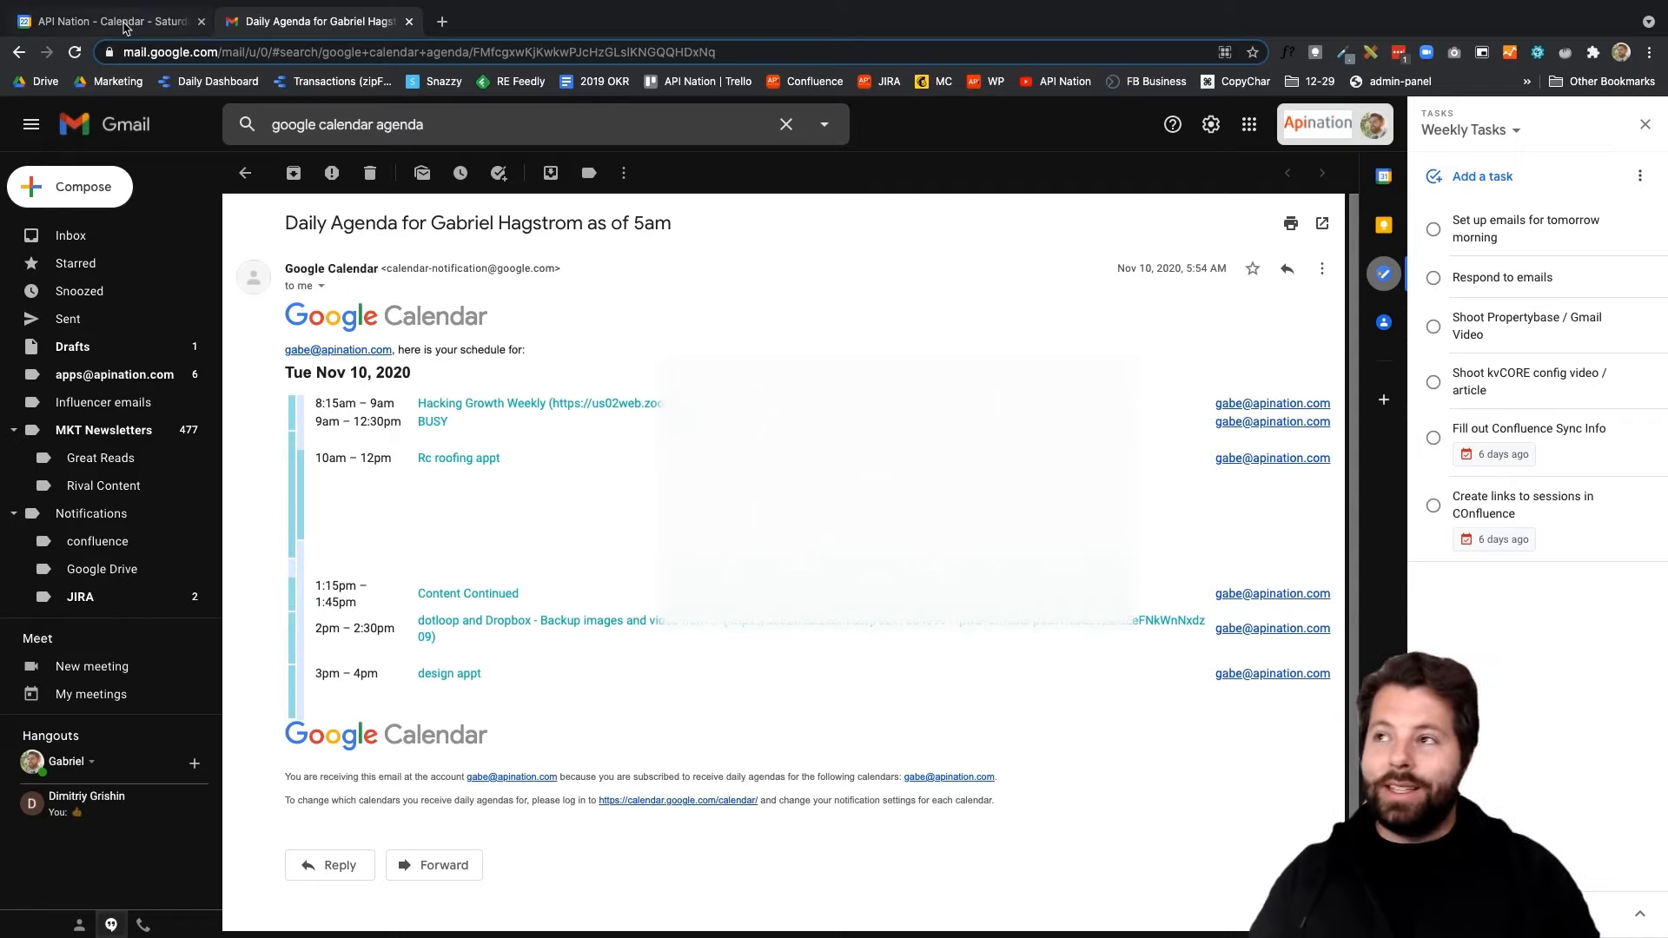
Return to Google Calendar and show the options for your personal calendar under My calendars
{"action": "left_click", "coordinate": [106, 21]}
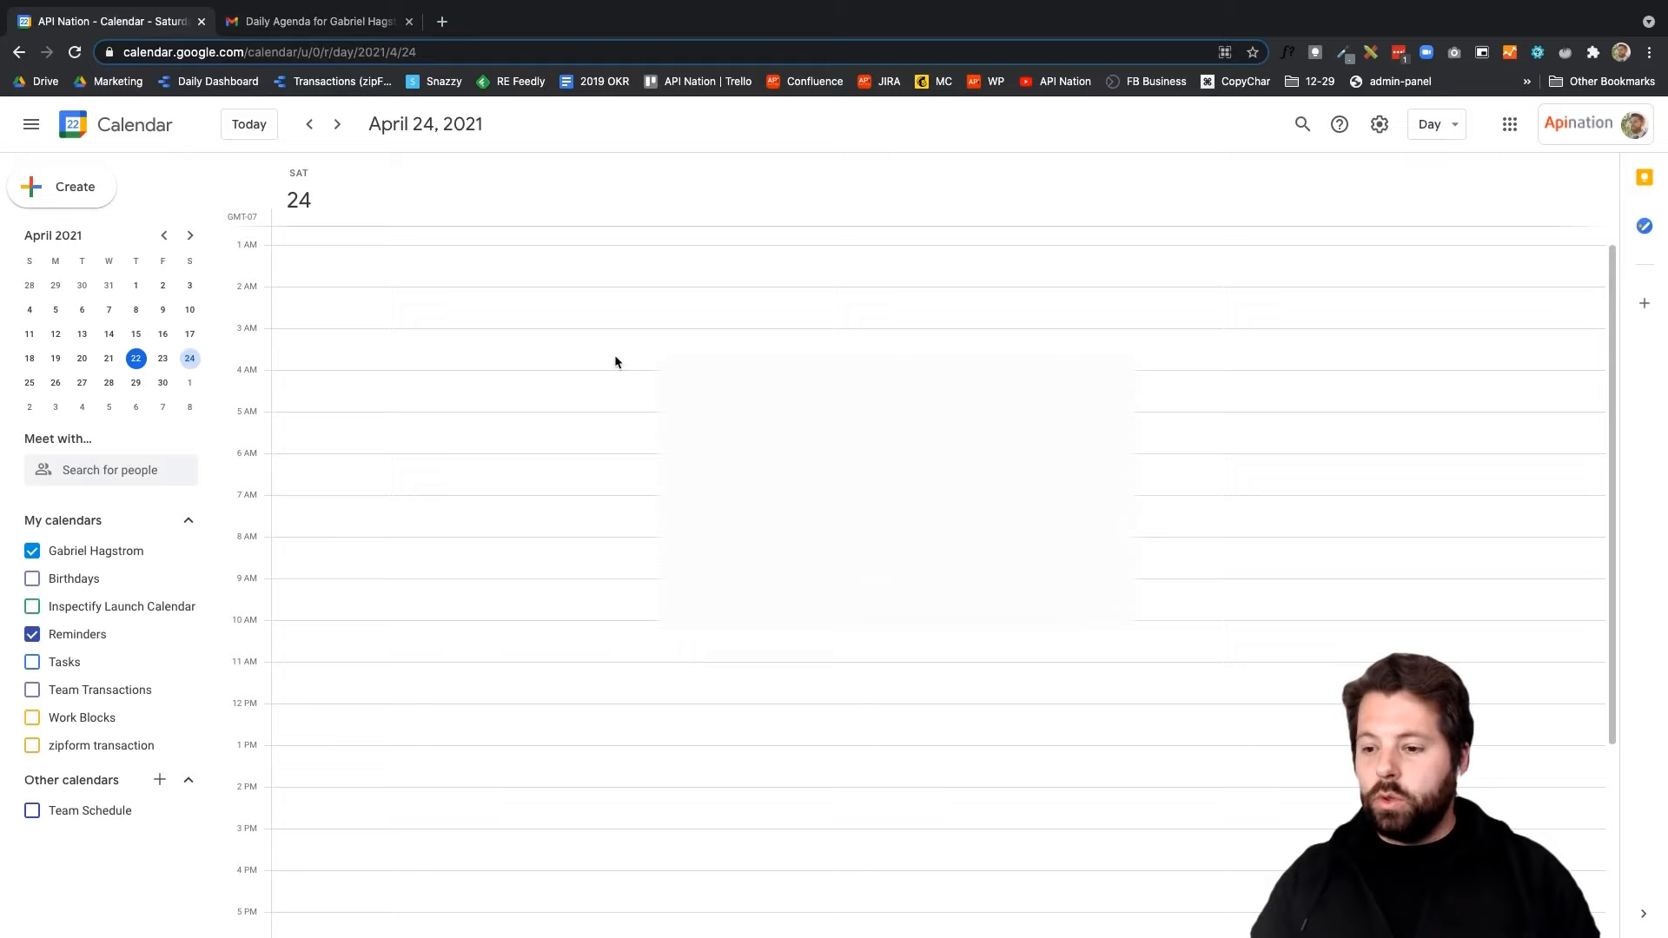
{"action": "mouse_move", "coordinate": [125, 556]}
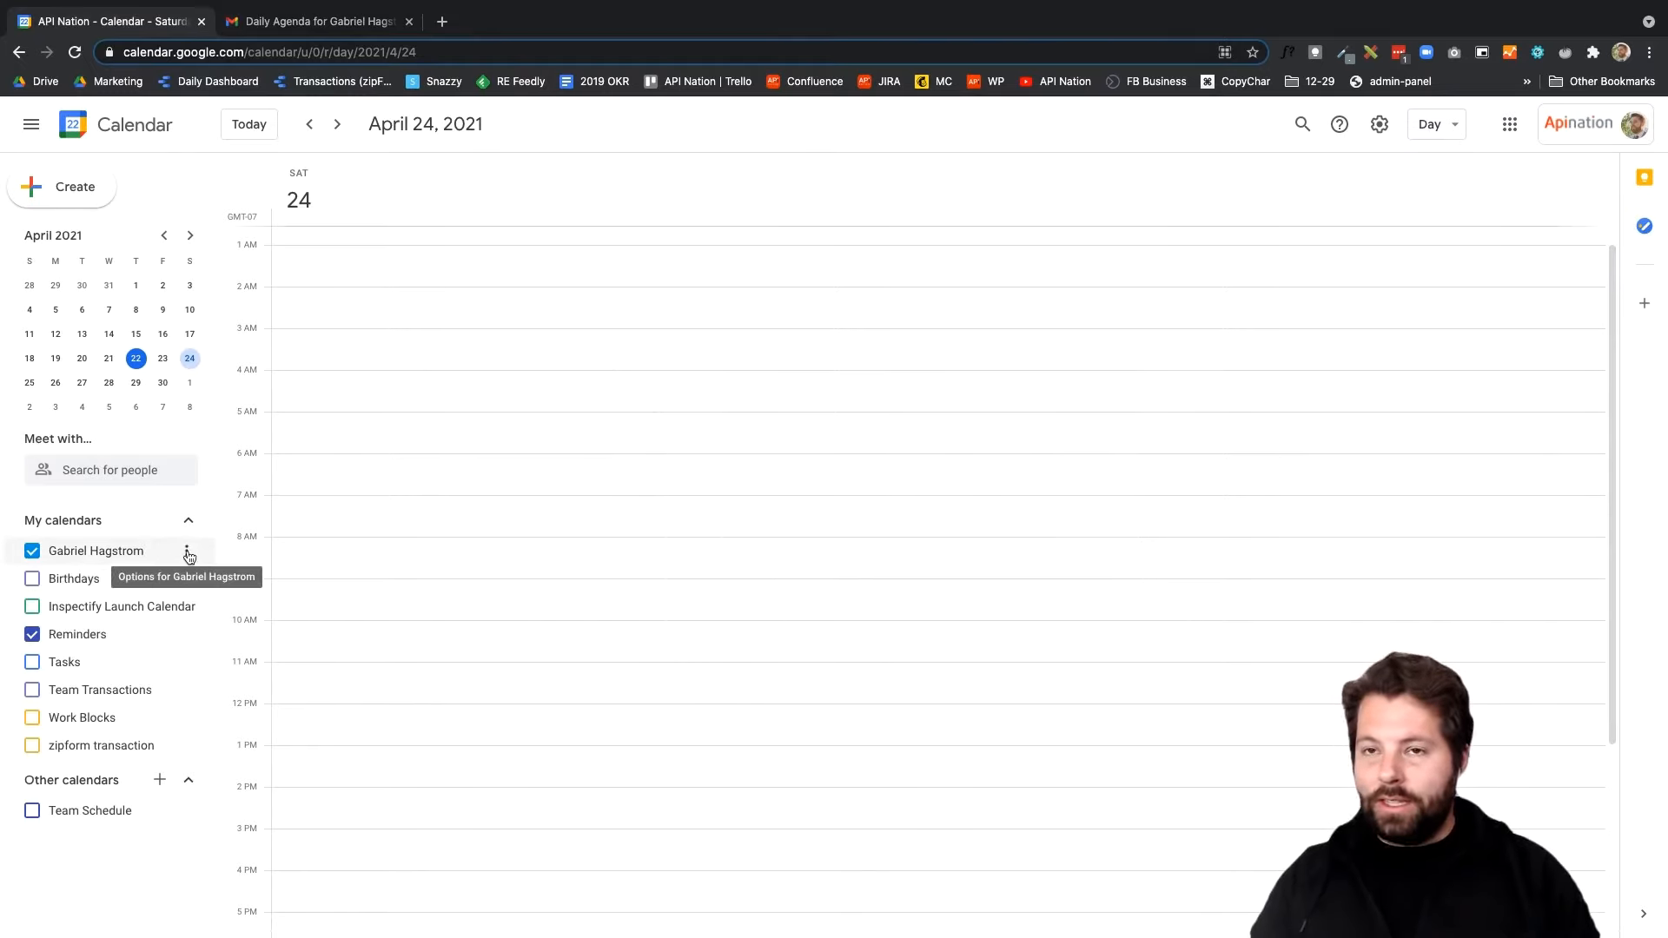
{"action": "left_click", "coordinate": [188, 551]}
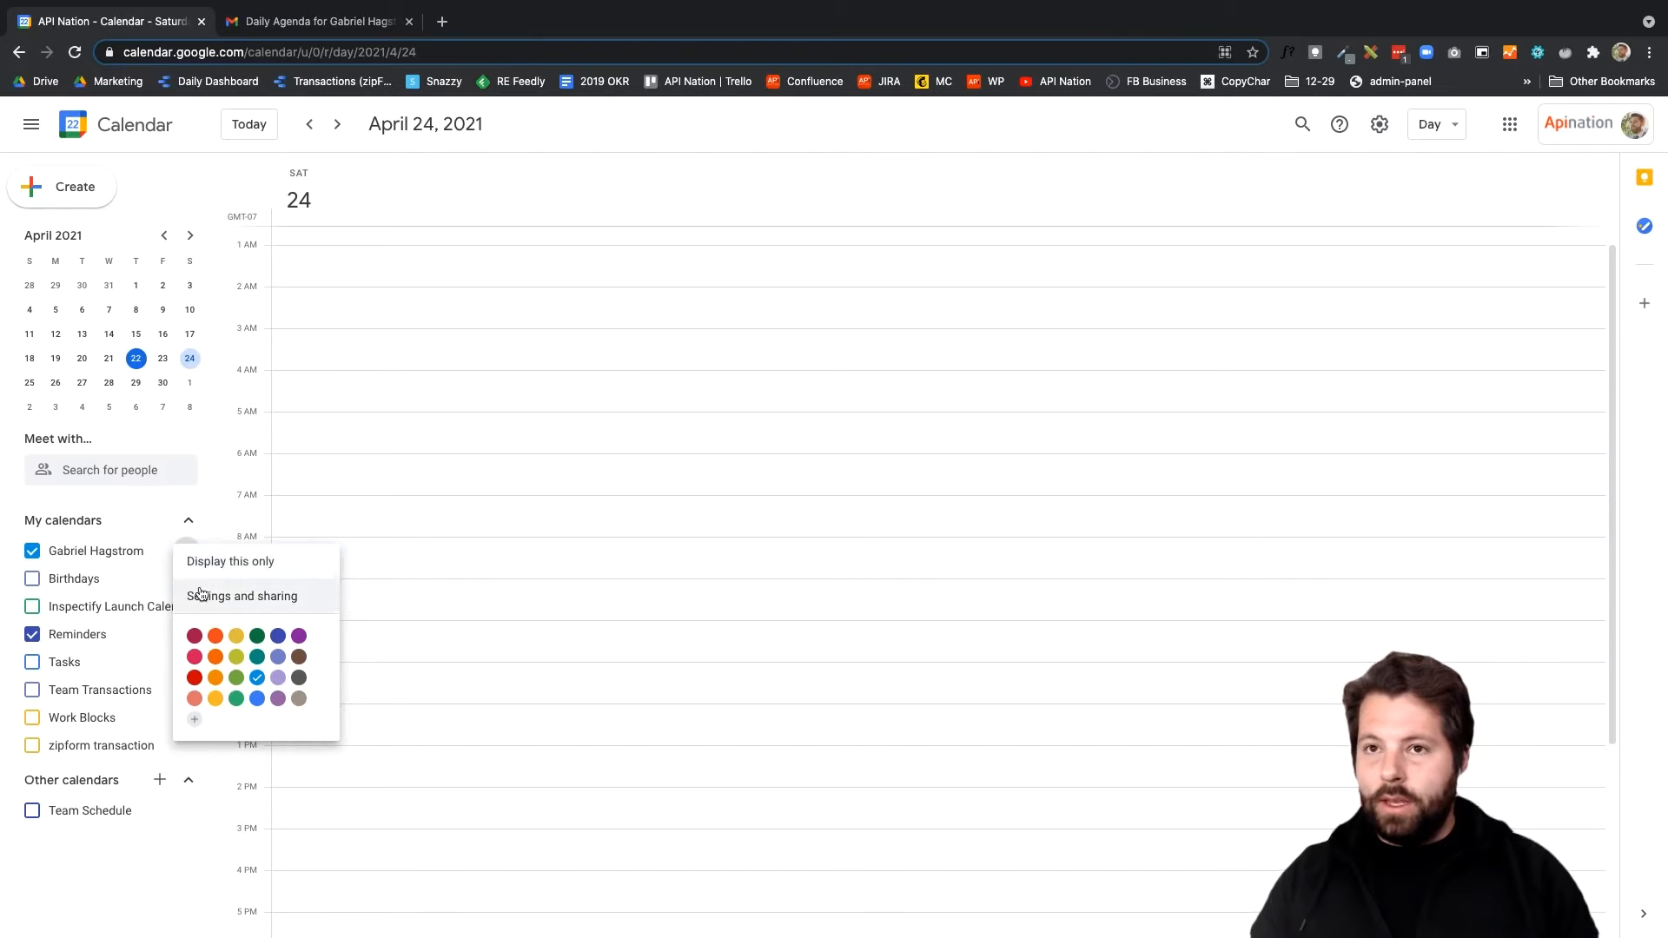
In Settings and sharing, set Daily agenda to None, then back to Email, and return to the calendar
{"action": "left_click", "coordinate": [241, 596]}
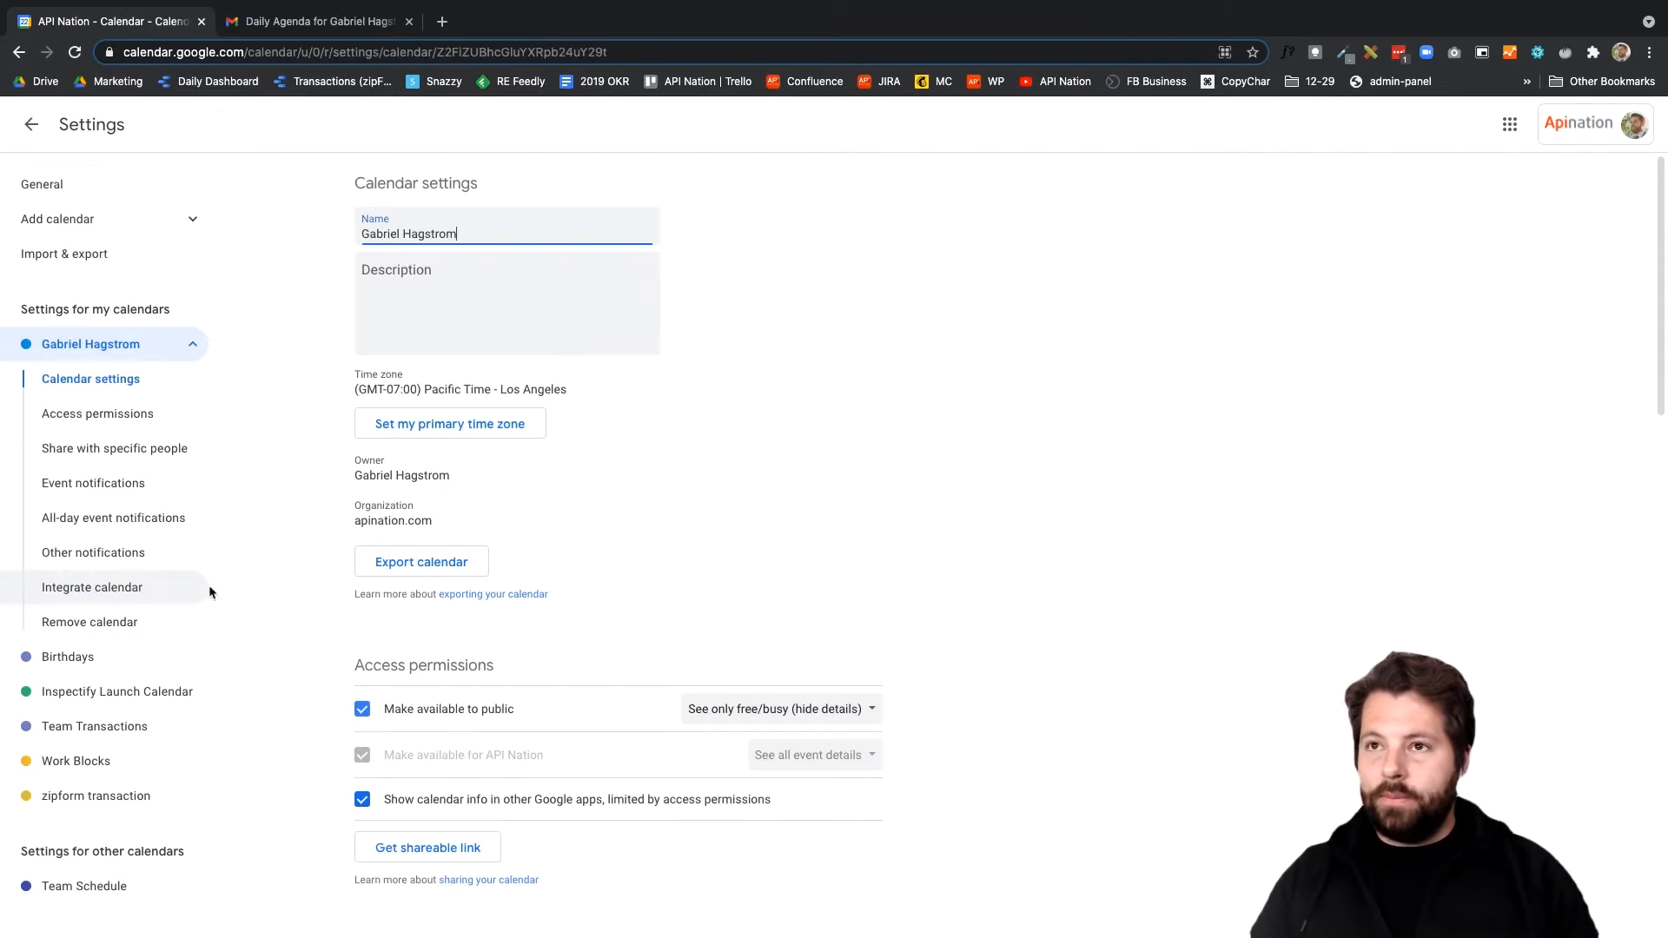
{"action": "scroll", "scroll_direction": "down", "scroll_amount": 3}
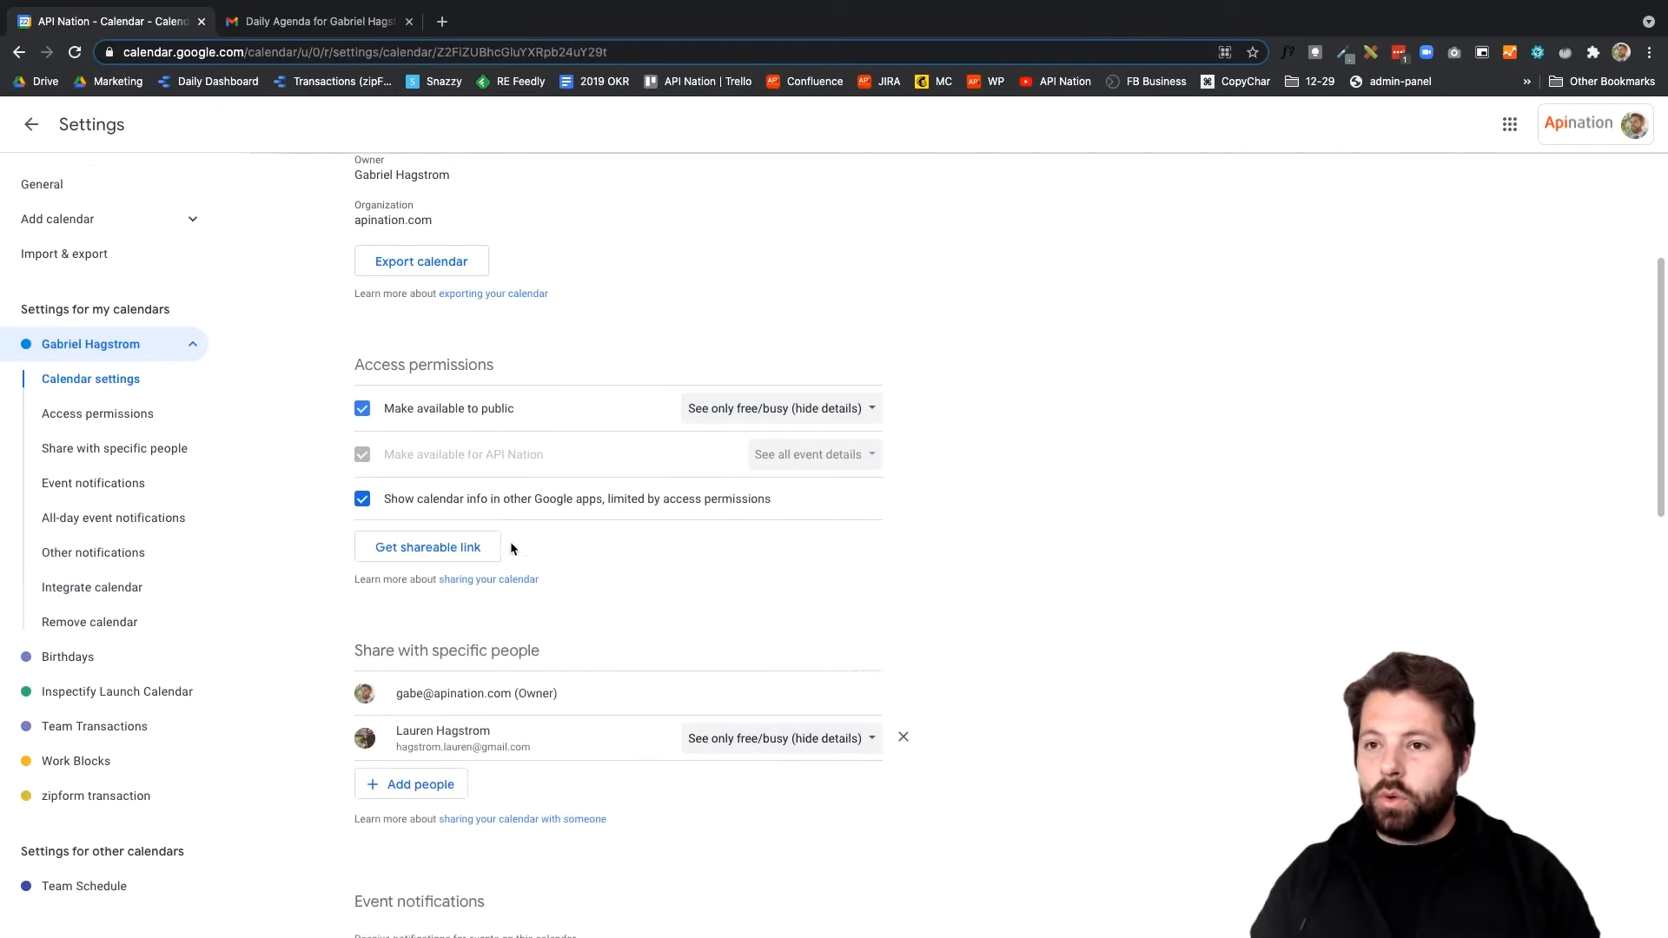
{"action": "scroll", "scroll_direction": "down", "scroll_amount": 3}
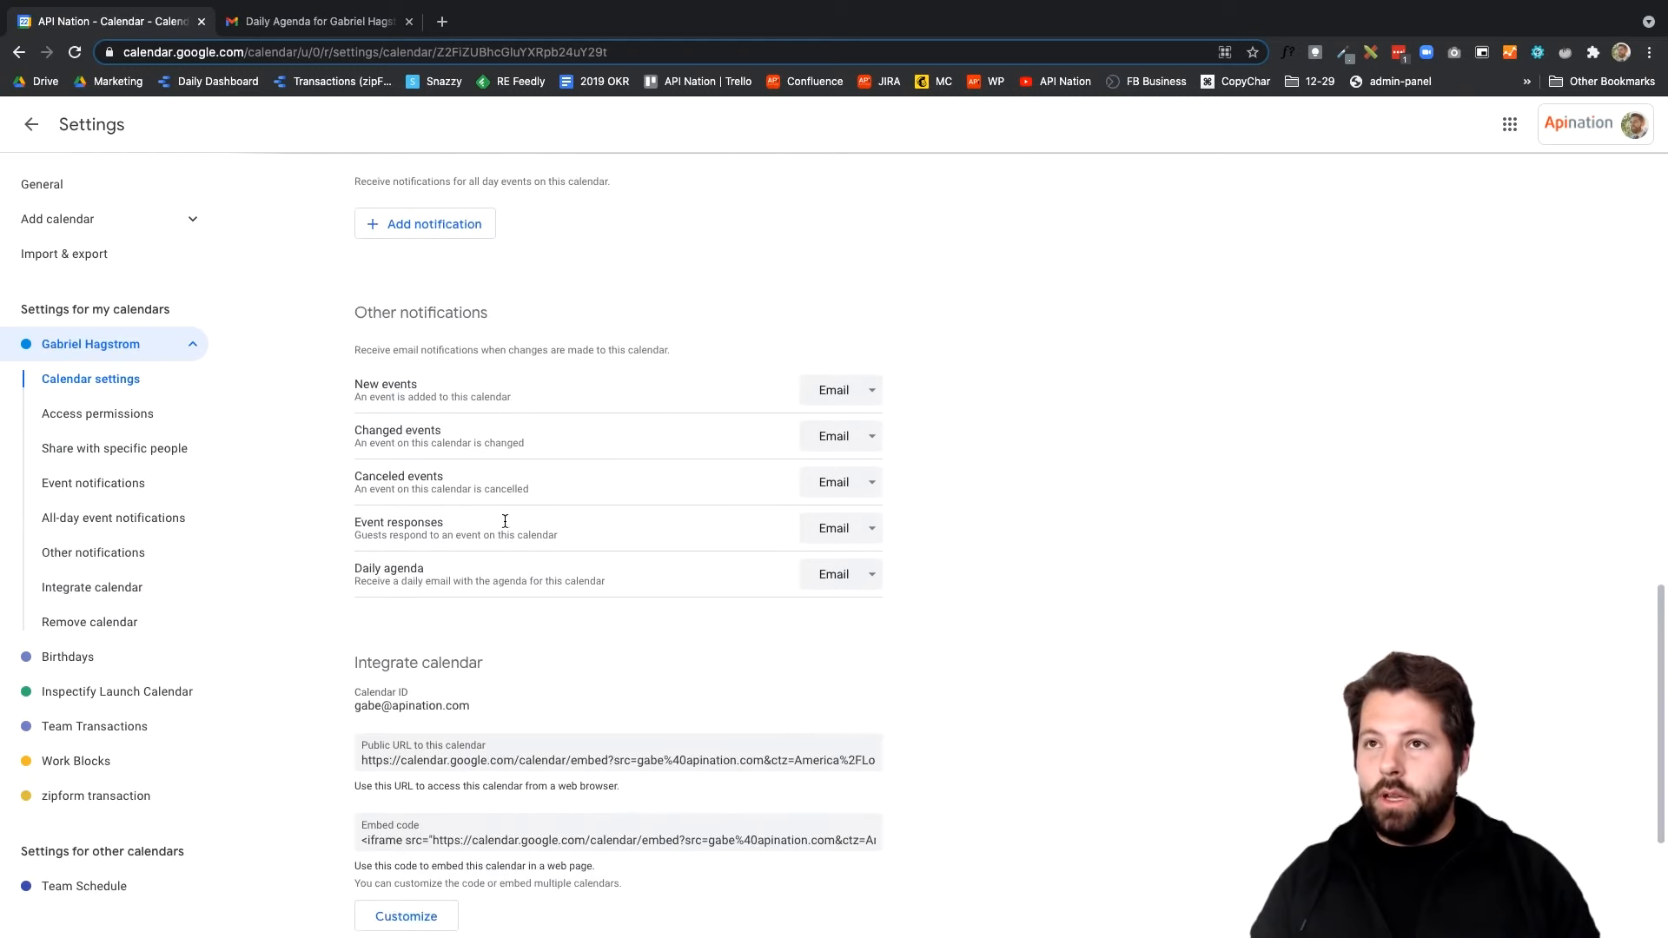
{"action": "mouse_move", "coordinate": [358, 570]}
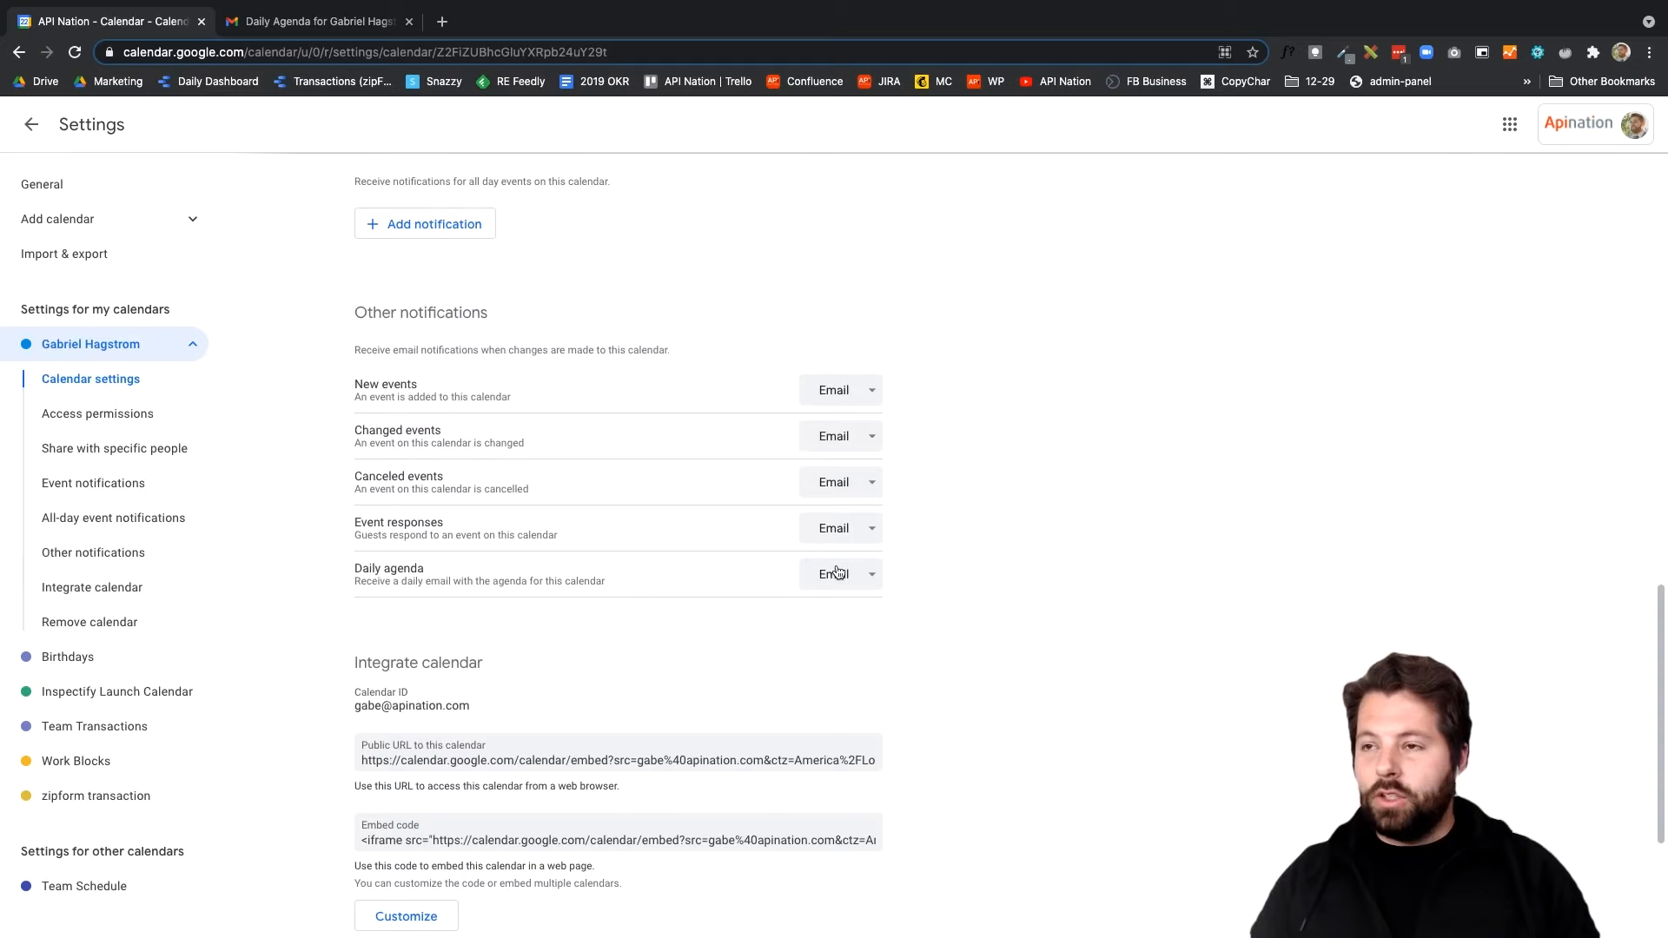
{"action": "left_click", "coordinate": [839, 573]}
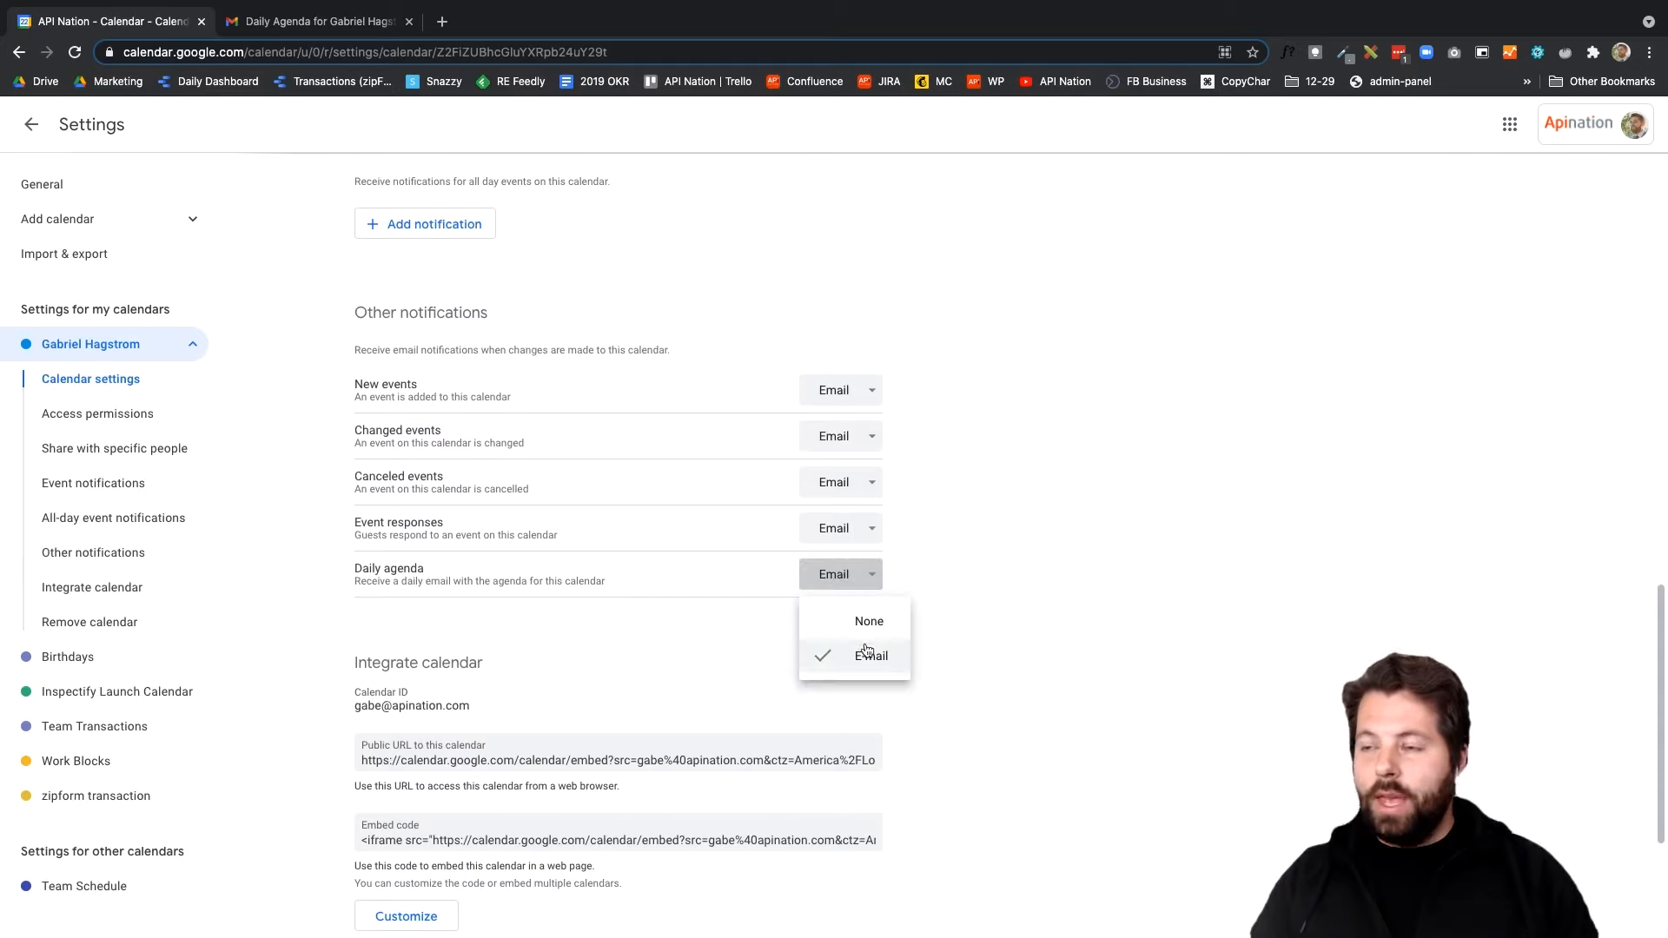
{"action": "mouse_move", "coordinate": [845, 622]}
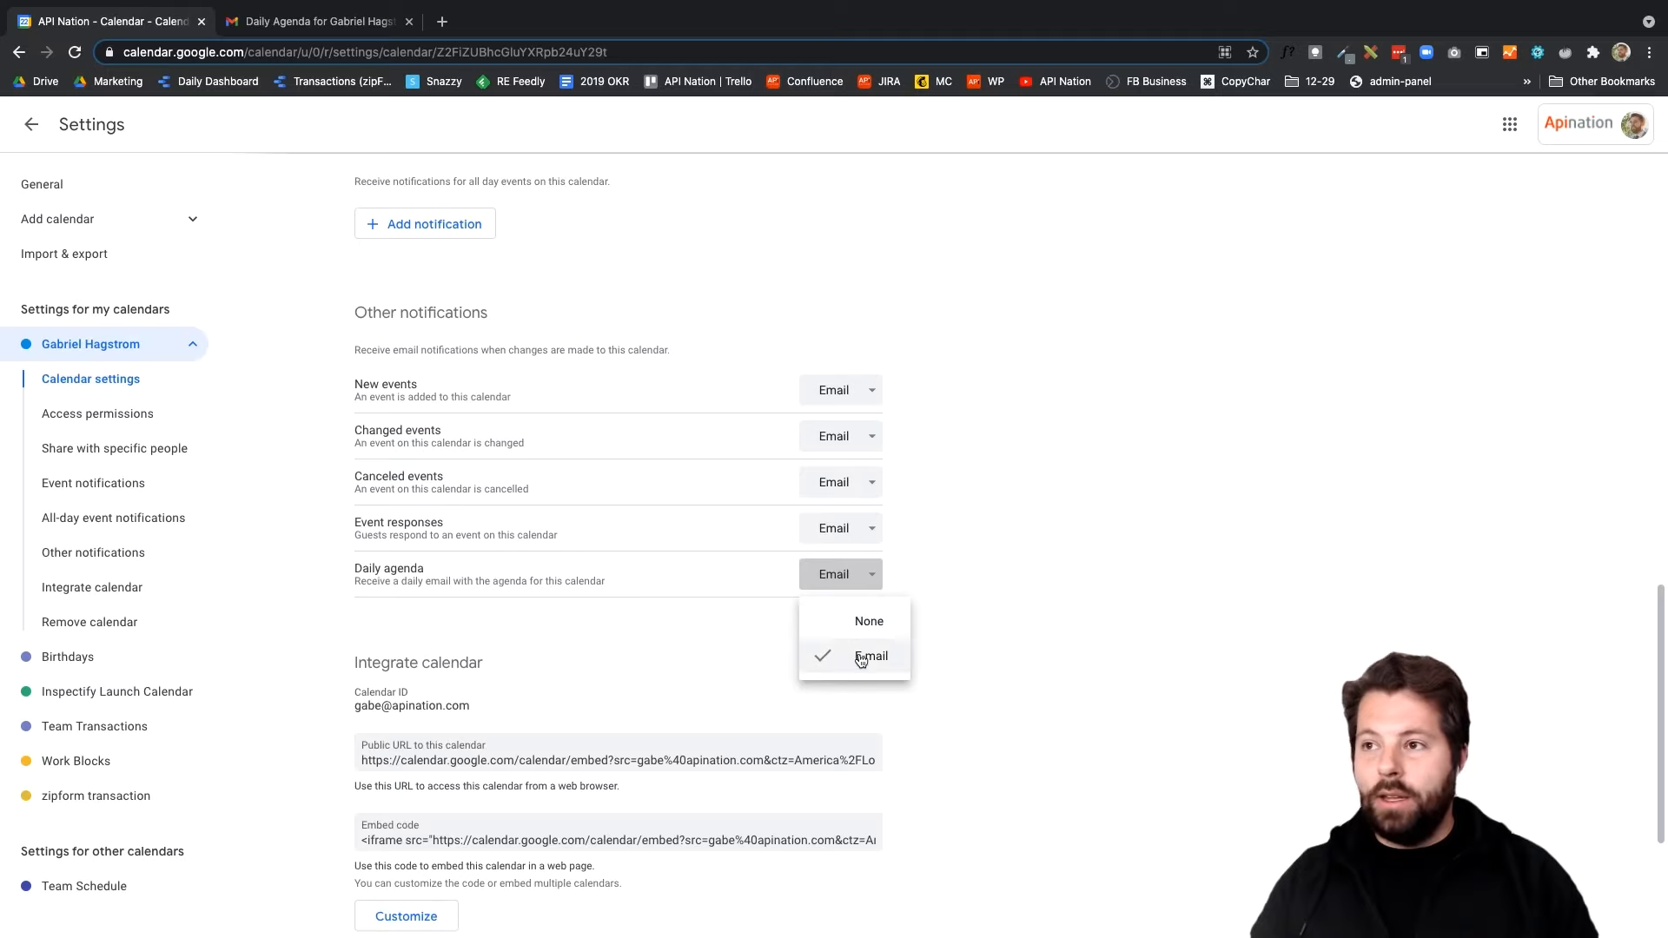
{"action": "left_click", "coordinate": [869, 620]}
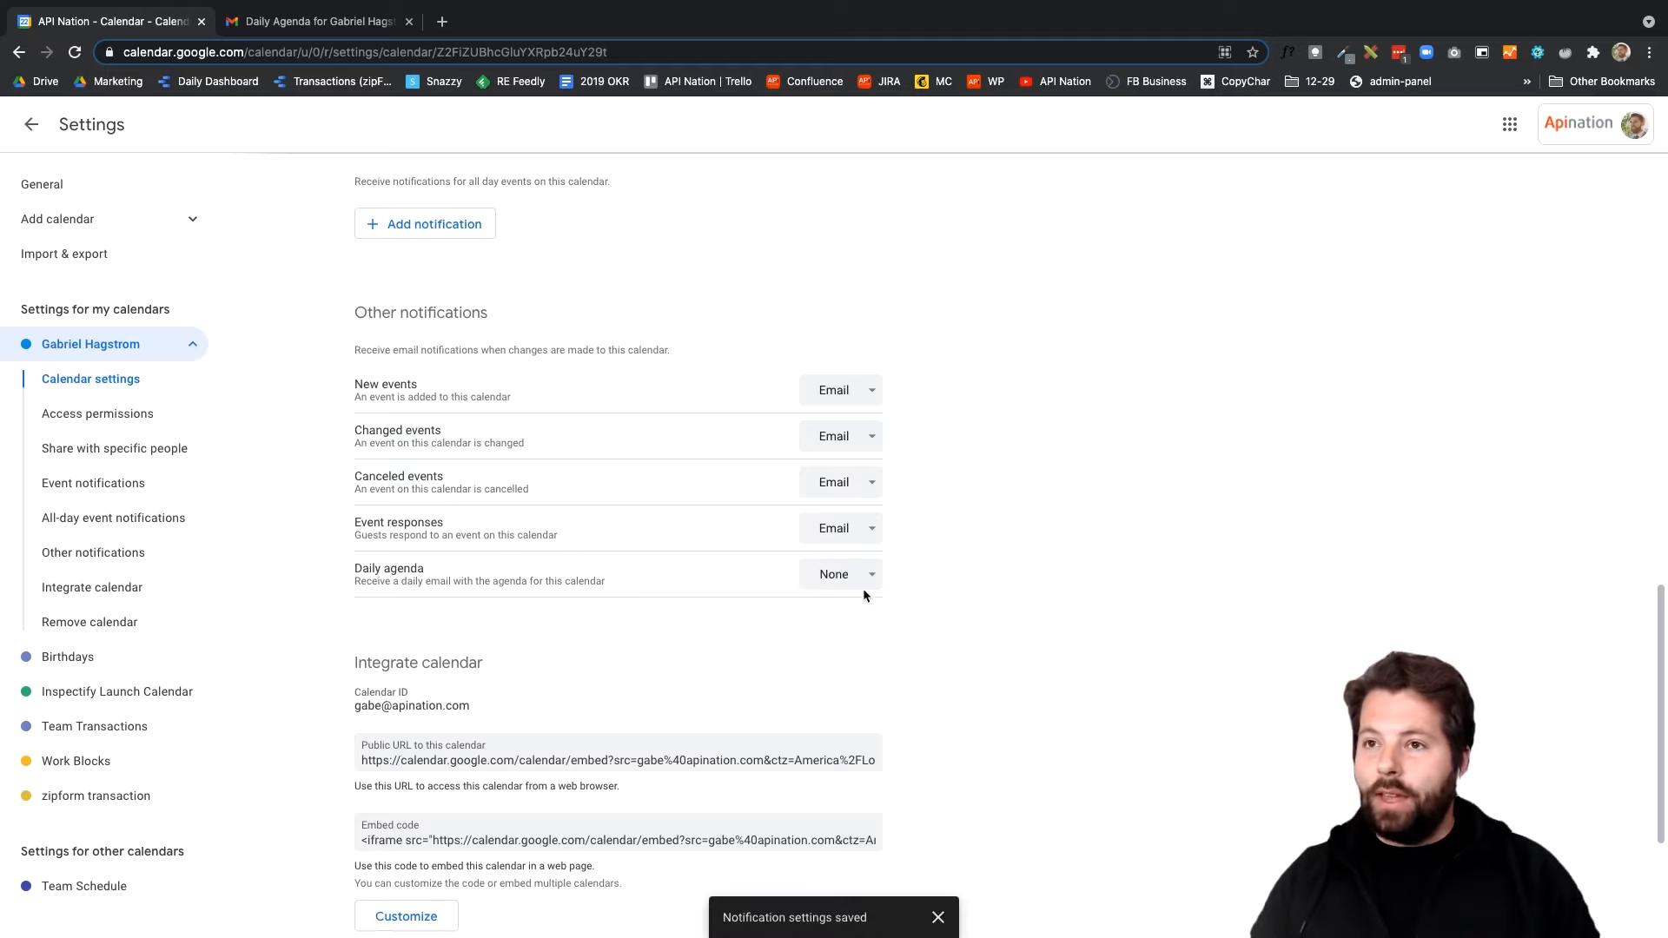
{"action": "left_click", "coordinate": [840, 574]}
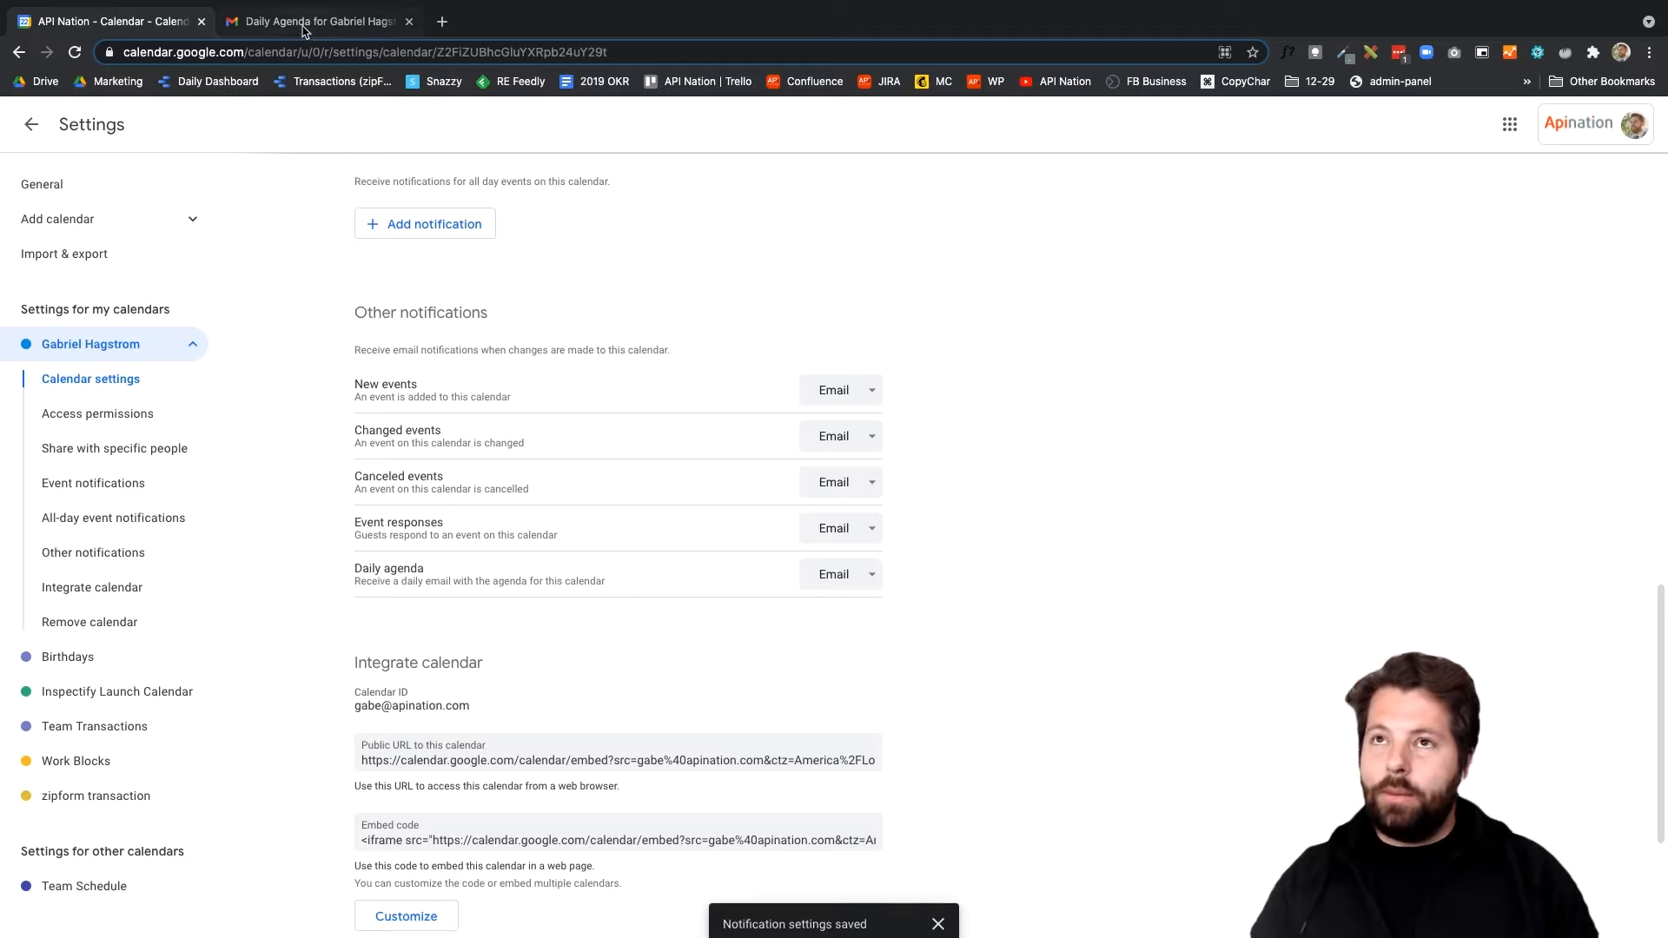
{"action": "mouse_move", "coordinate": [315, 21]}
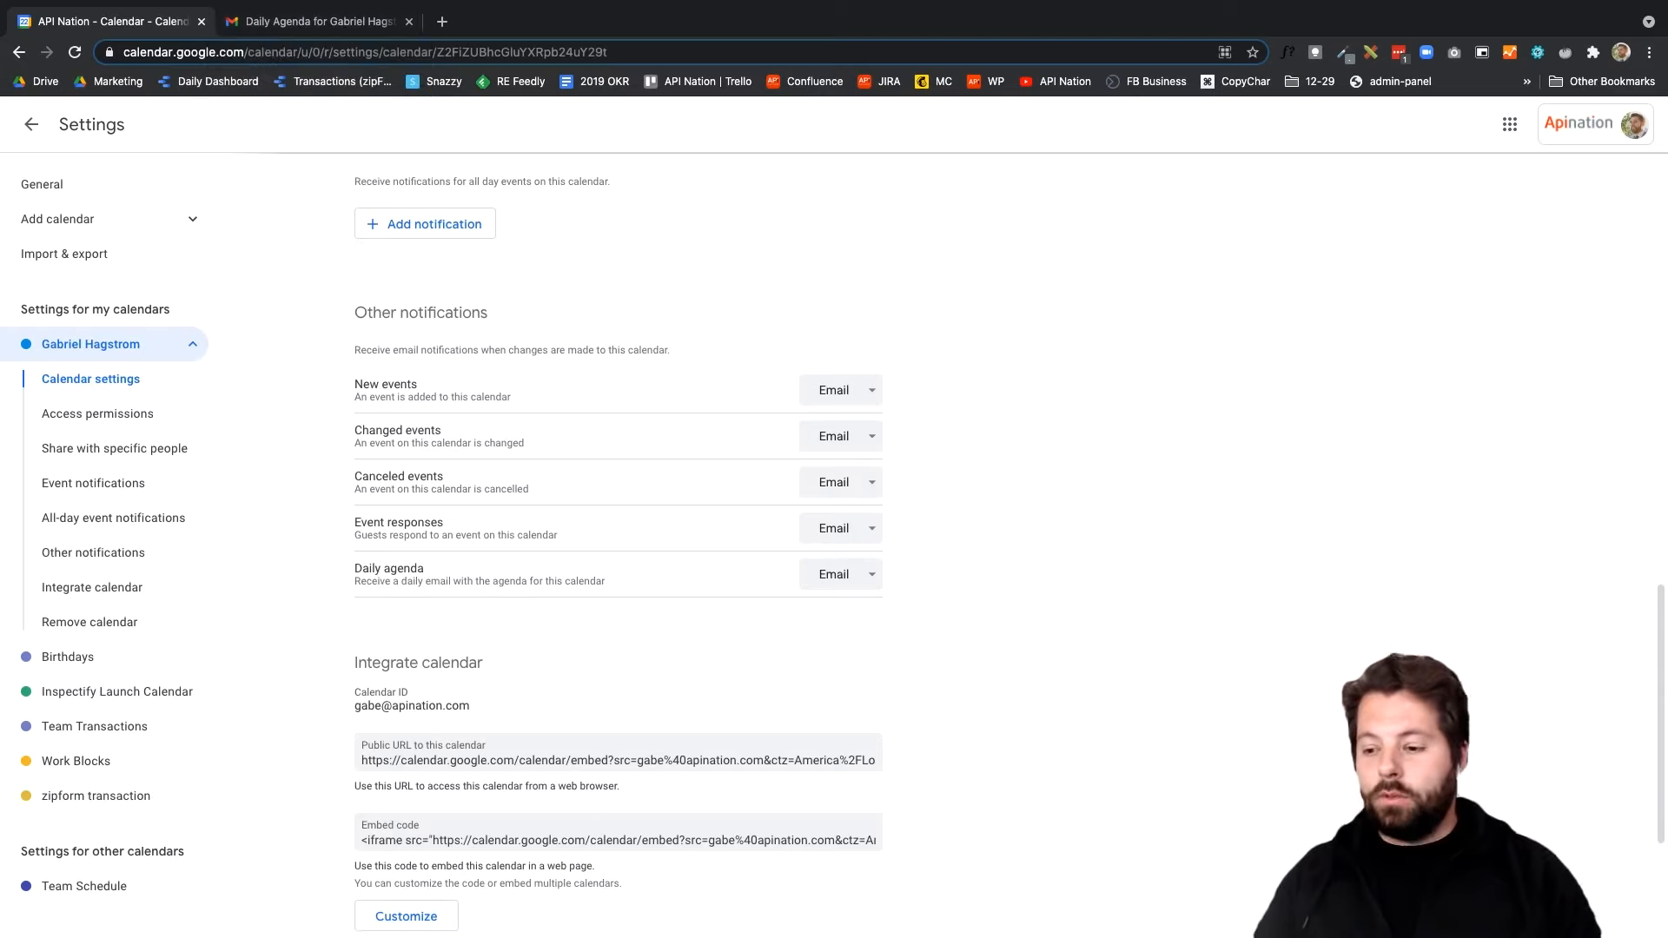
{"action": "left_click", "coordinate": [31, 123]}
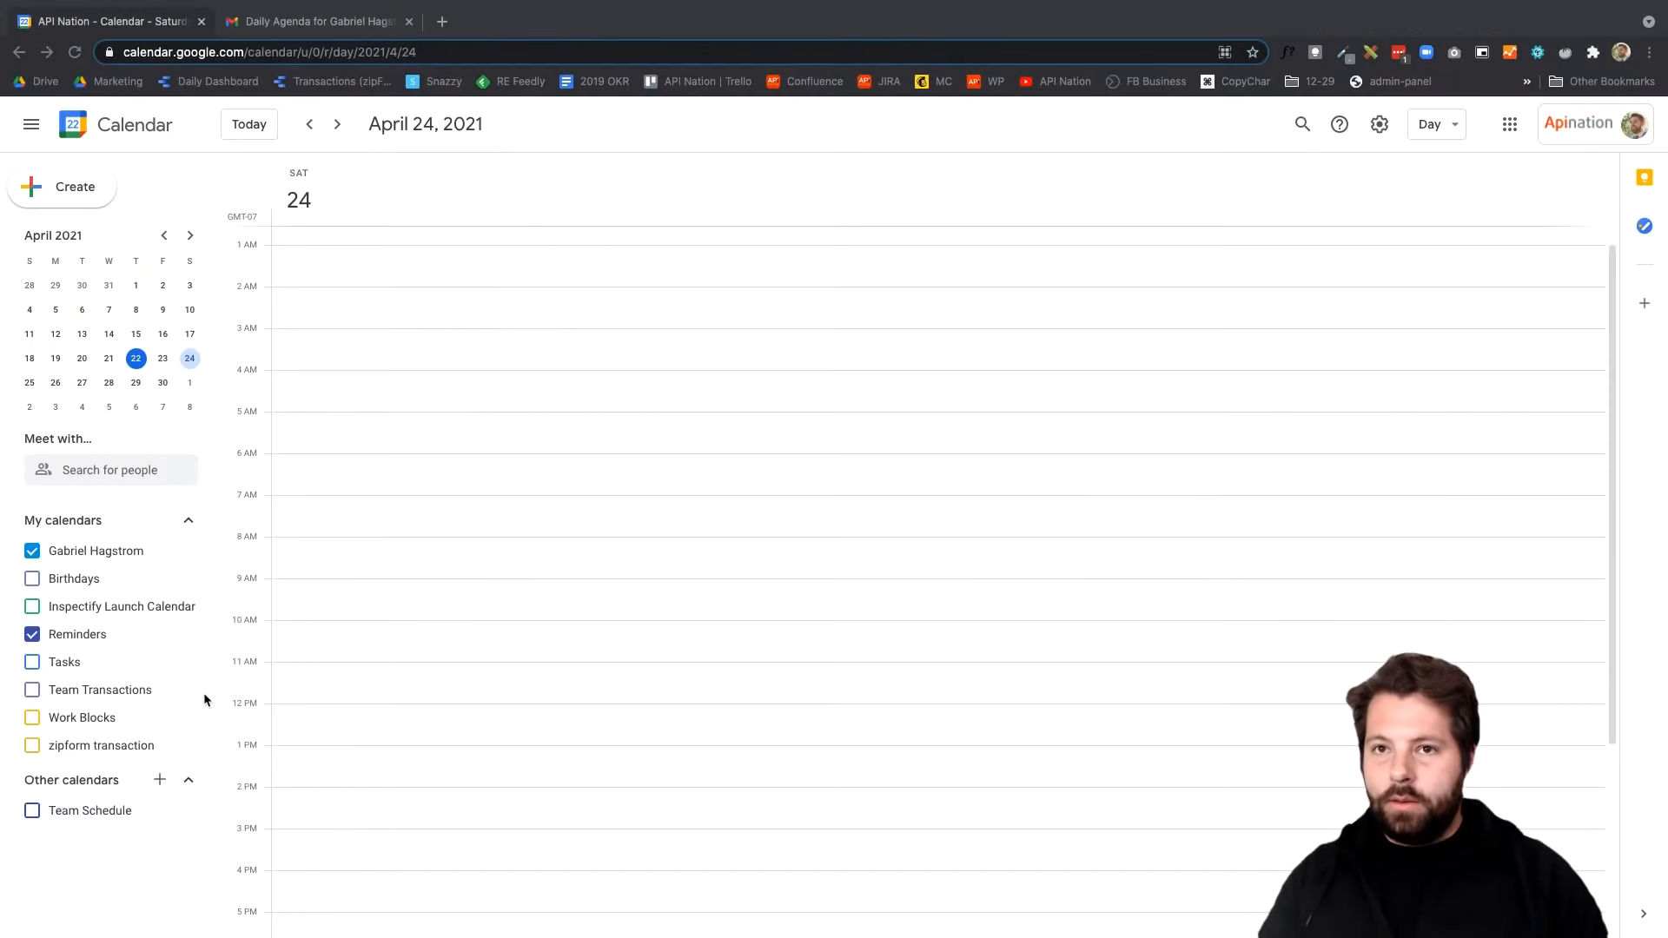
{"action": "mouse_move", "coordinate": [62, 785]}
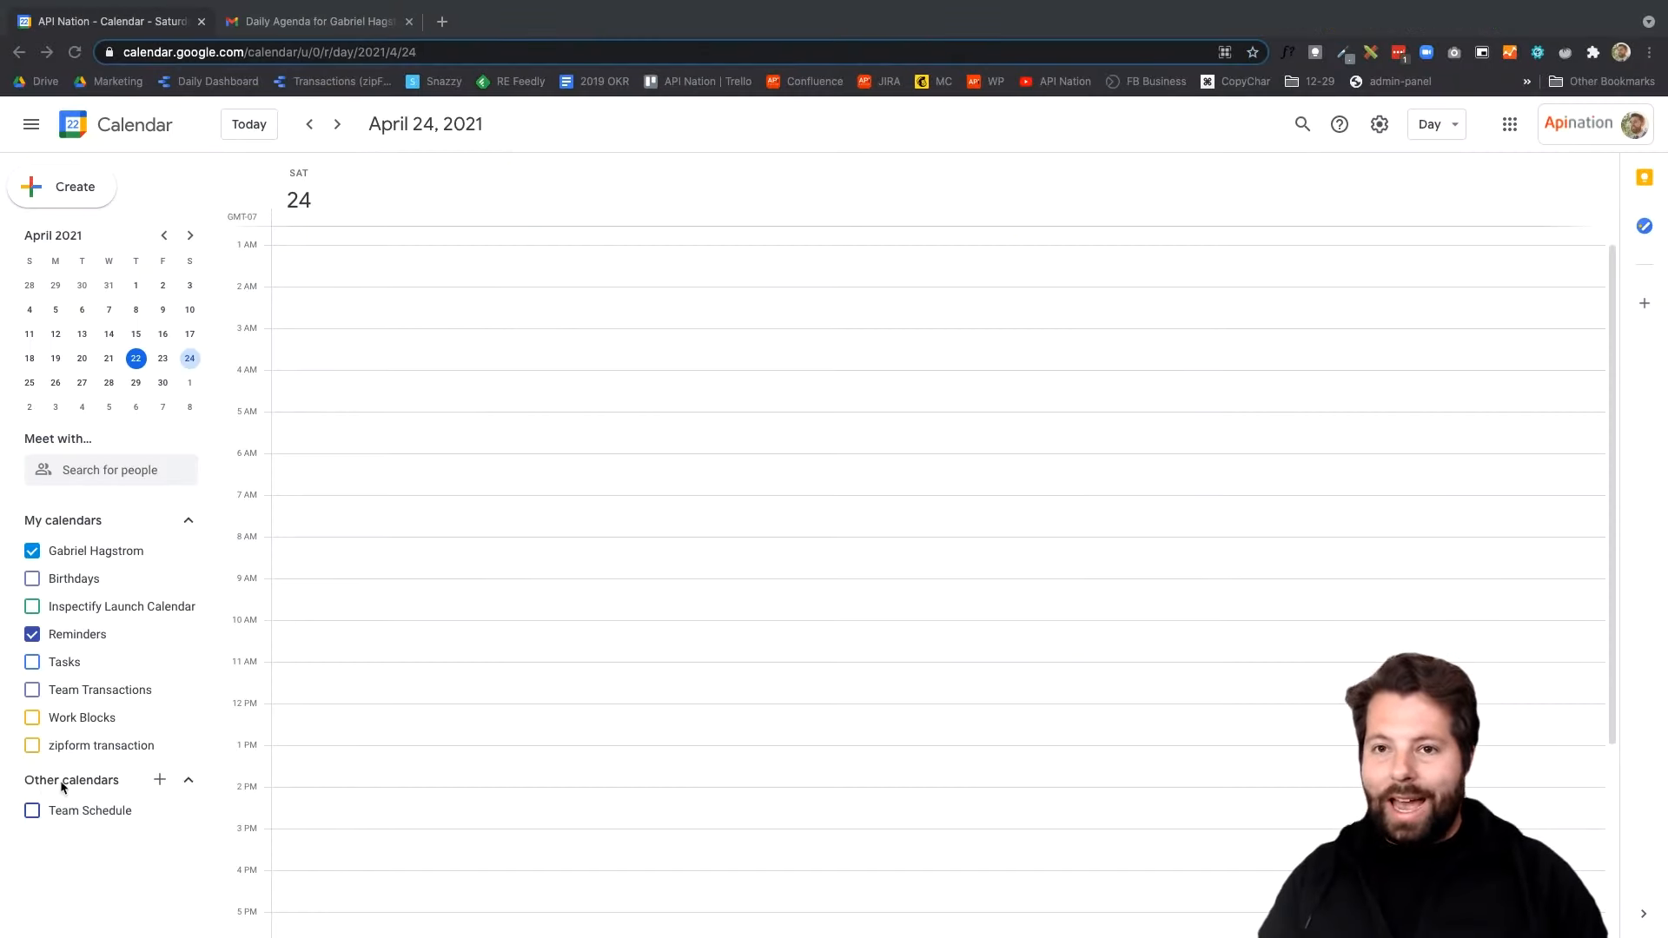
{"action": "mouse_move", "coordinate": [158, 784]}
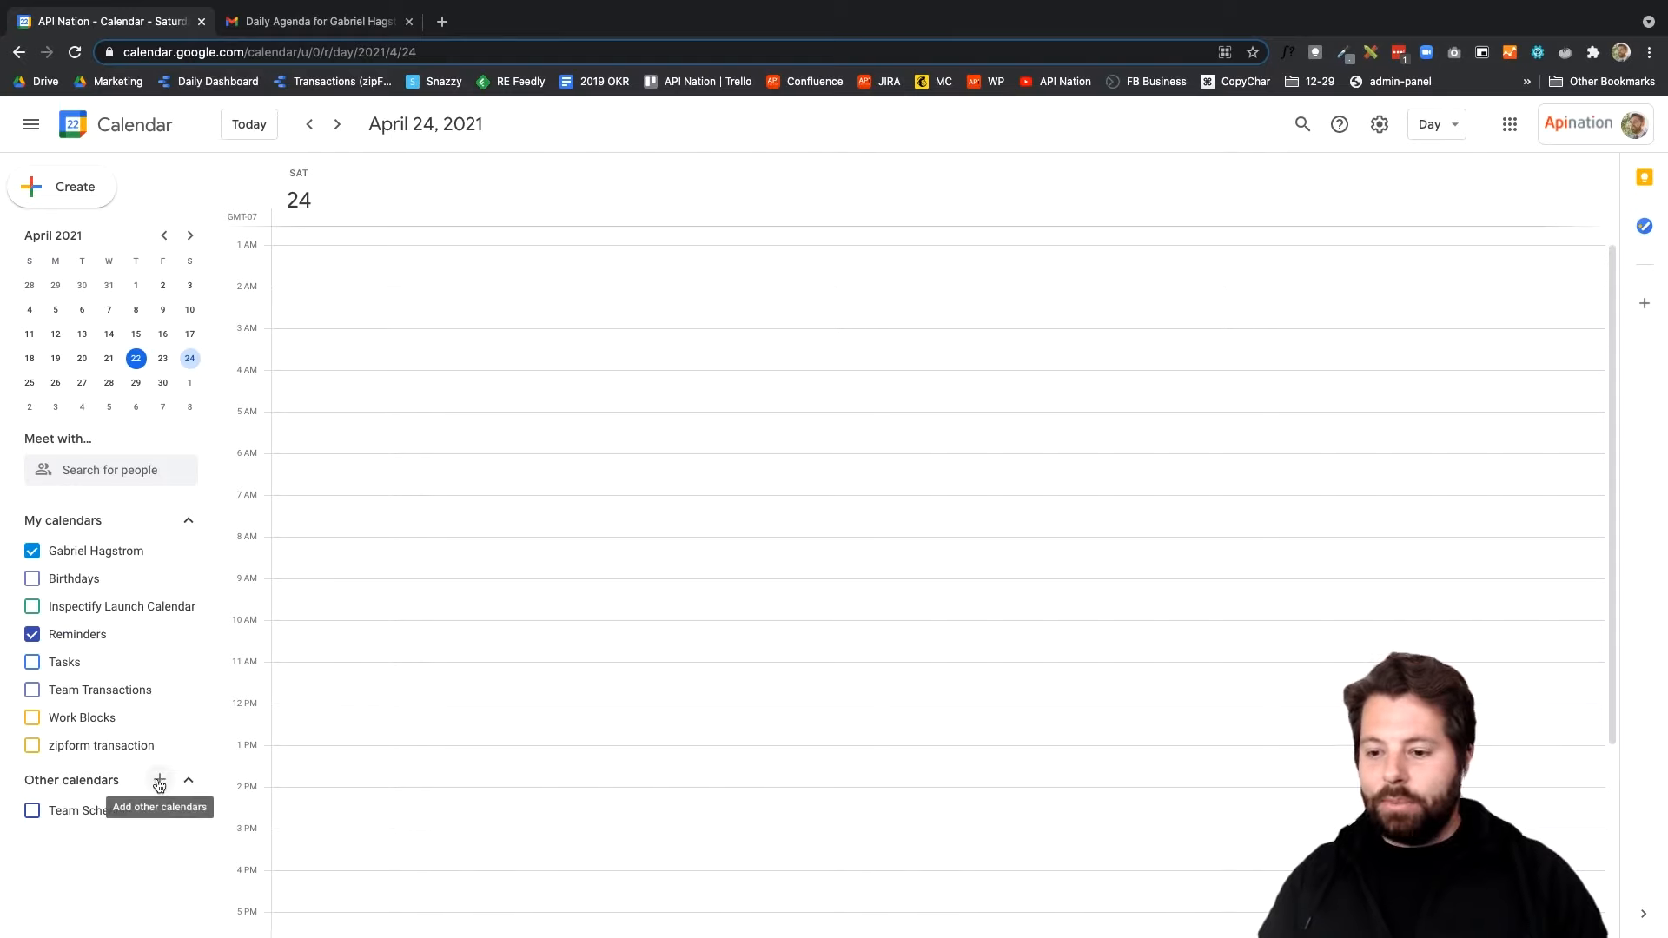
From Other calendars, start adding a calendar via Subscribe to calendar
{"action": "left_click", "coordinate": [159, 780]}
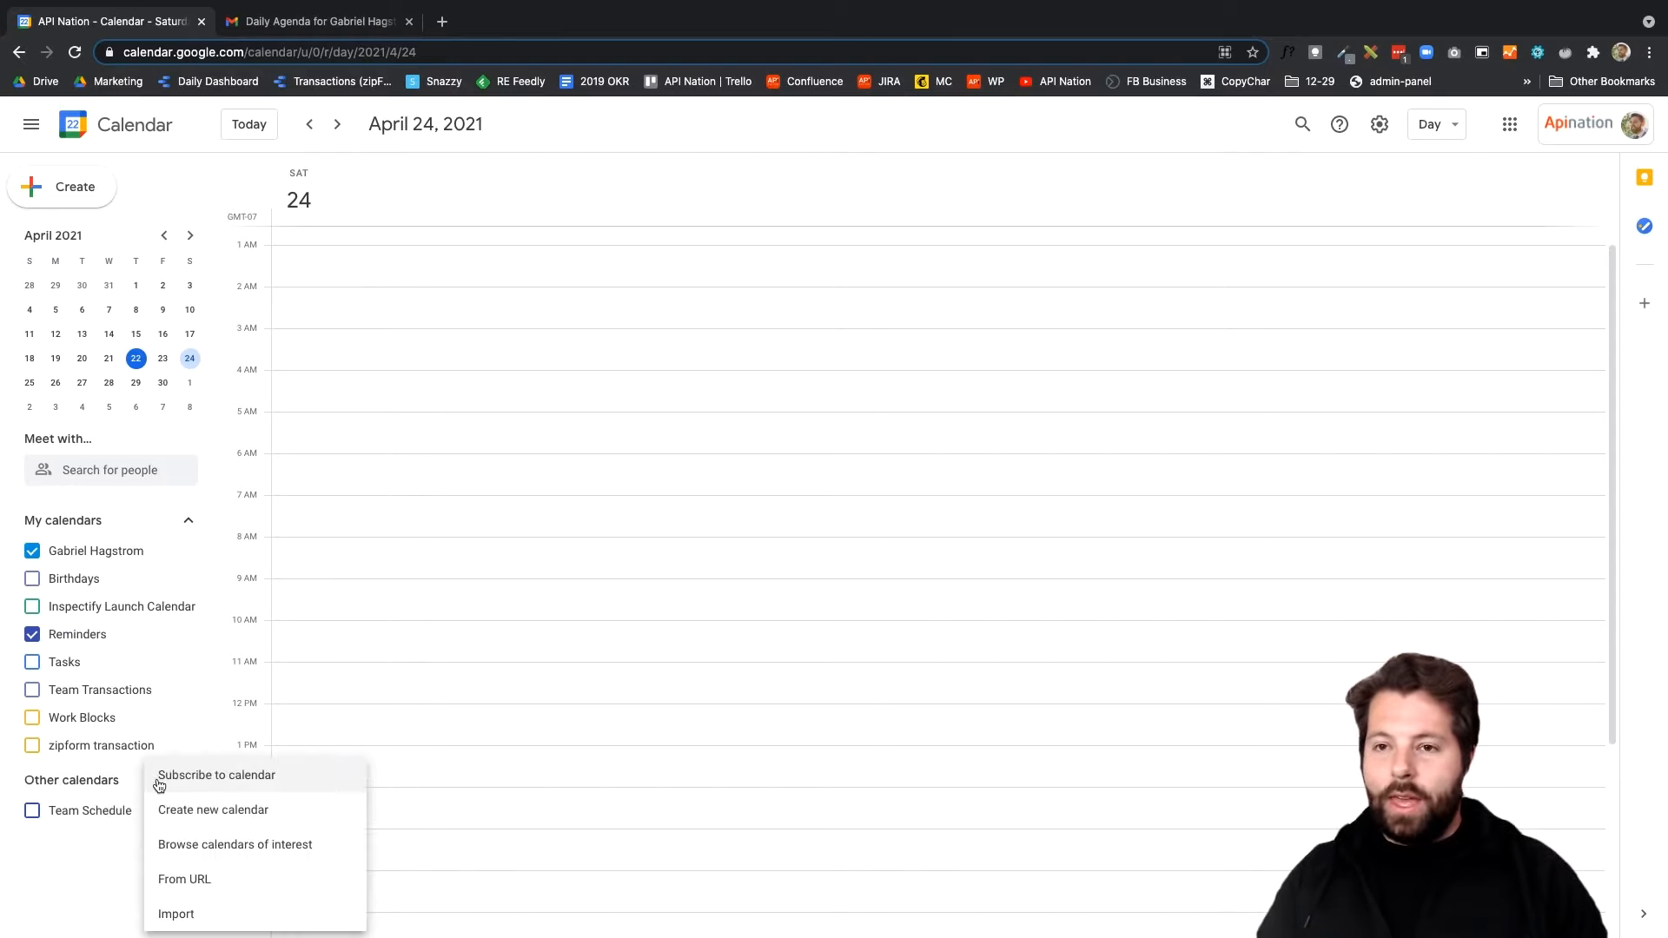
{"action": "mouse_move", "coordinate": [224, 780]}
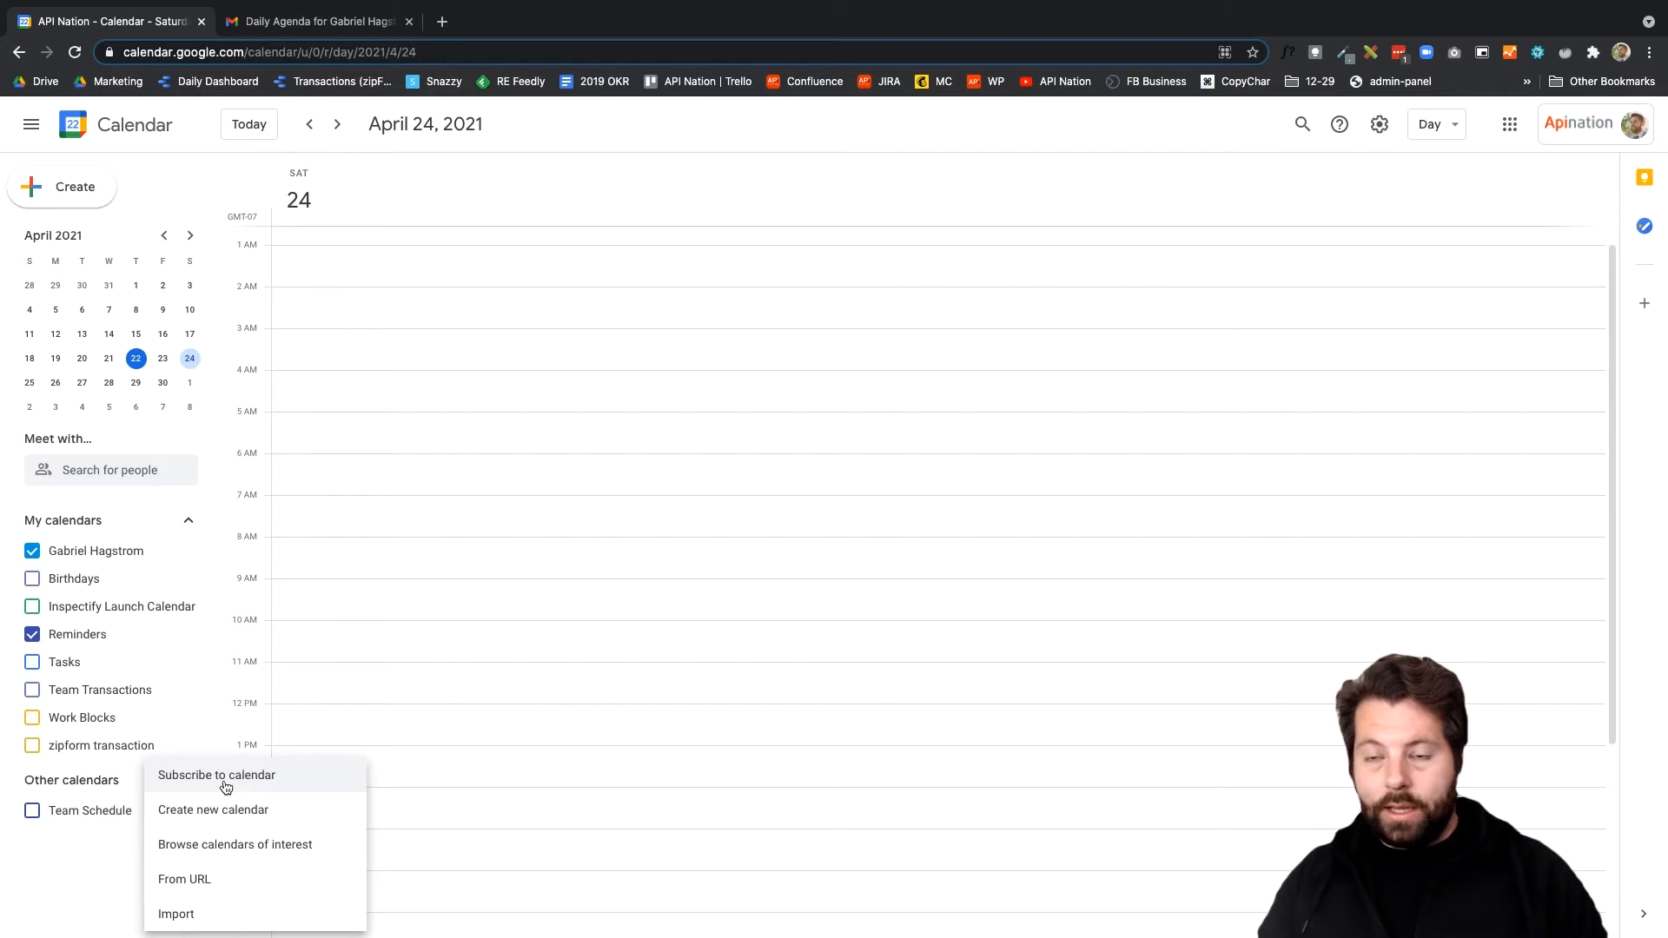
{"action": "left_click", "coordinate": [215, 775]}
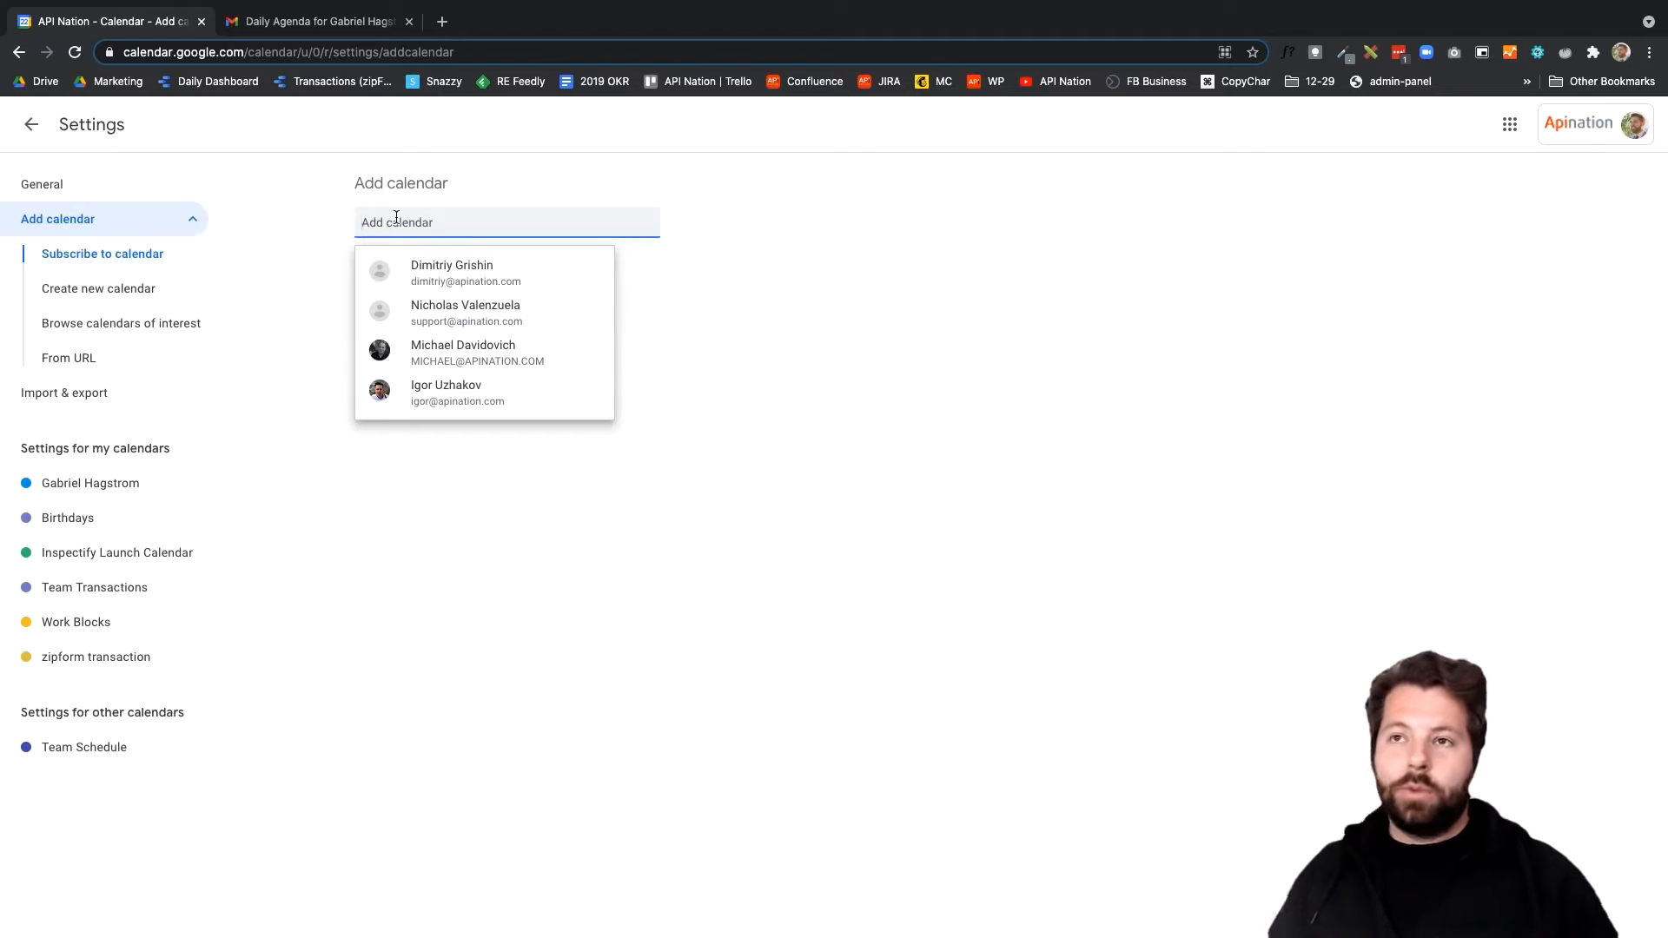
{"action": "left_click", "coordinate": [970, 283]}
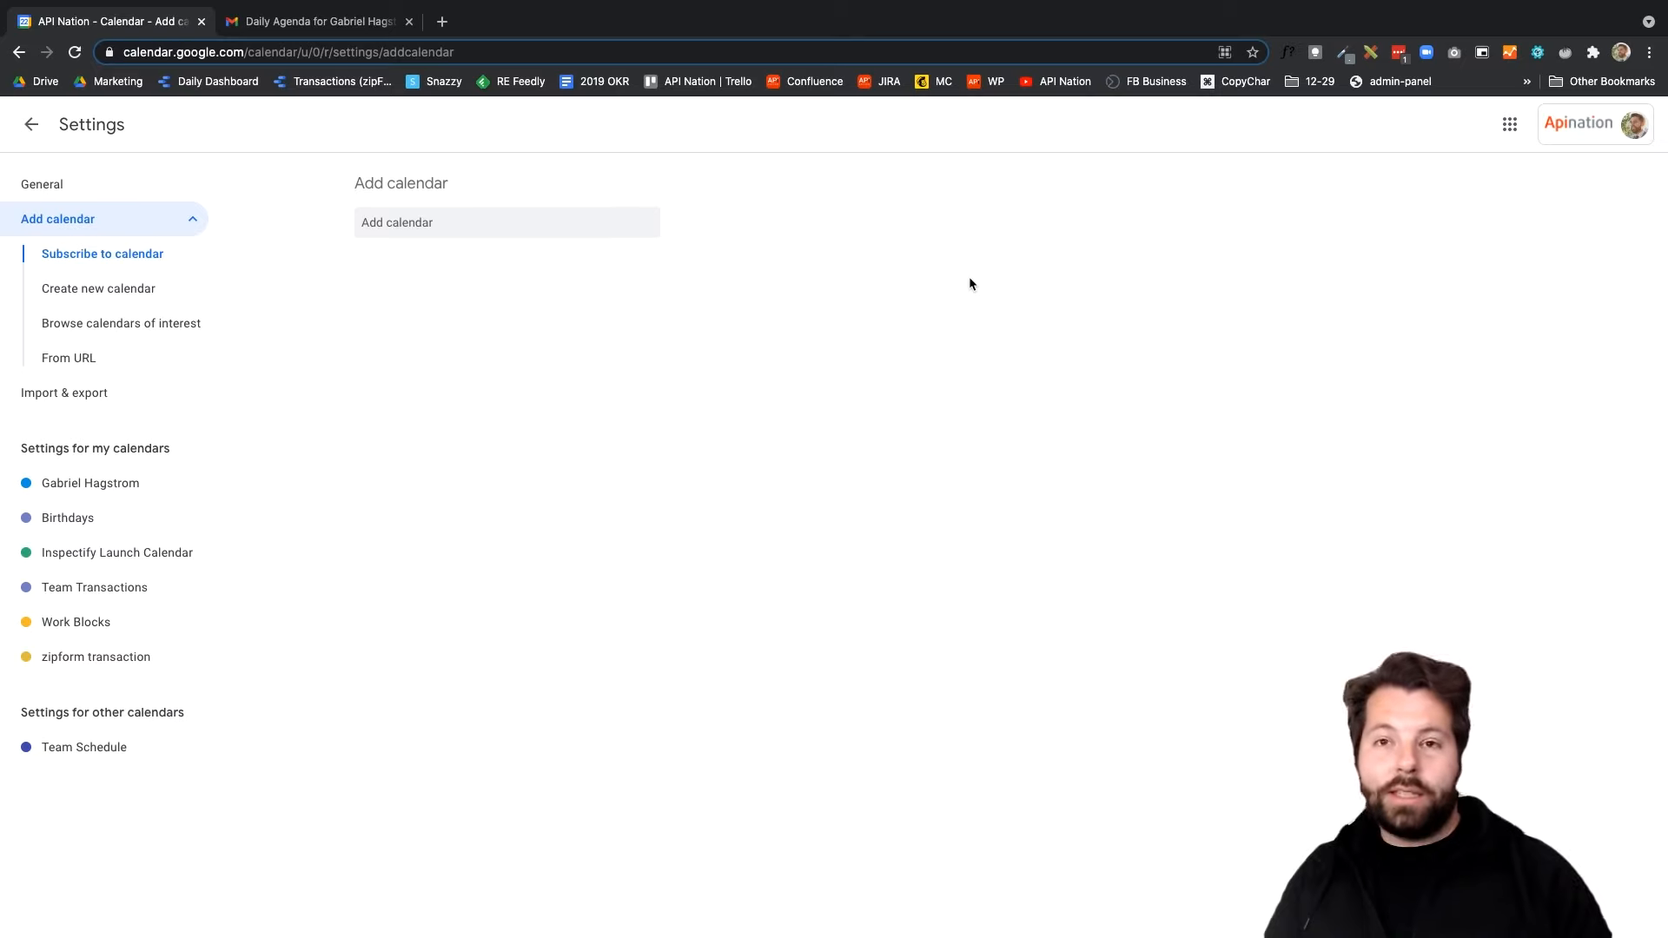
{"action": "left_click", "coordinate": [505, 223]}
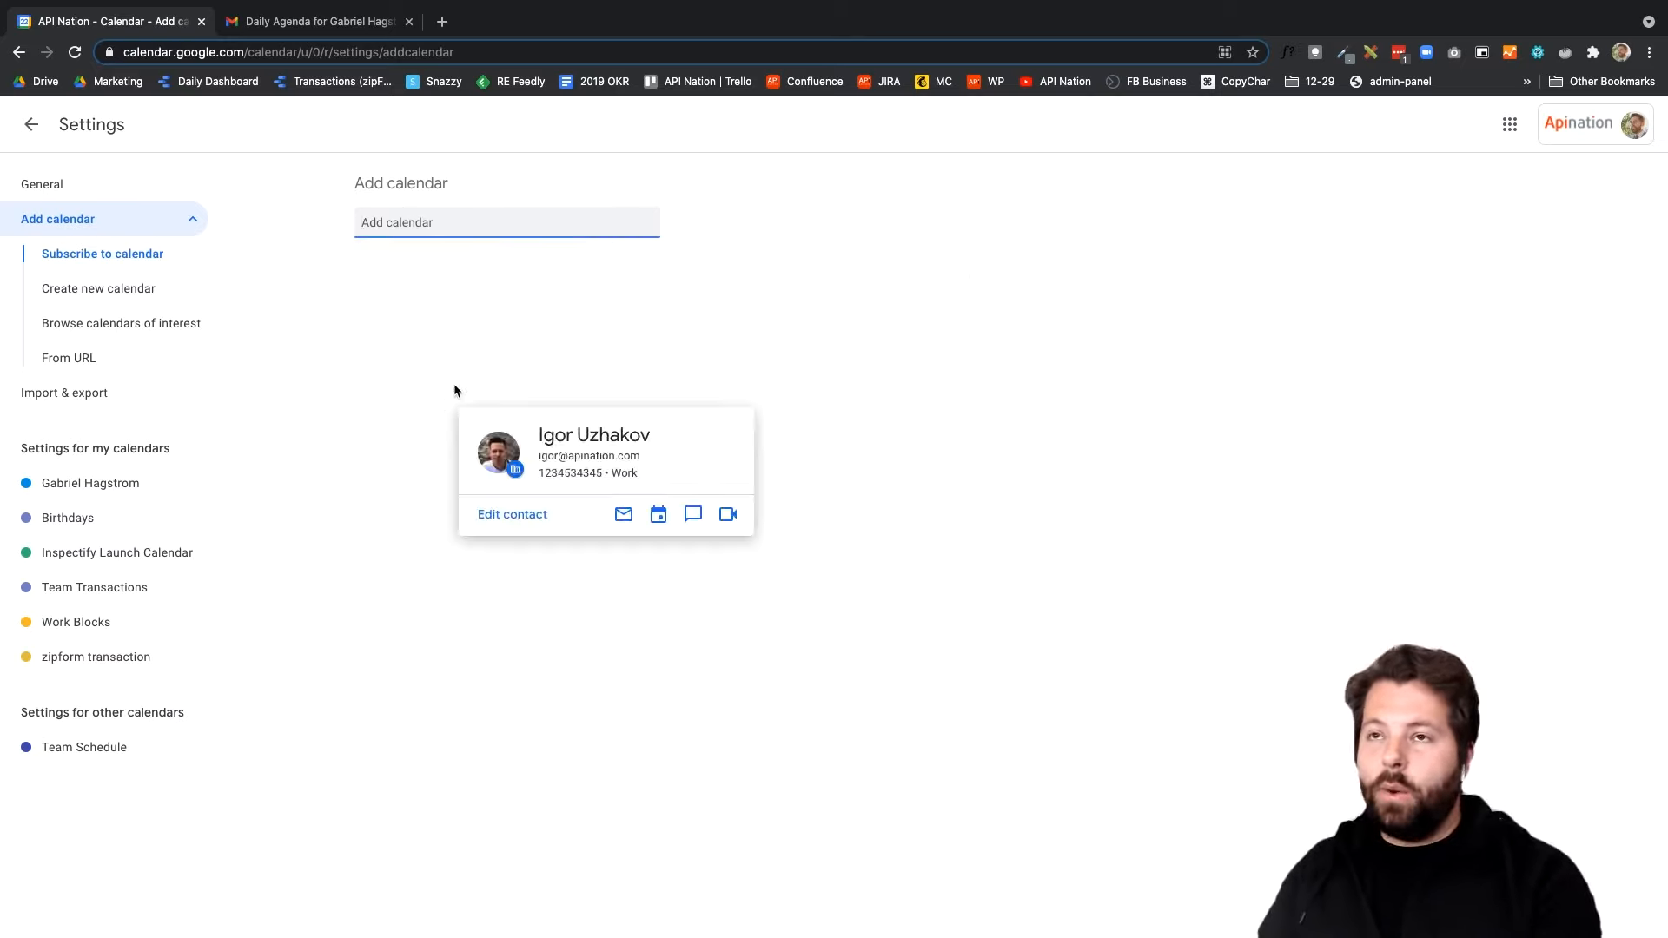
{"action": "left_click", "coordinate": [657, 514]}
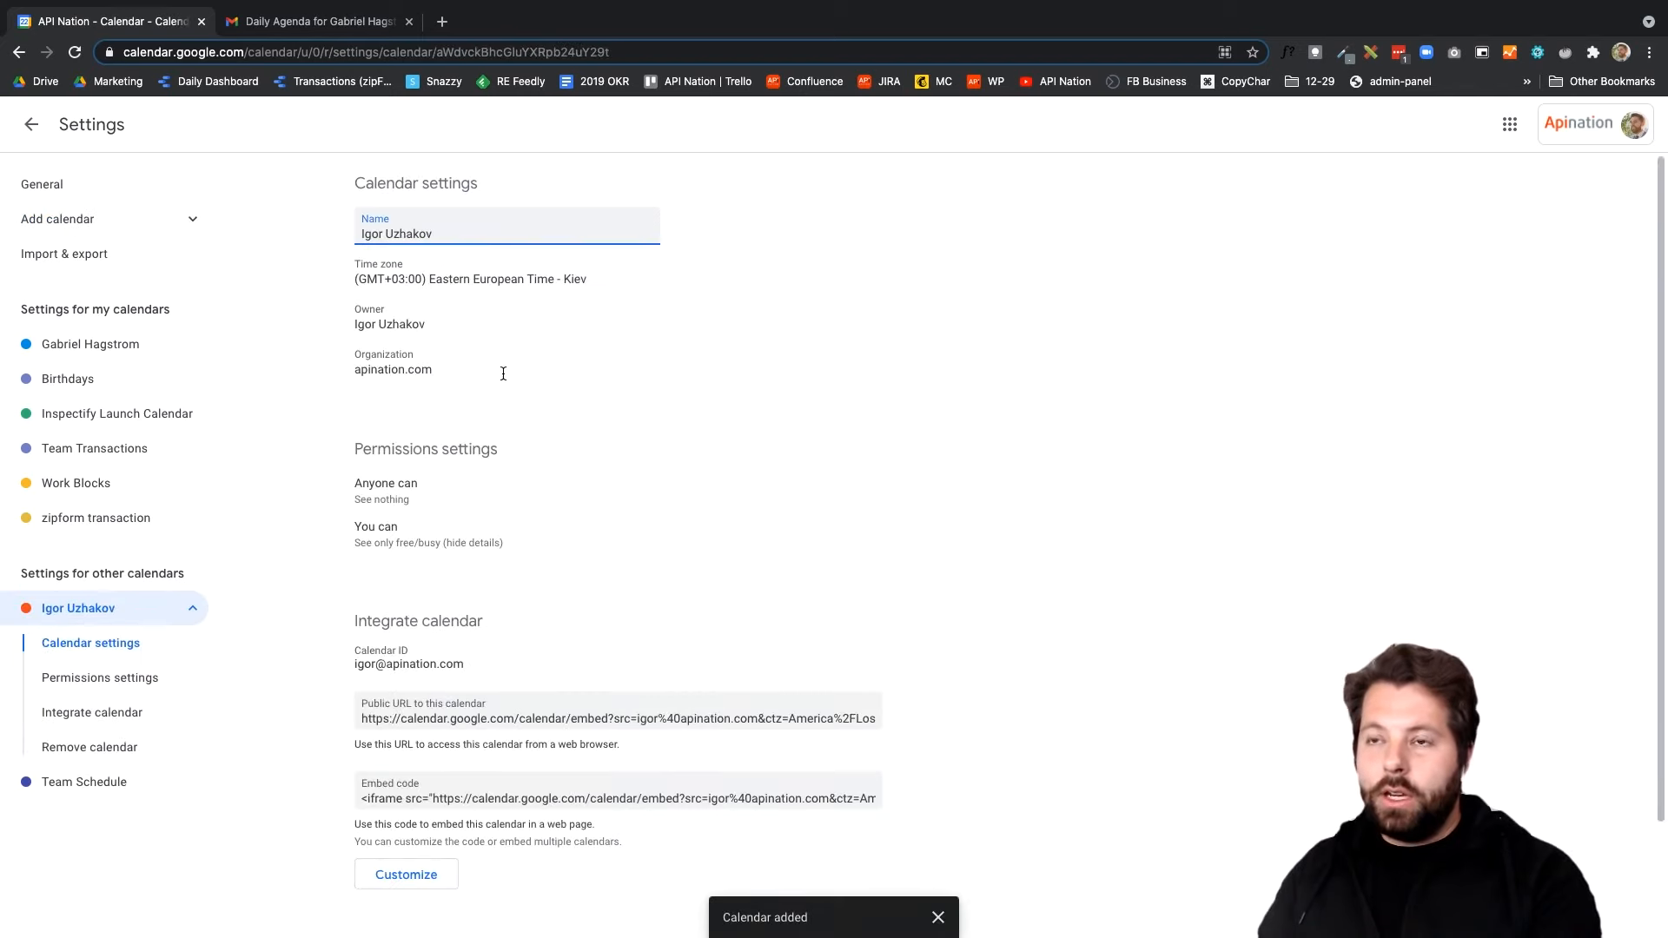
{"action": "scroll", "scroll_direction": "down", "scroll_amount": 3}
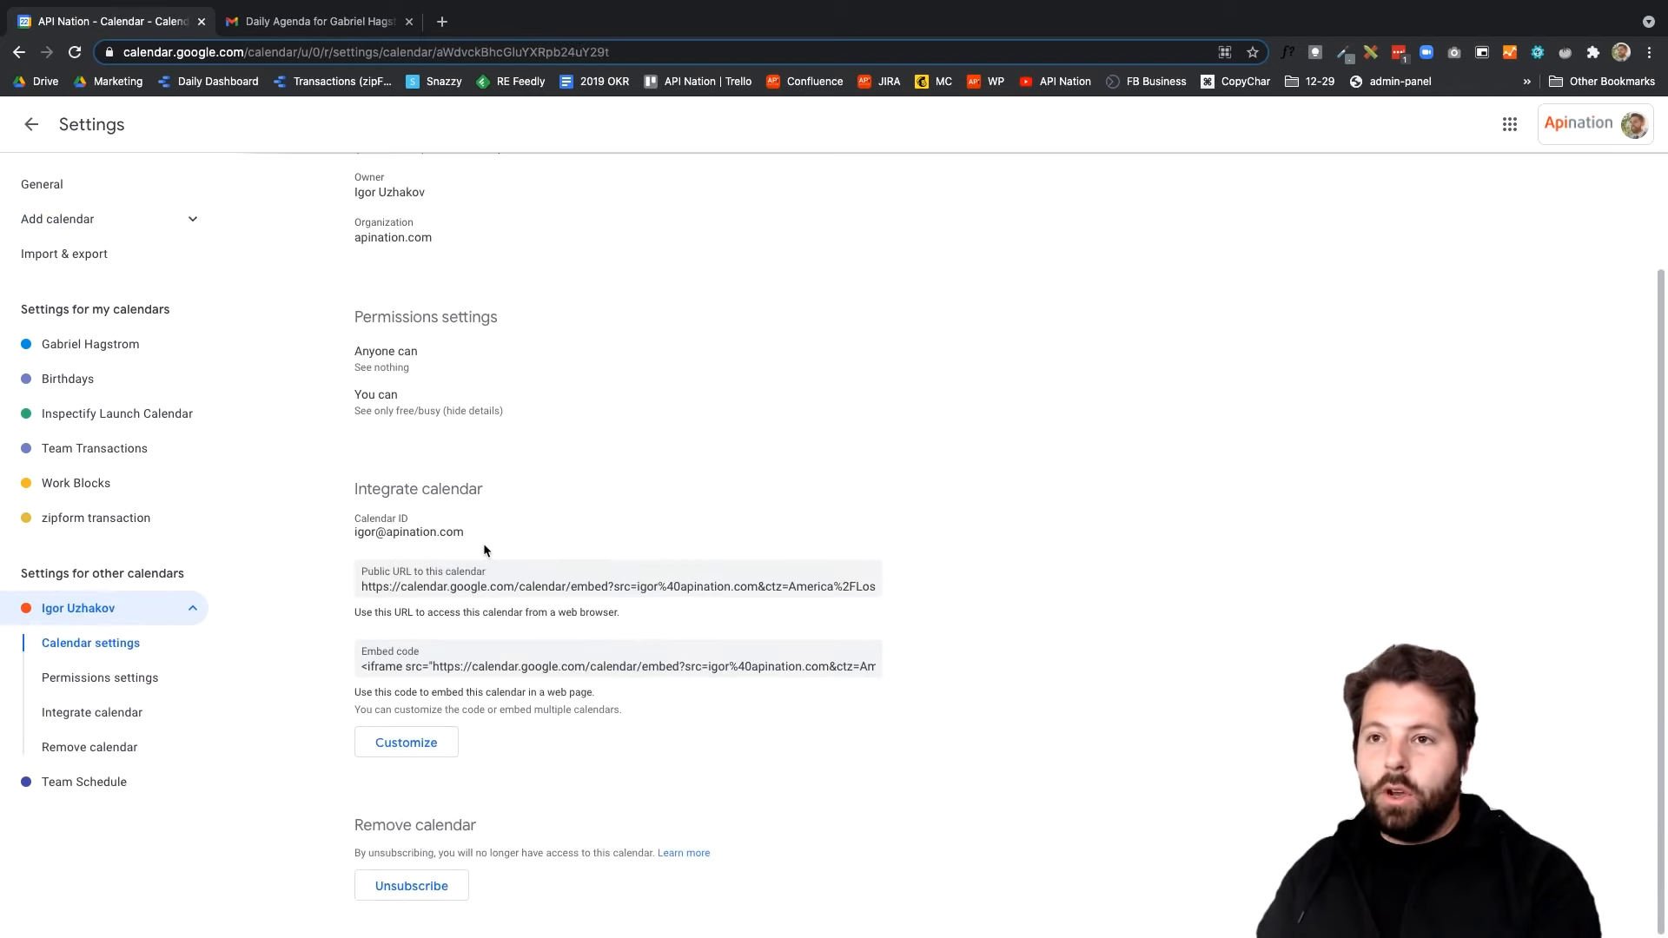
{"action": "mouse_move", "coordinate": [382, 515]}
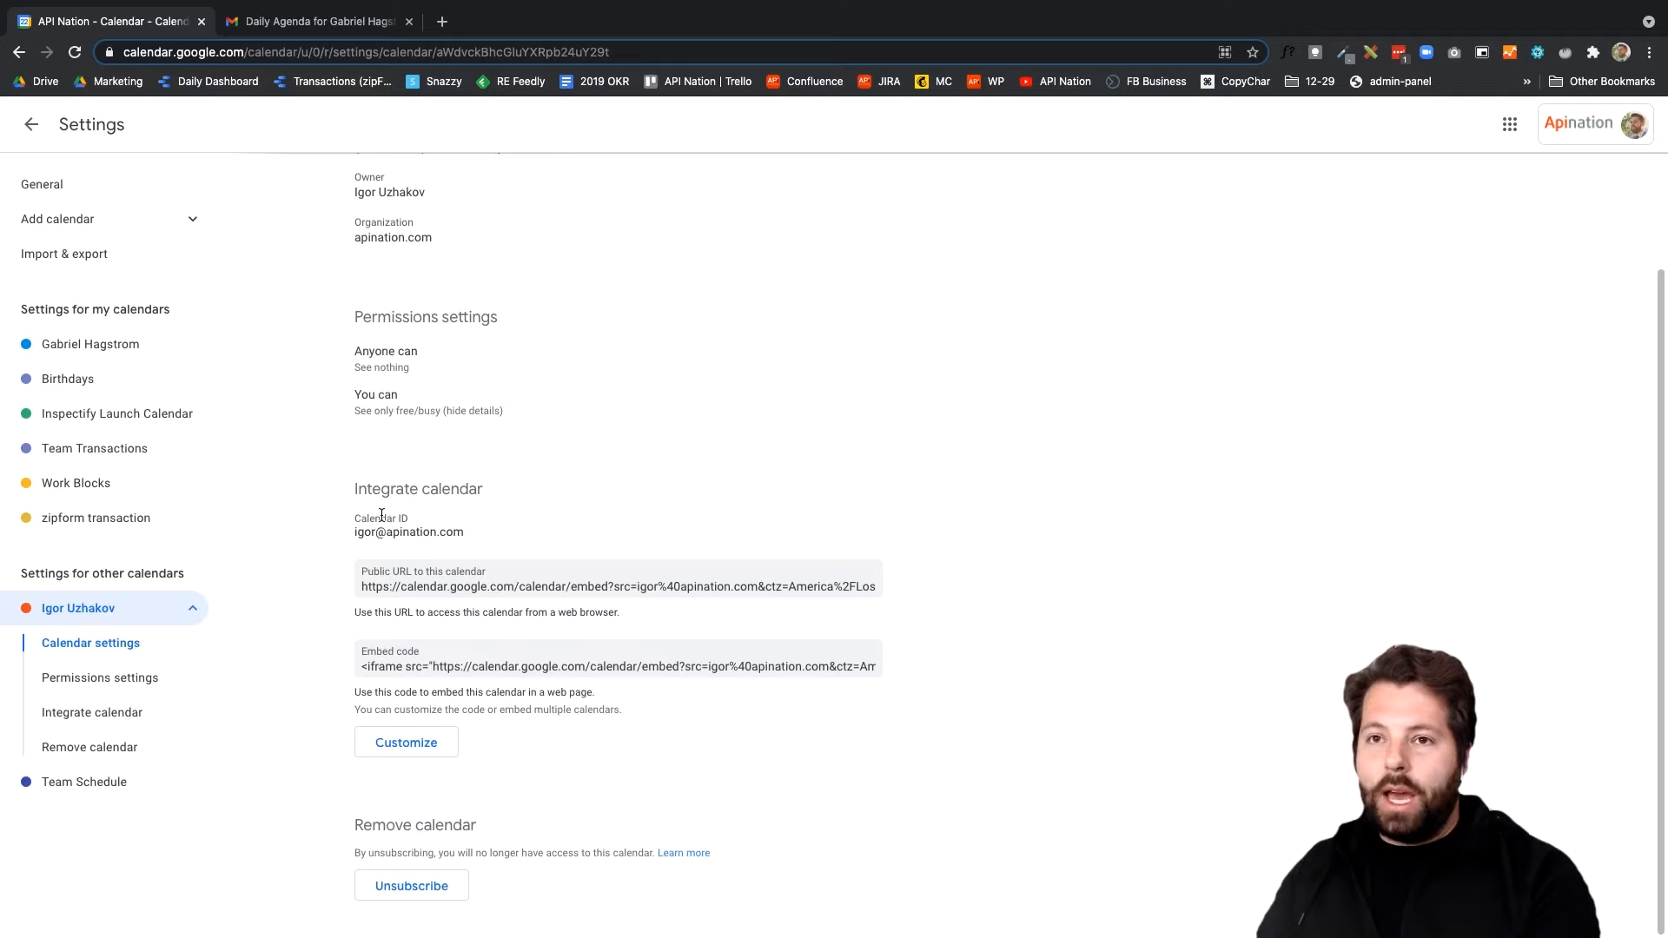
{"action": "scroll", "scroll_direction": "up", "scroll_amount": 3}
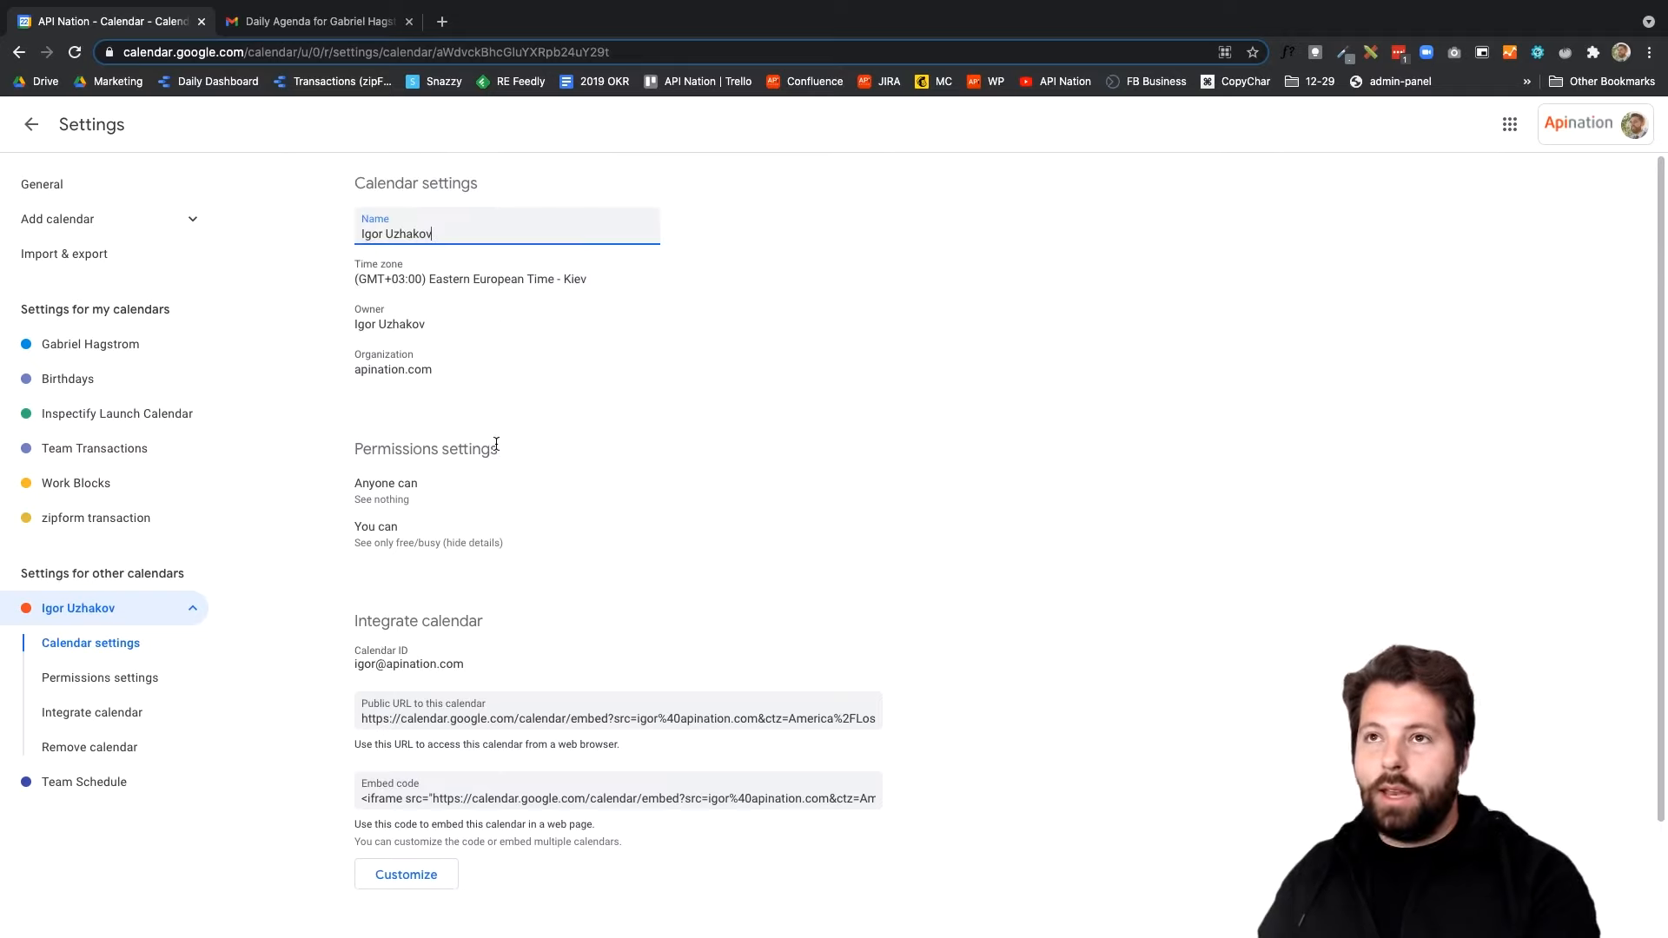
{"action": "mouse_move", "coordinate": [191, 621]}
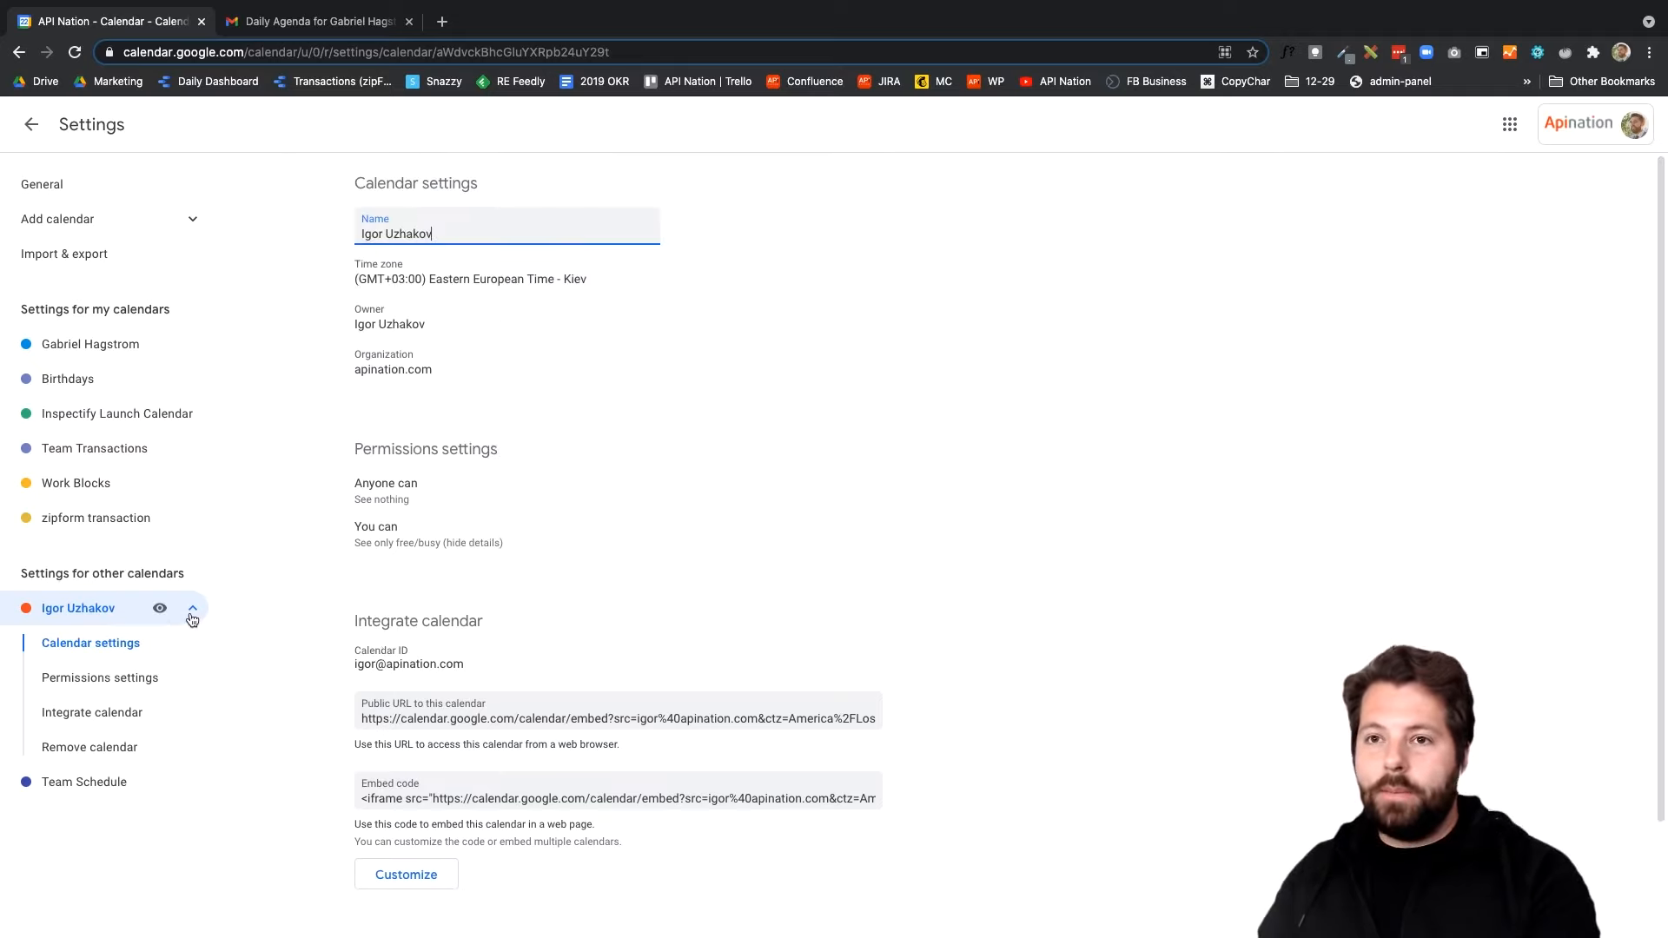
{"action": "left_click", "coordinate": [32, 125]}
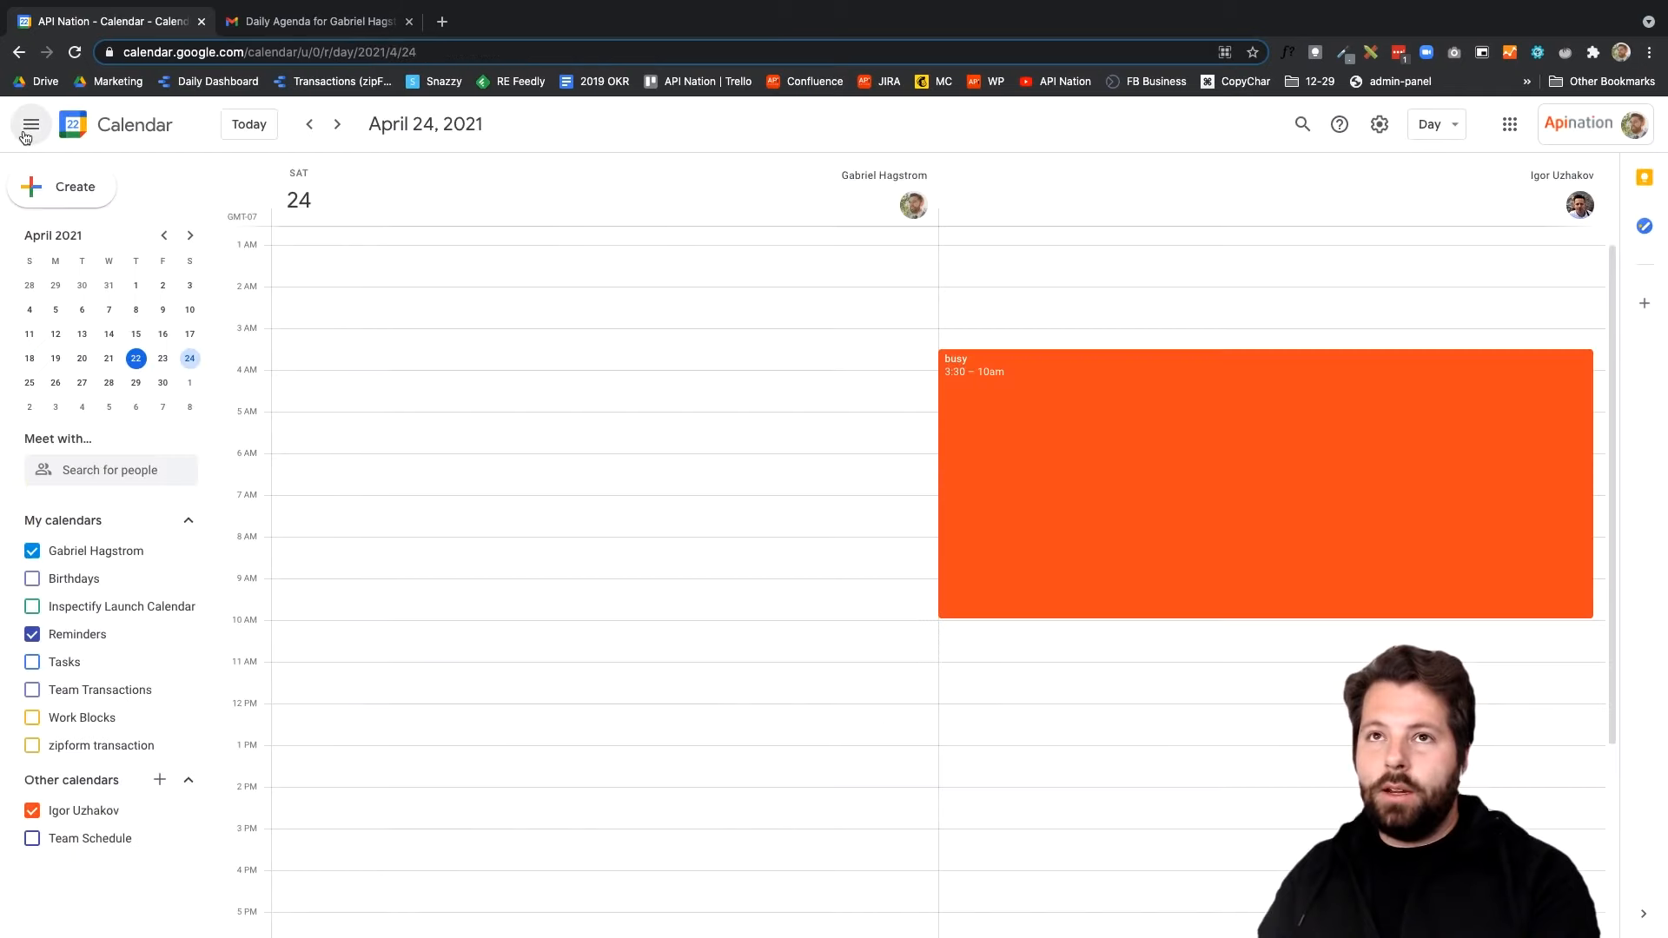
{"action": "mouse_move", "coordinate": [657, 389]}
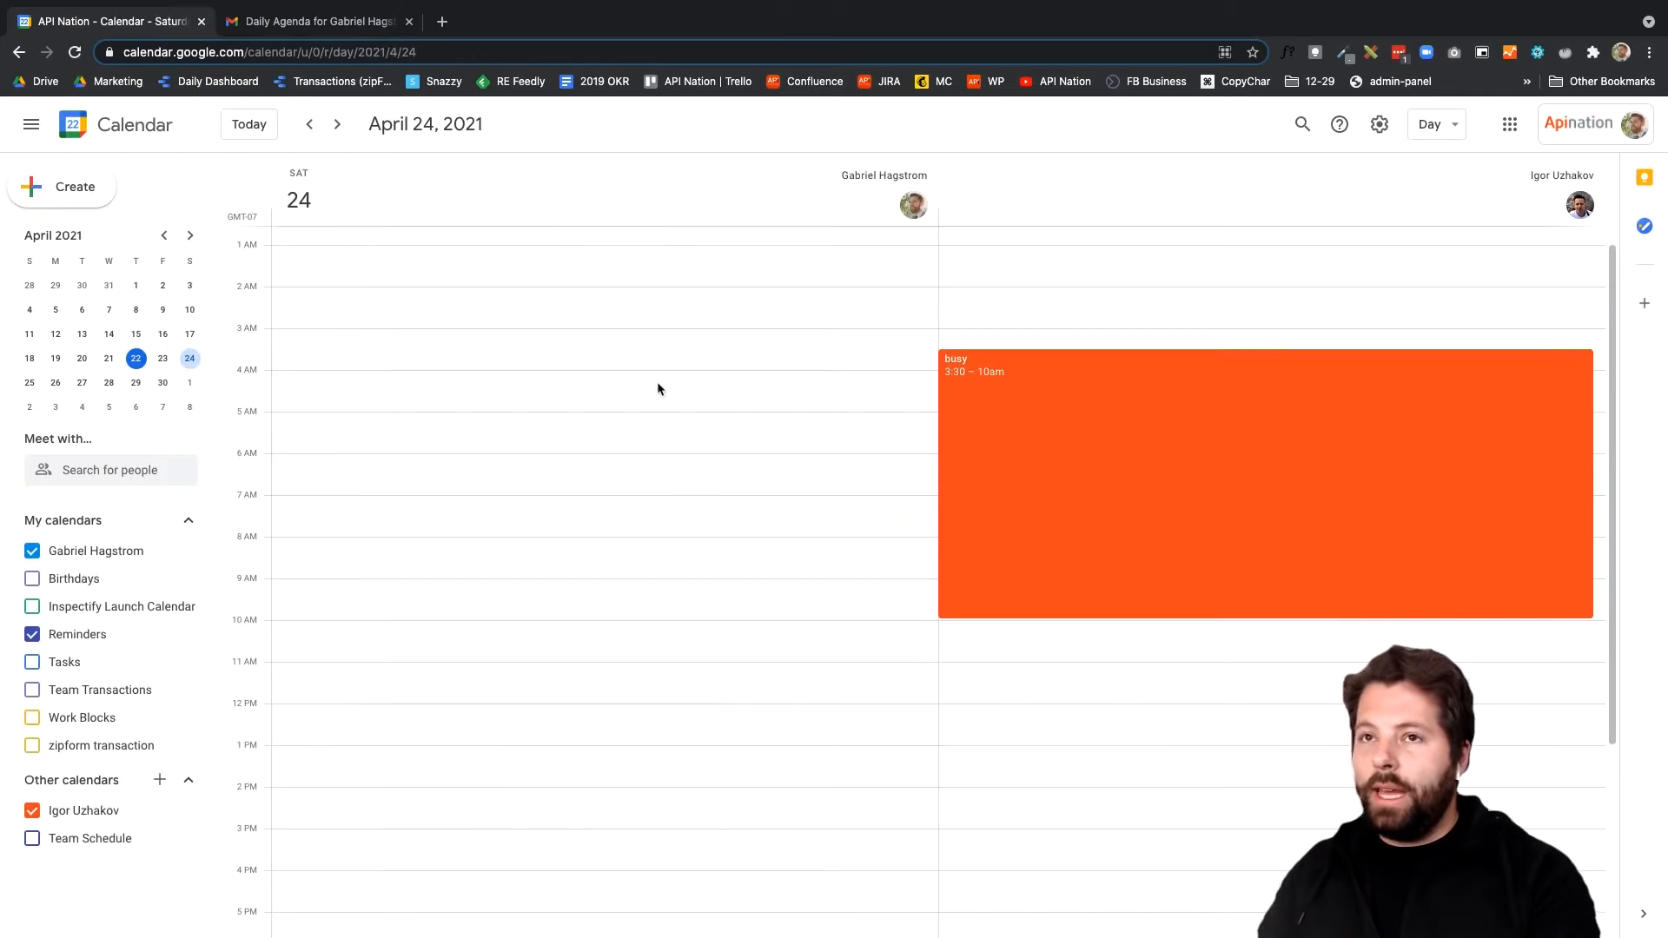
{"action": "mouse_move", "coordinate": [1039, 333]}
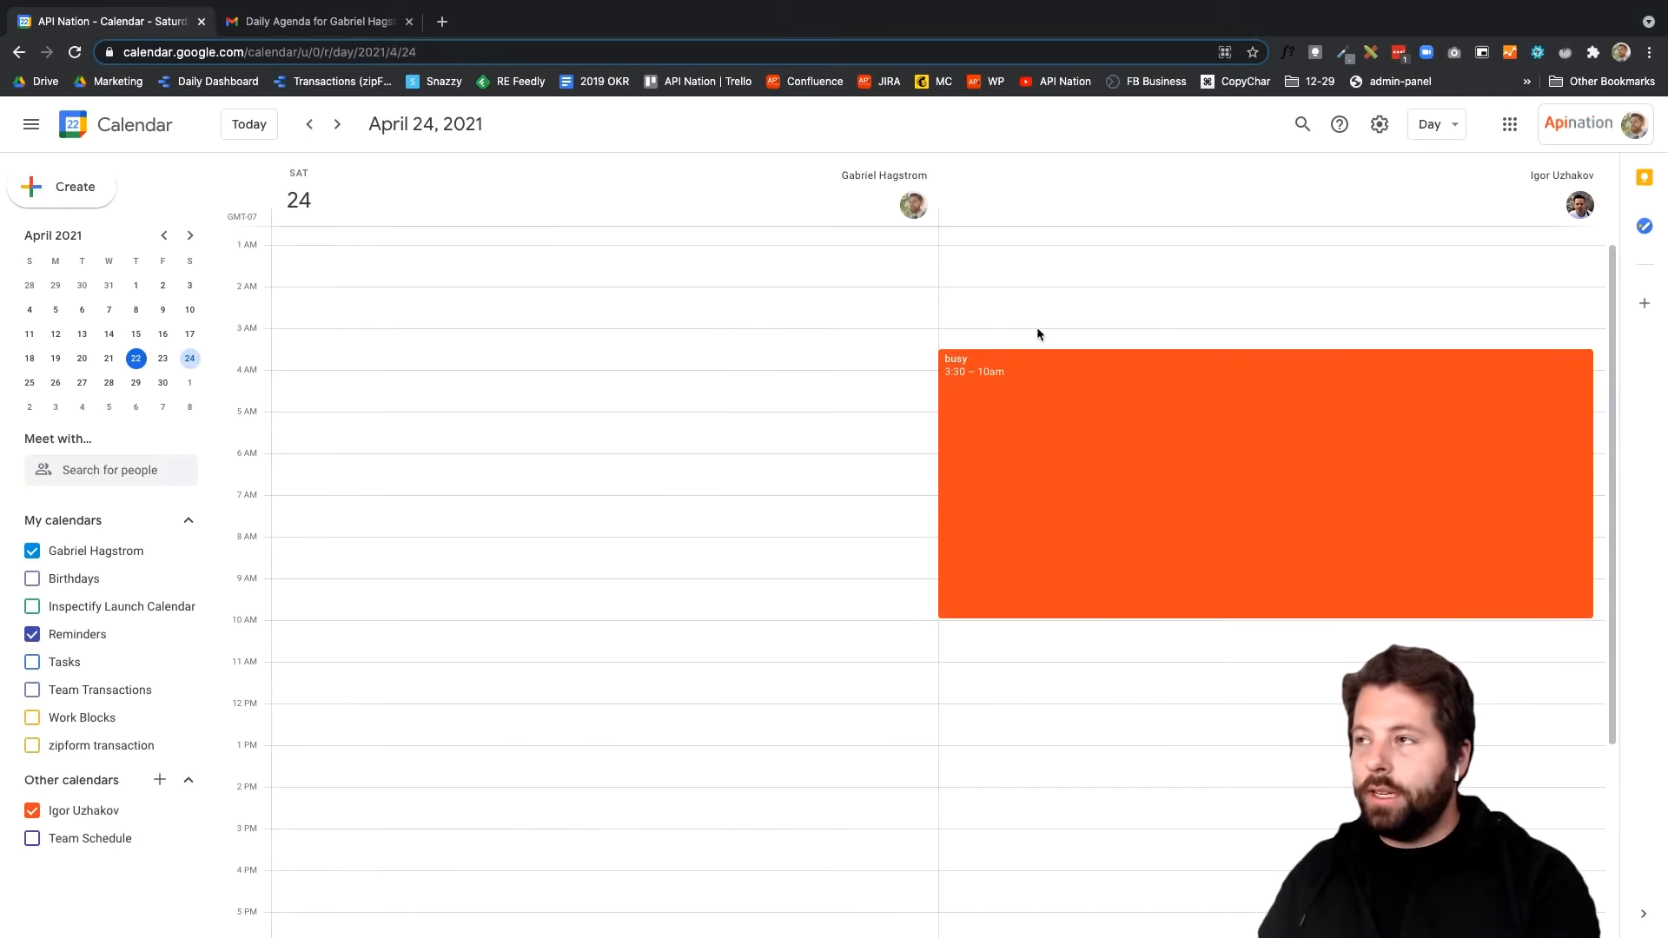
{"action": "mouse_move", "coordinate": [1013, 339]}
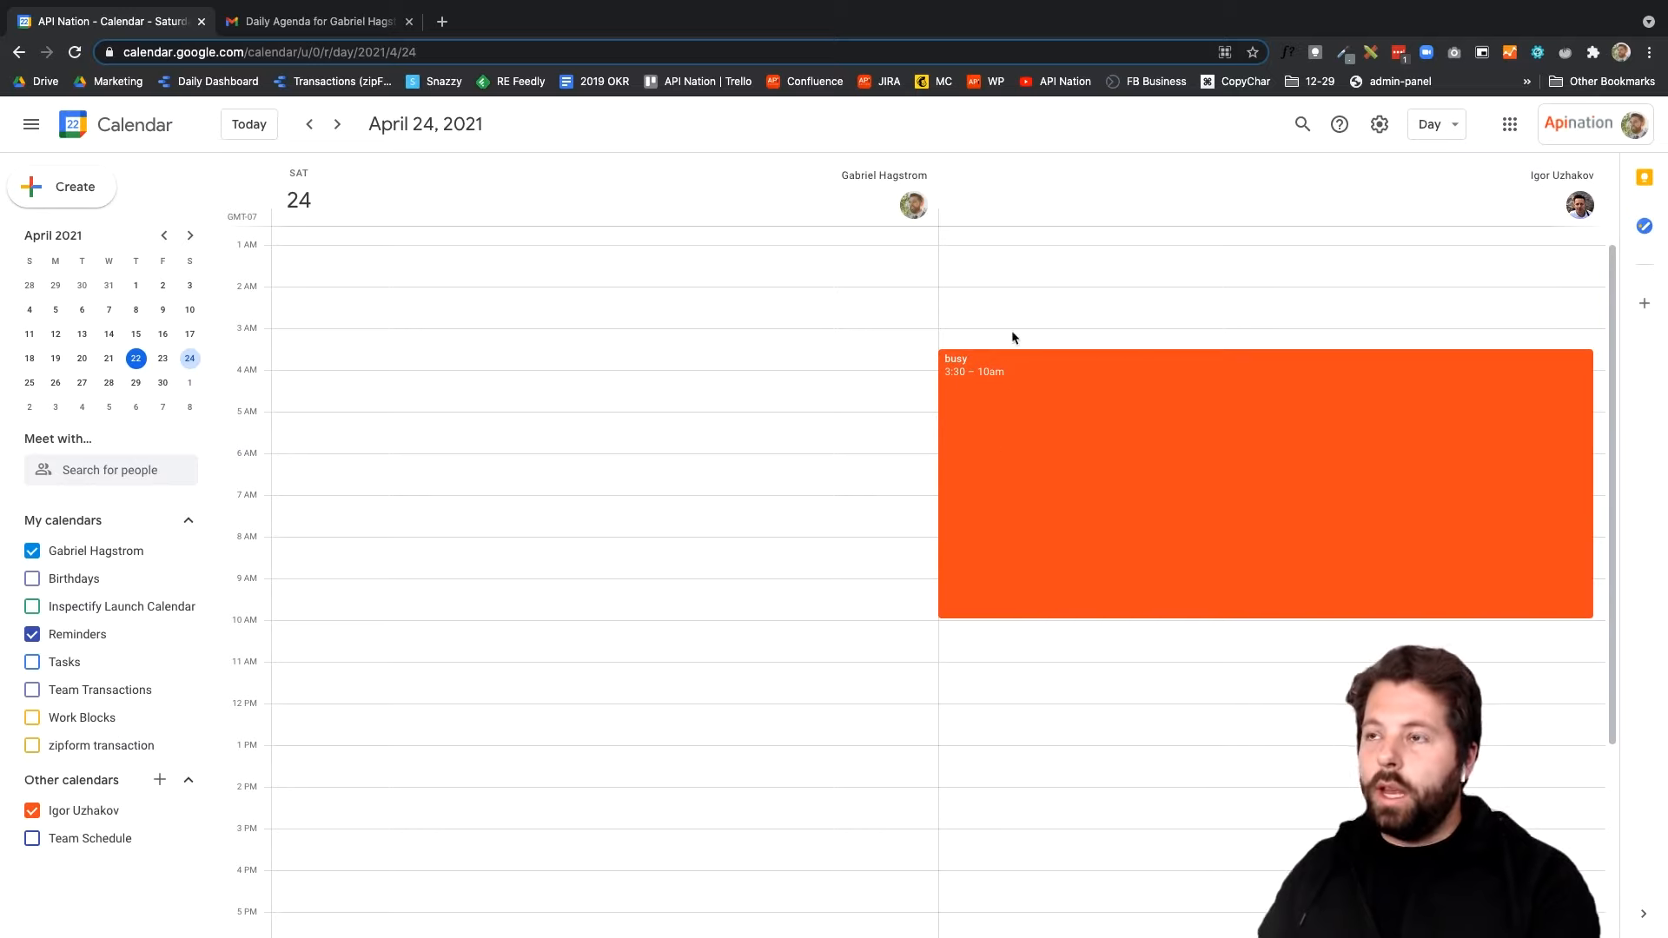
{"action": "mouse_move", "coordinate": [904, 563]}
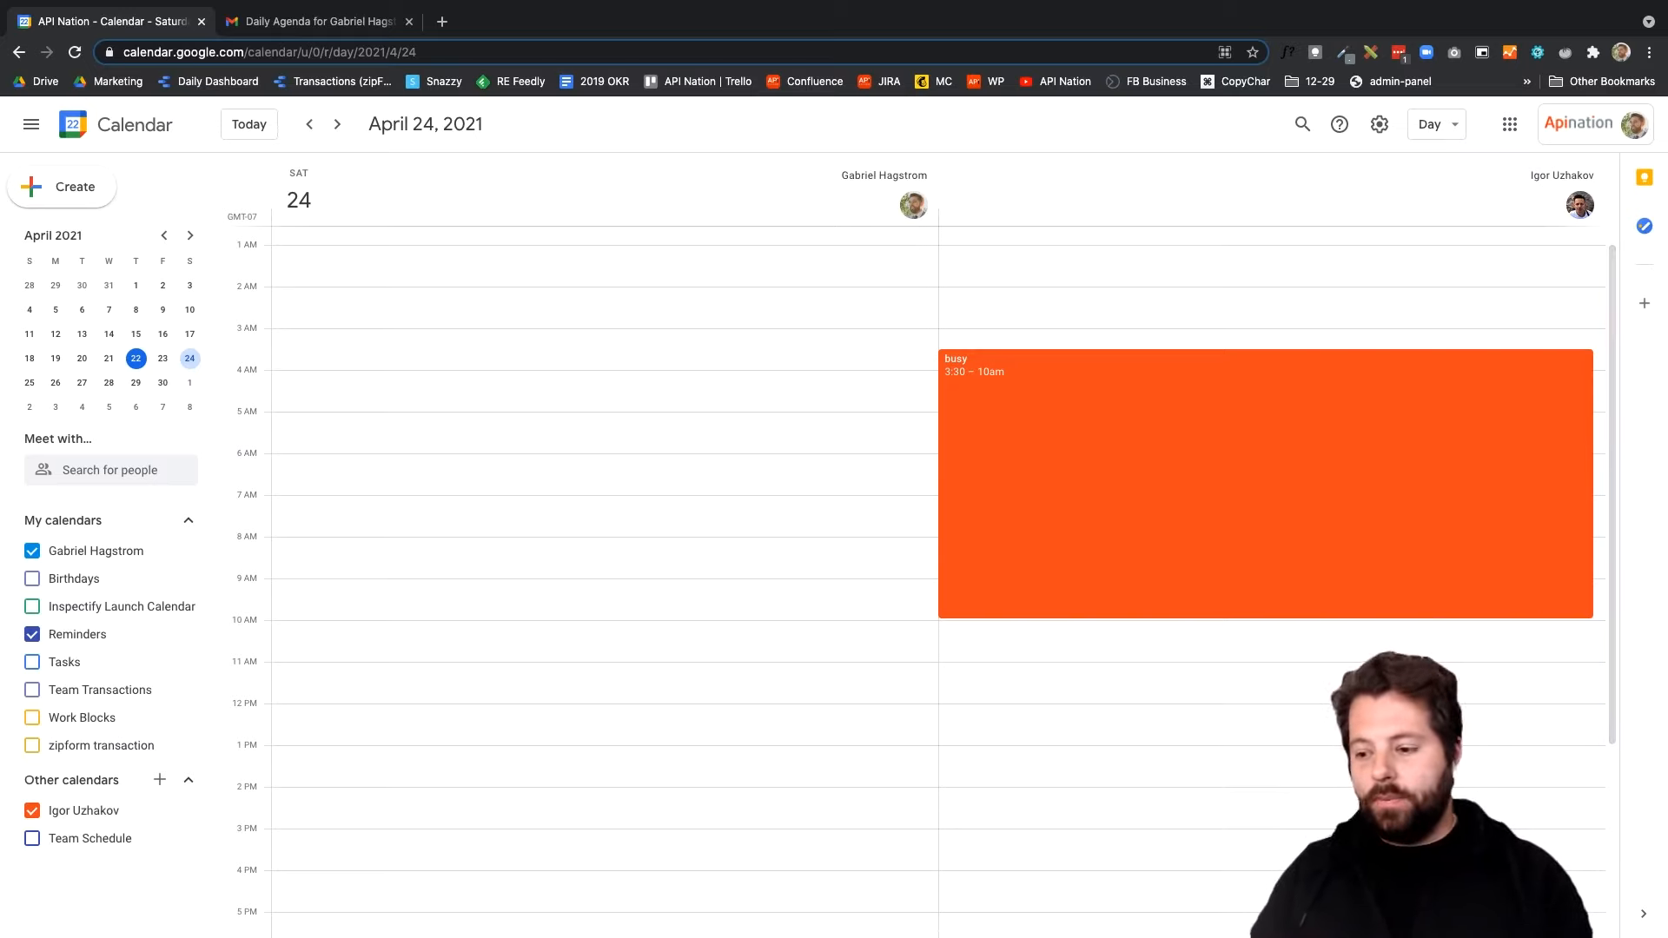
Hide the colleague's calendar so Friday, April 23 shows only your own events
{"action": "left_click", "coordinate": [309, 123]}
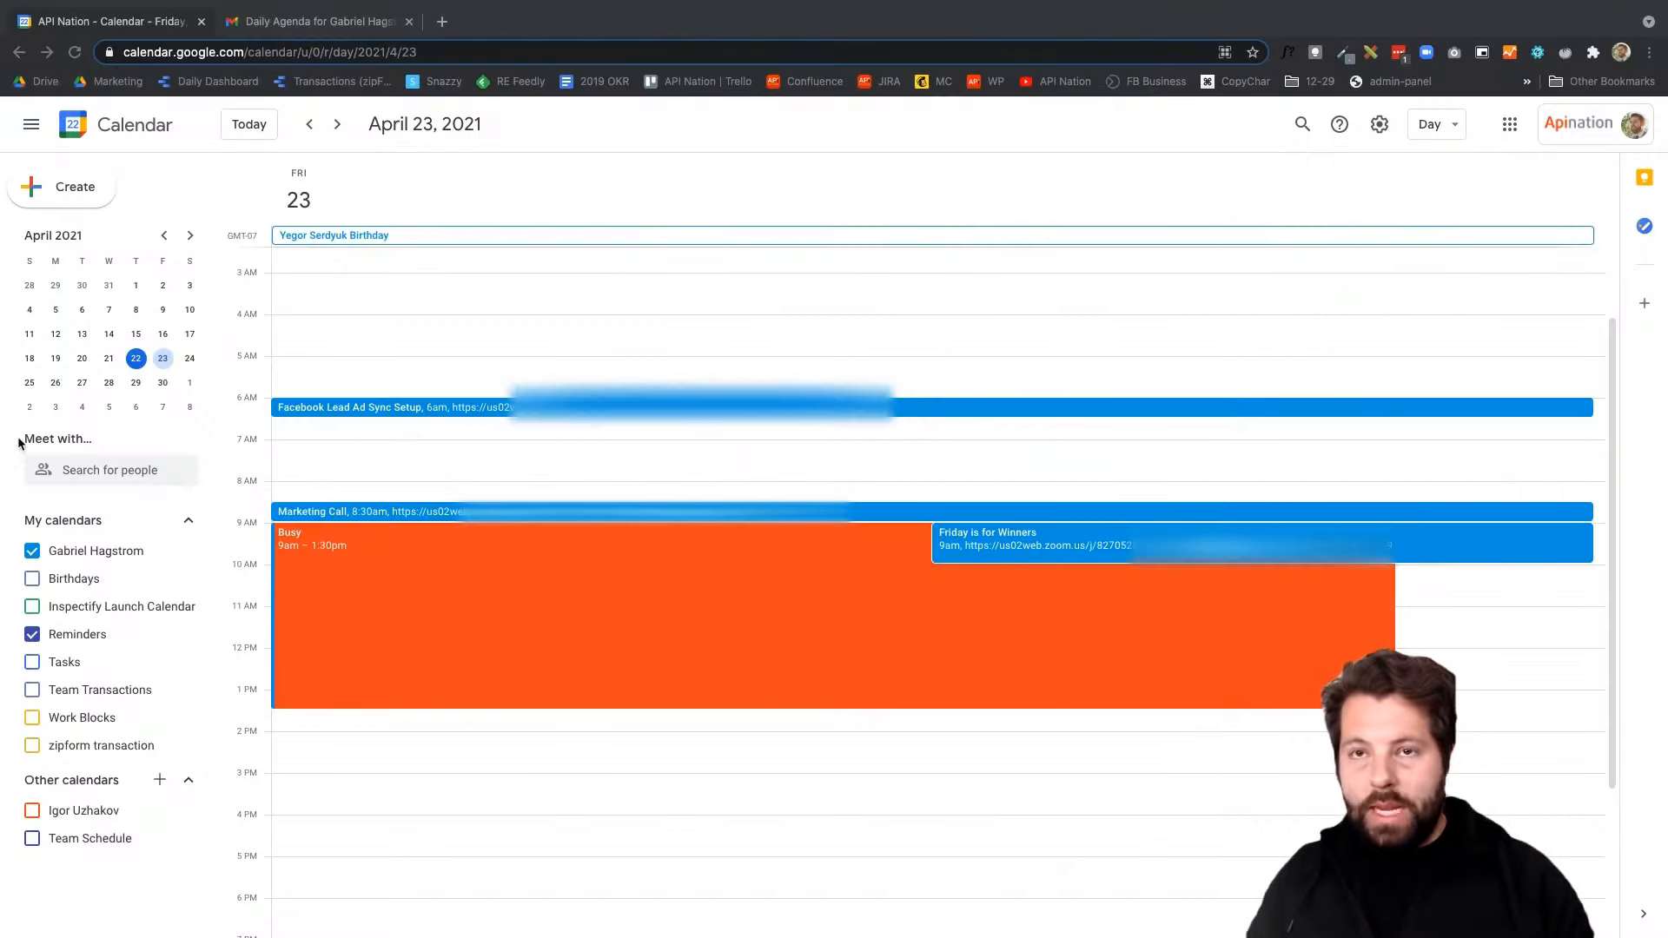
{"action": "mouse_move", "coordinate": [85, 476]}
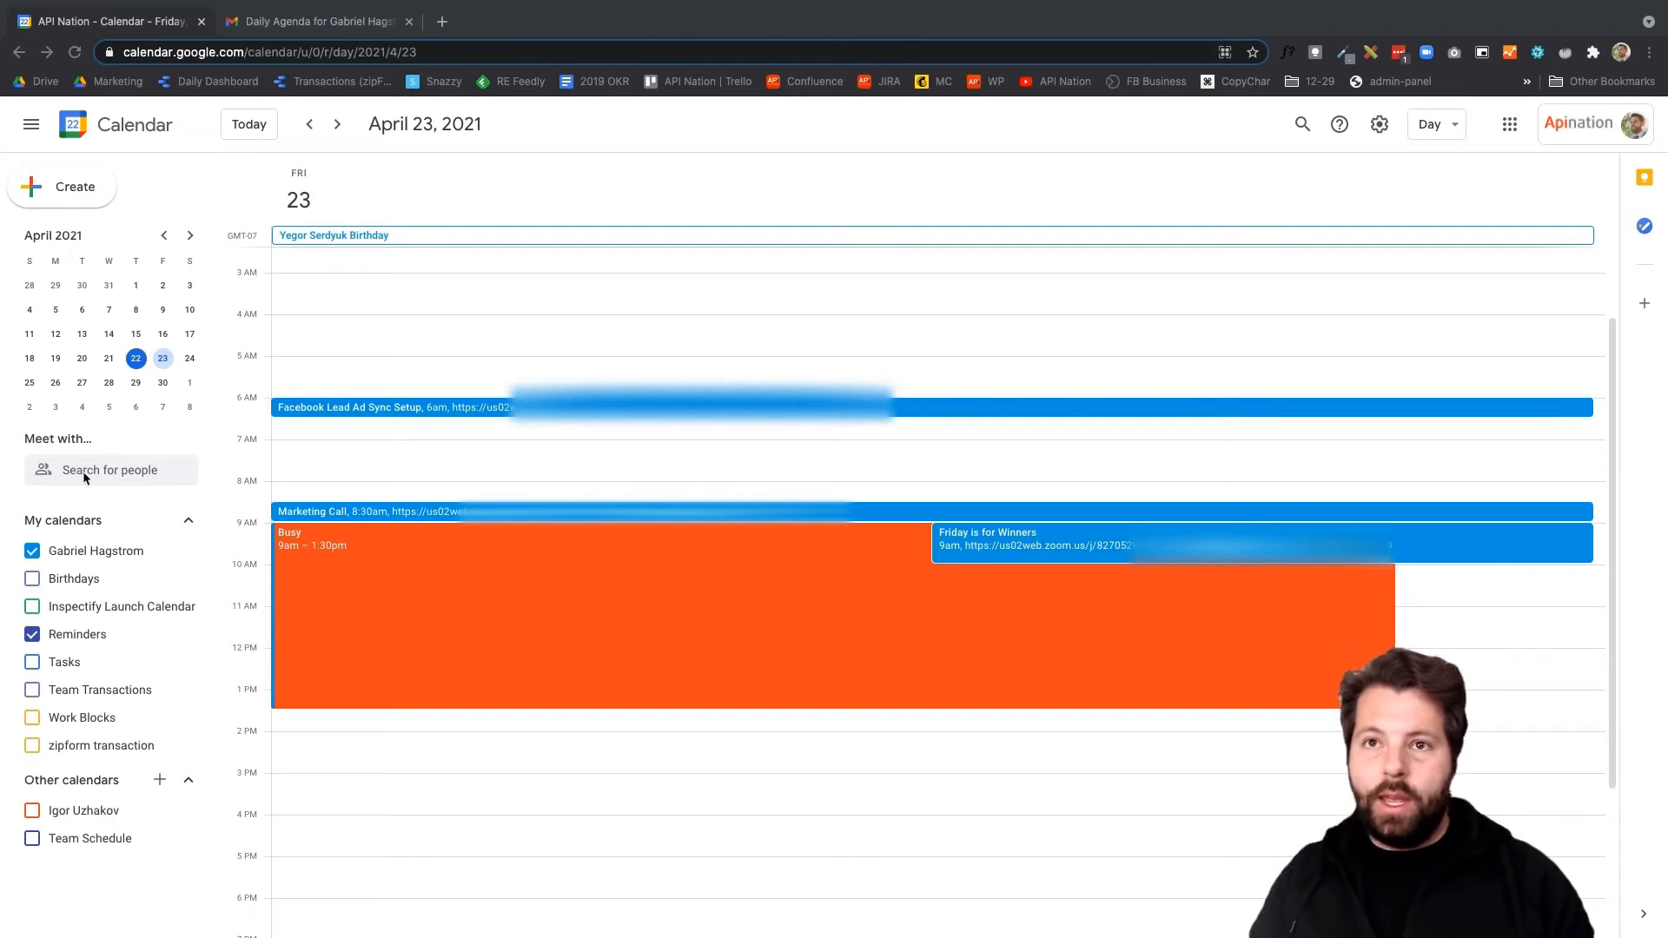
{"action": "left_click", "coordinate": [108, 469]}
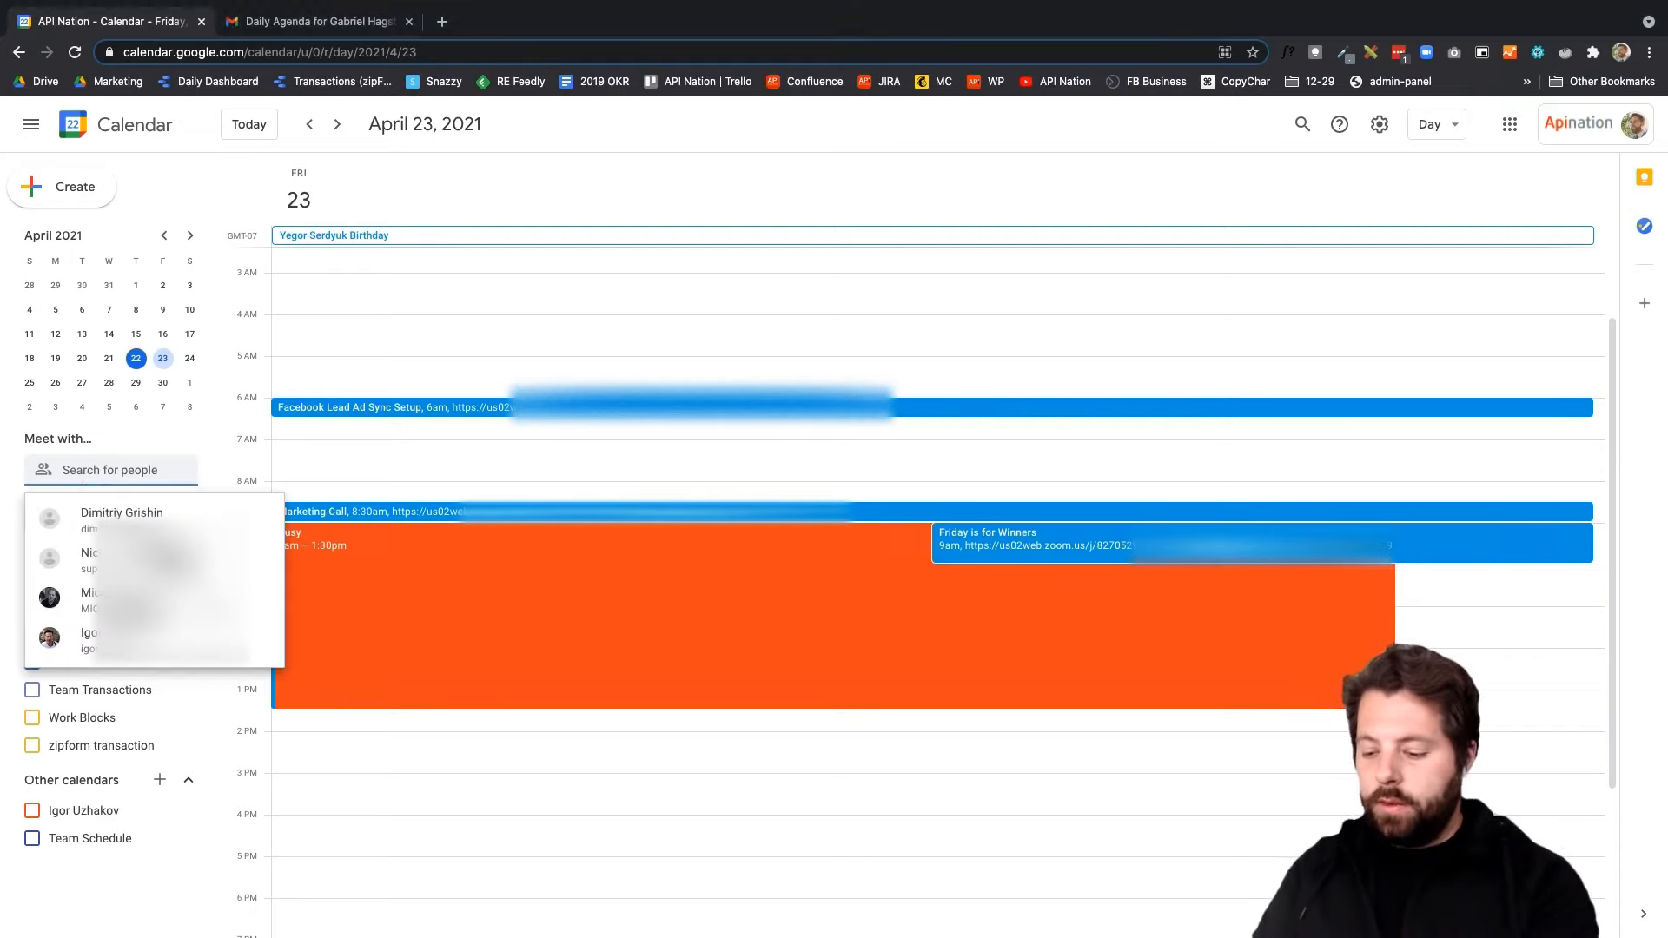
{"action": "type", "text": "mich"}
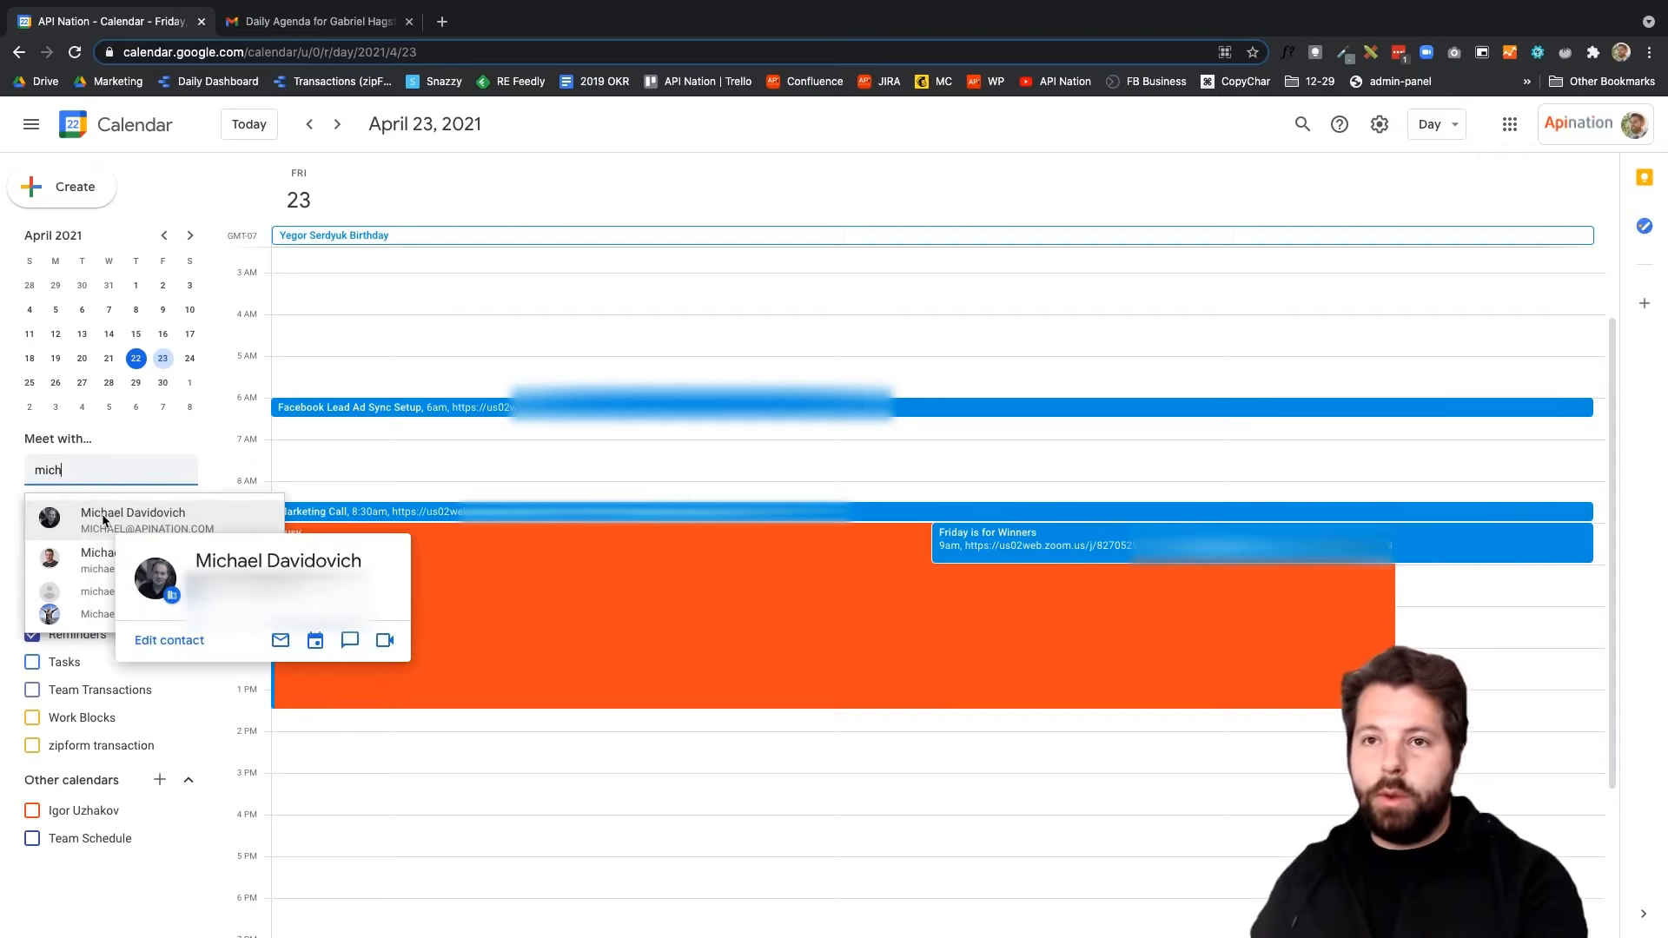
{"action": "left_click", "coordinate": [133, 520]}
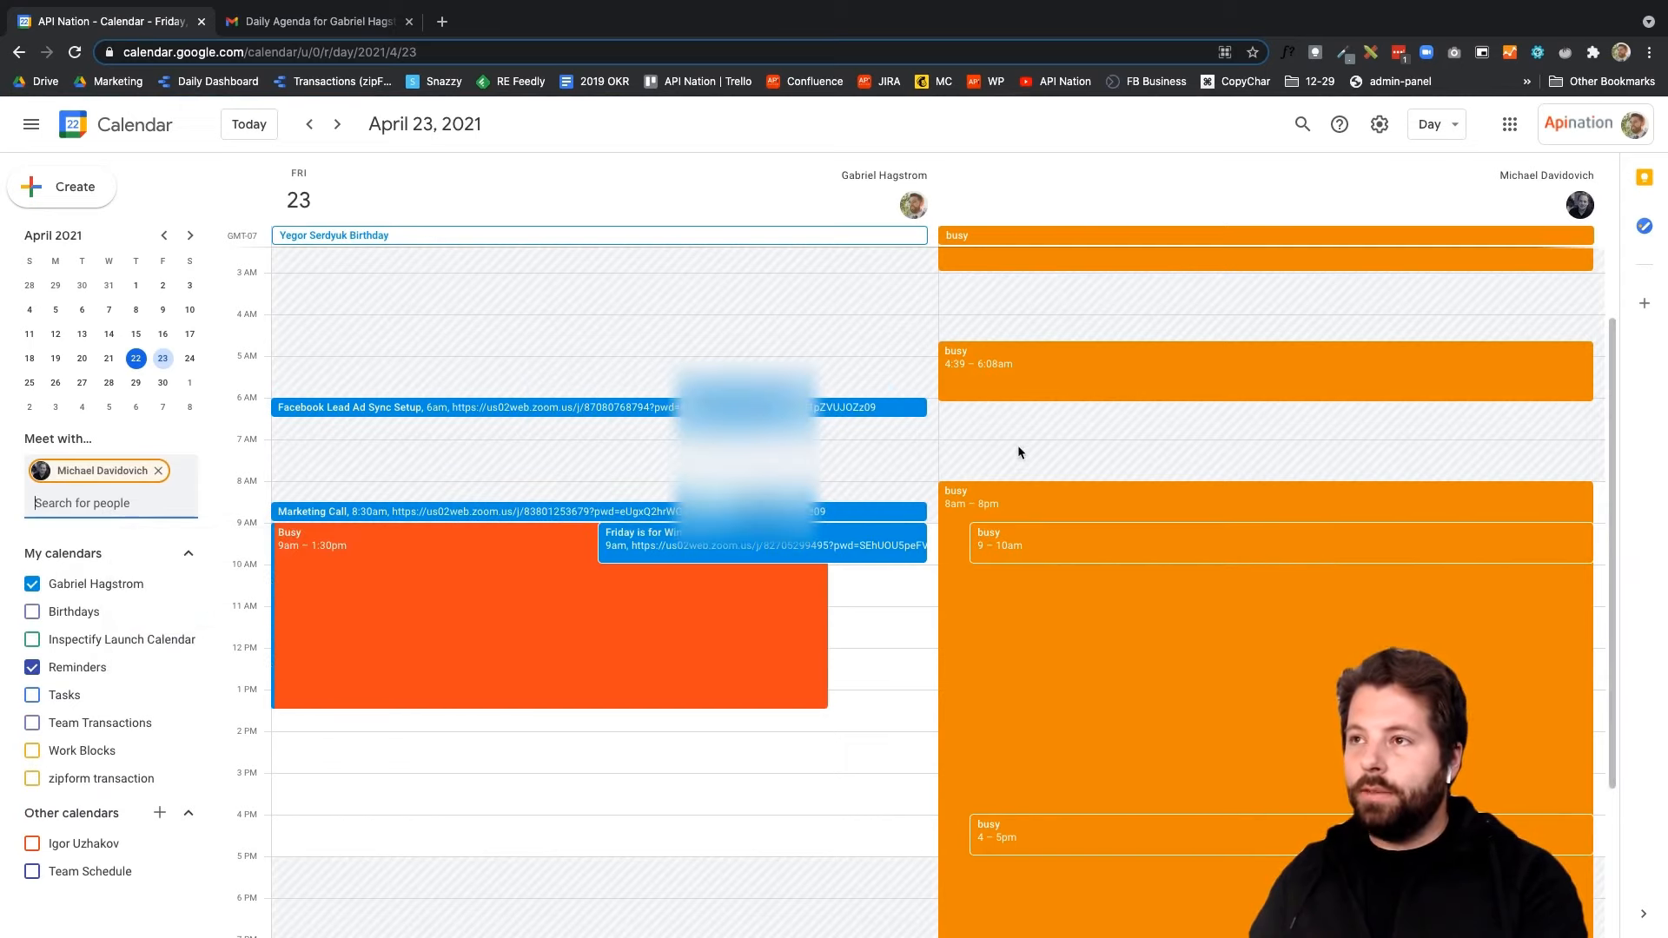
{"action": "scroll", "scroll_direction": "down", "scroll_amount": 3}
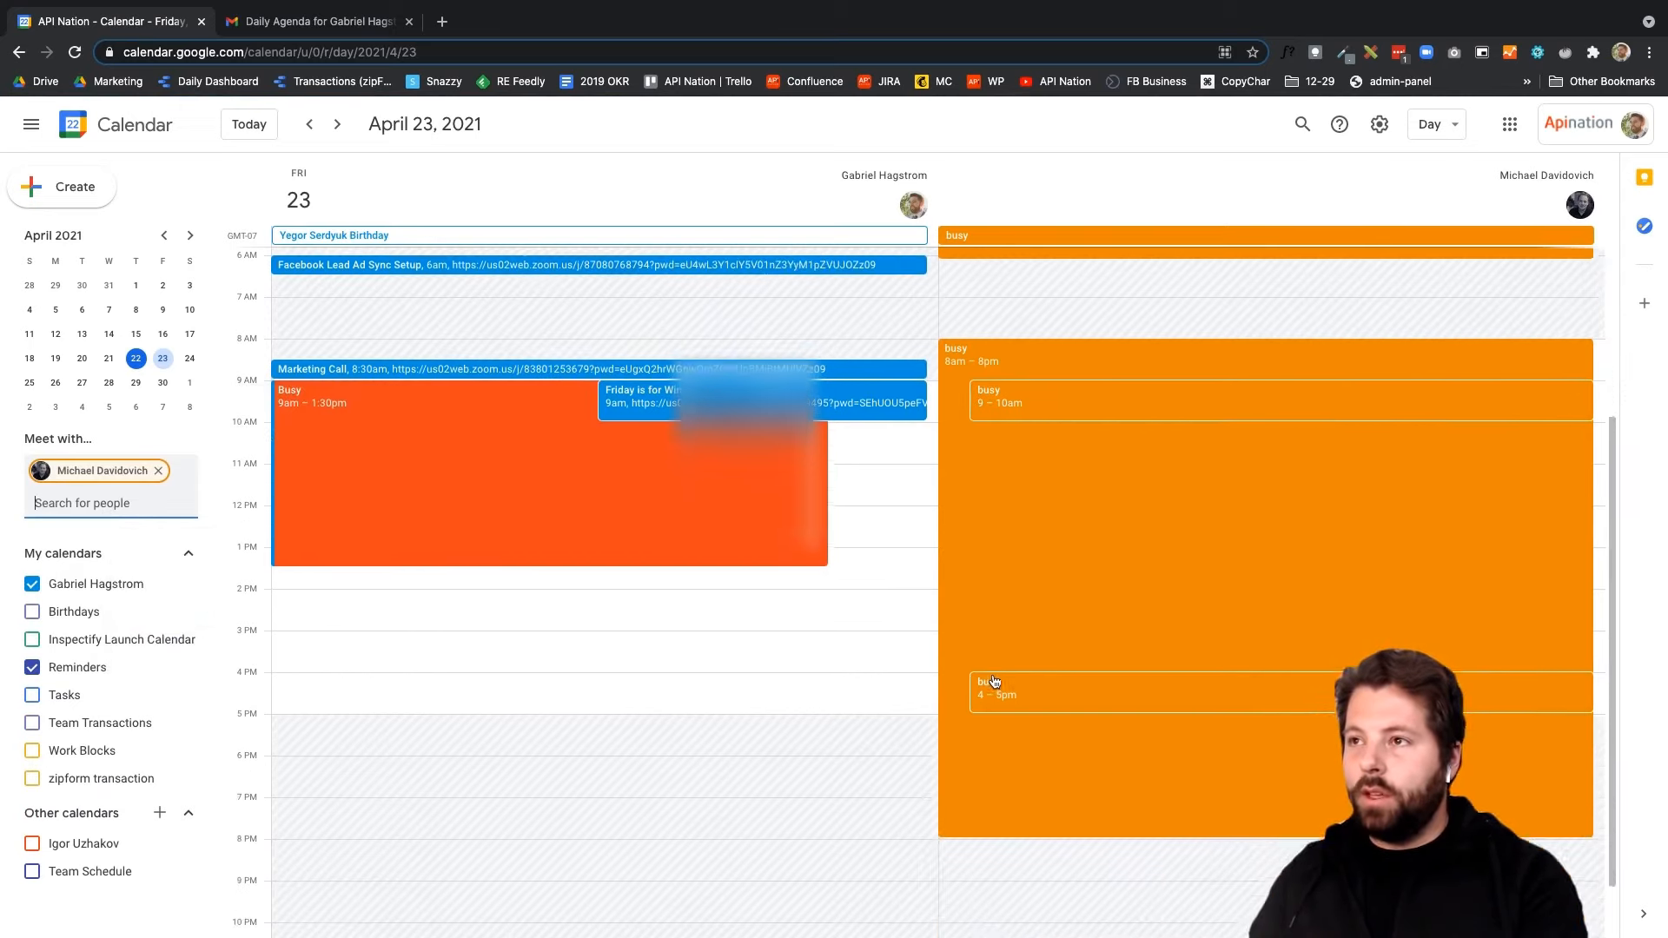
{"action": "scroll", "scroll_direction": "up", "scroll_amount": 3}
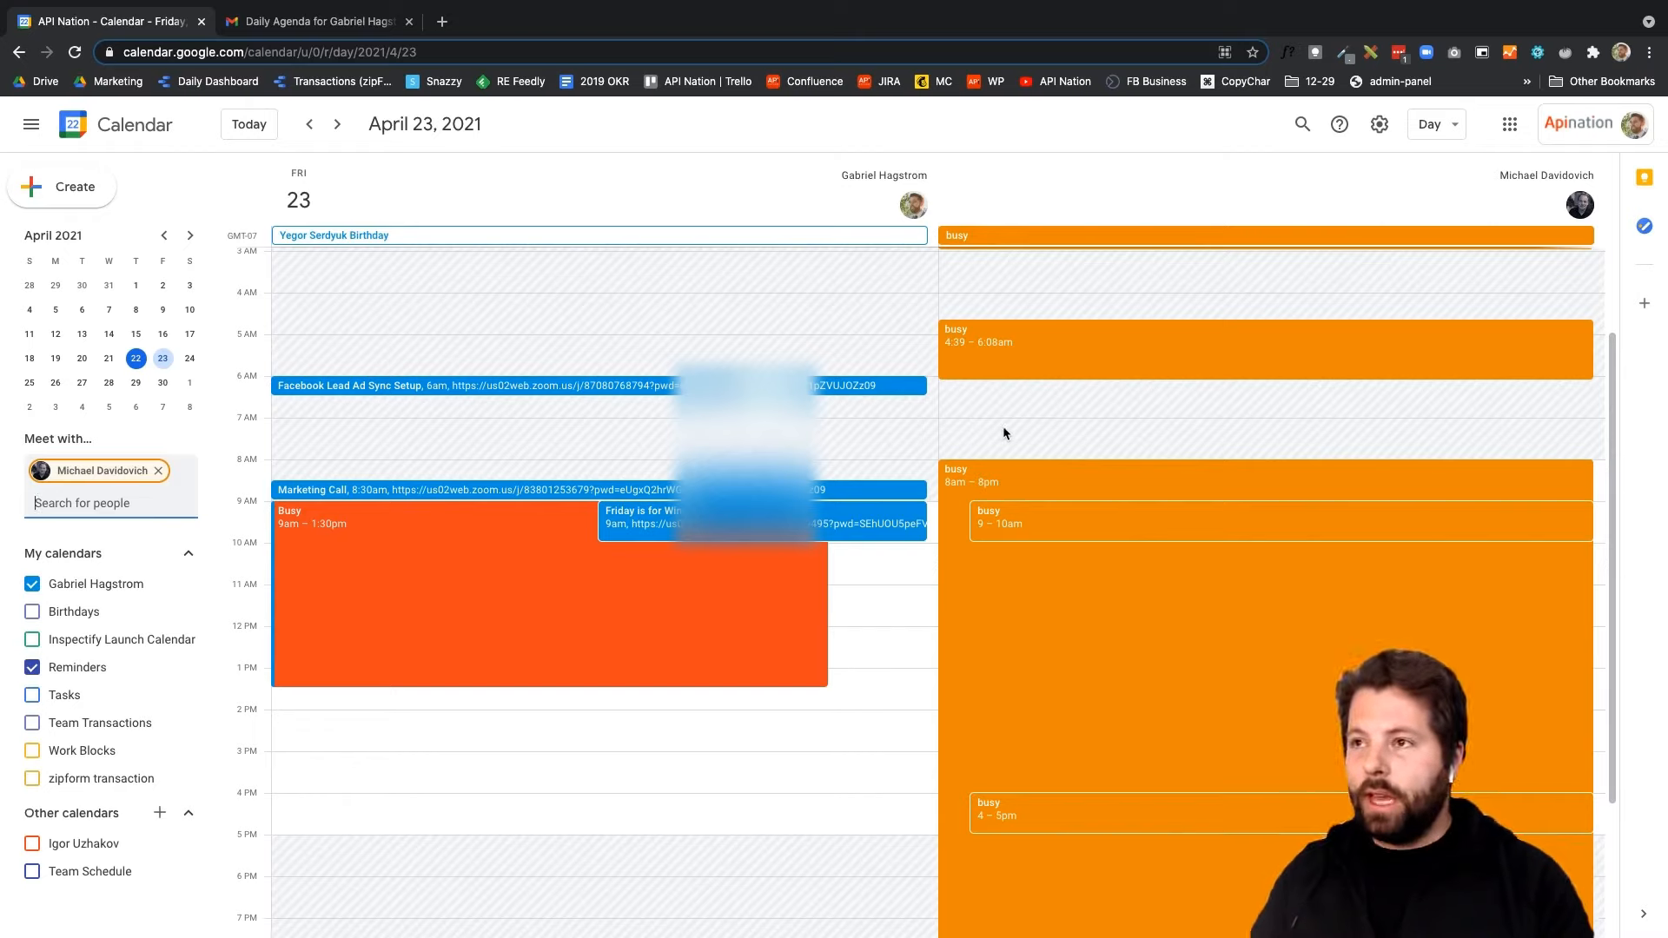
{"action": "mouse_move", "coordinate": [1011, 433]}
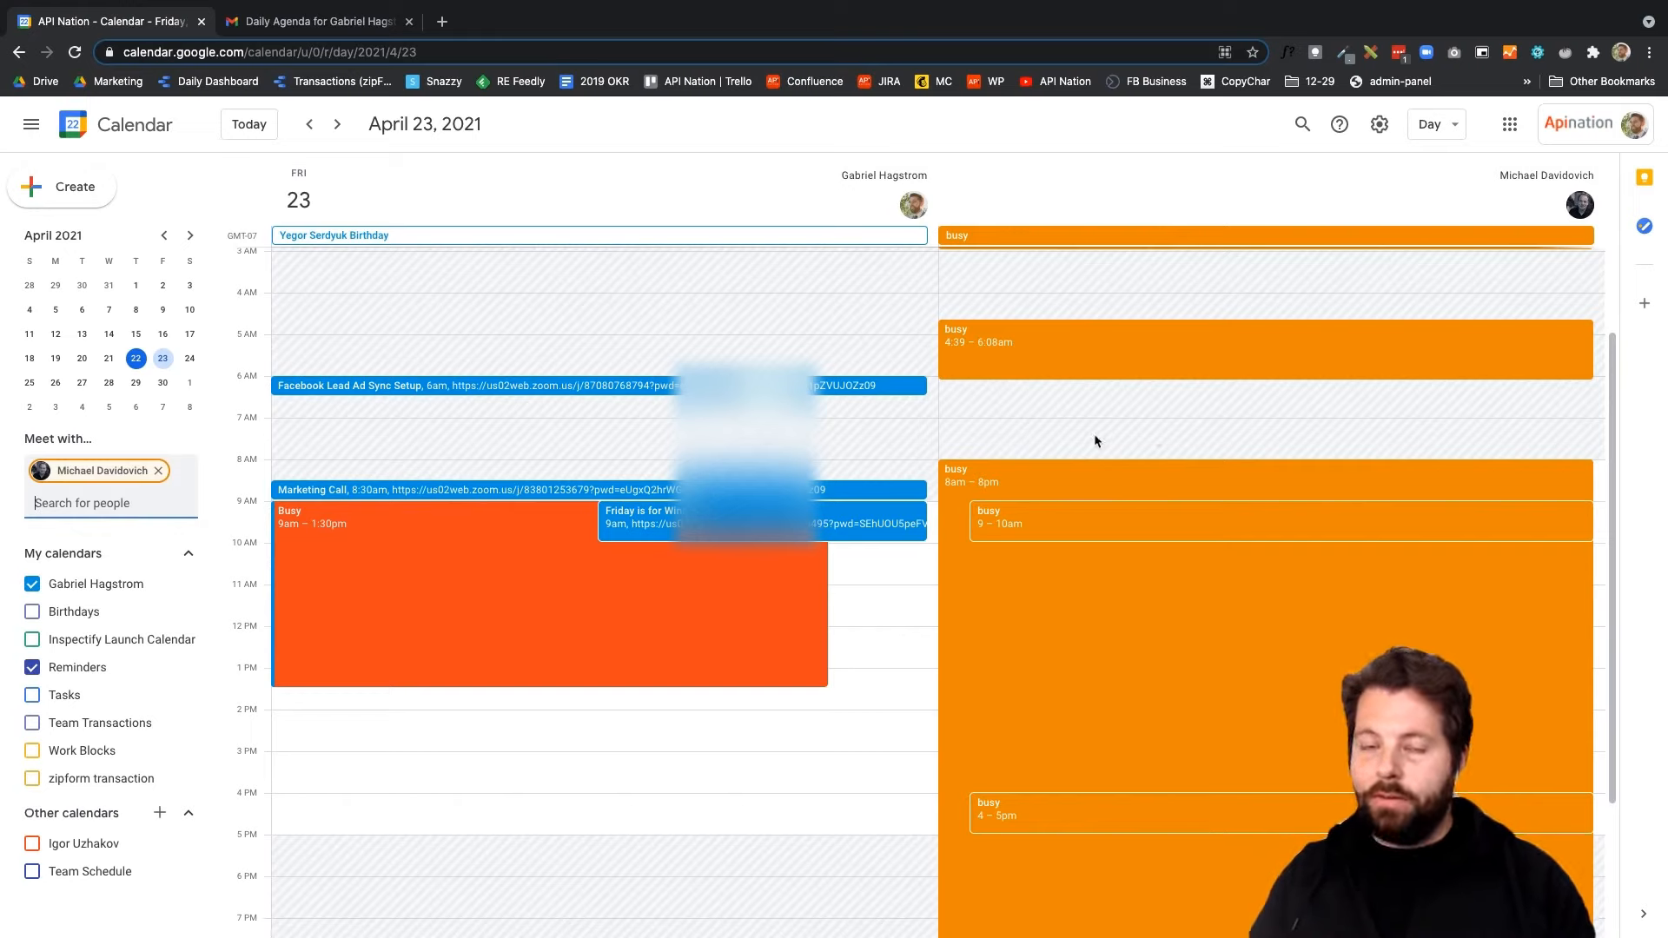
{"action": "mouse_move", "coordinate": [928, 457]}
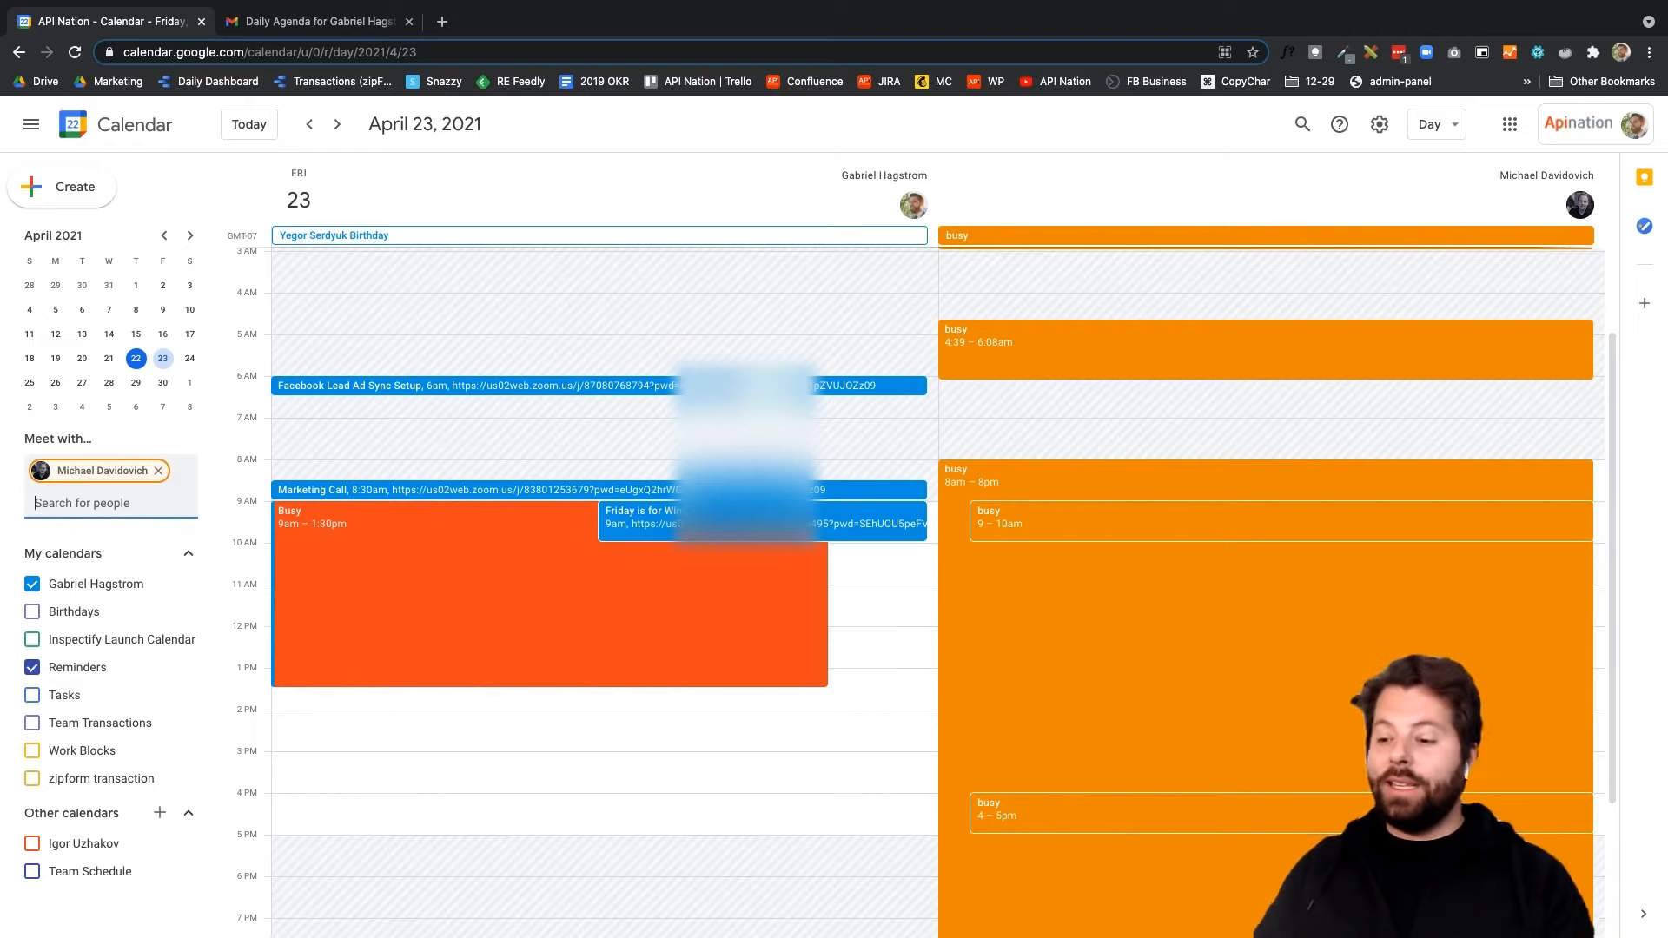
{"action": "mouse_move", "coordinate": [160, 469]}
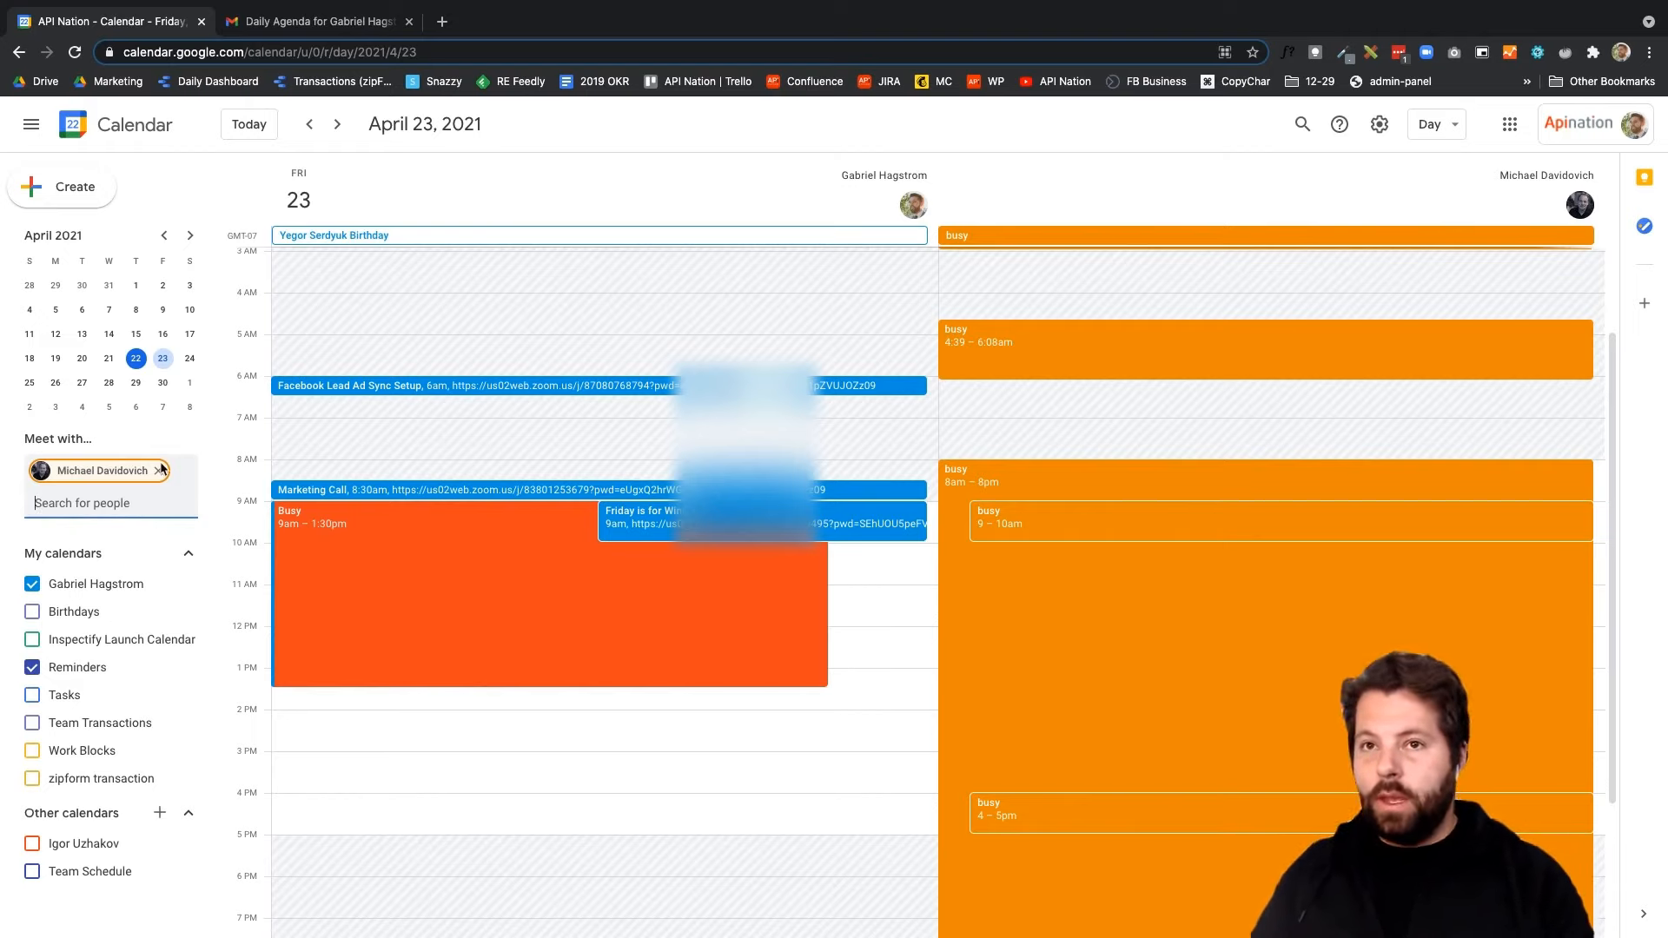
{"action": "left_click", "coordinate": [161, 471]}
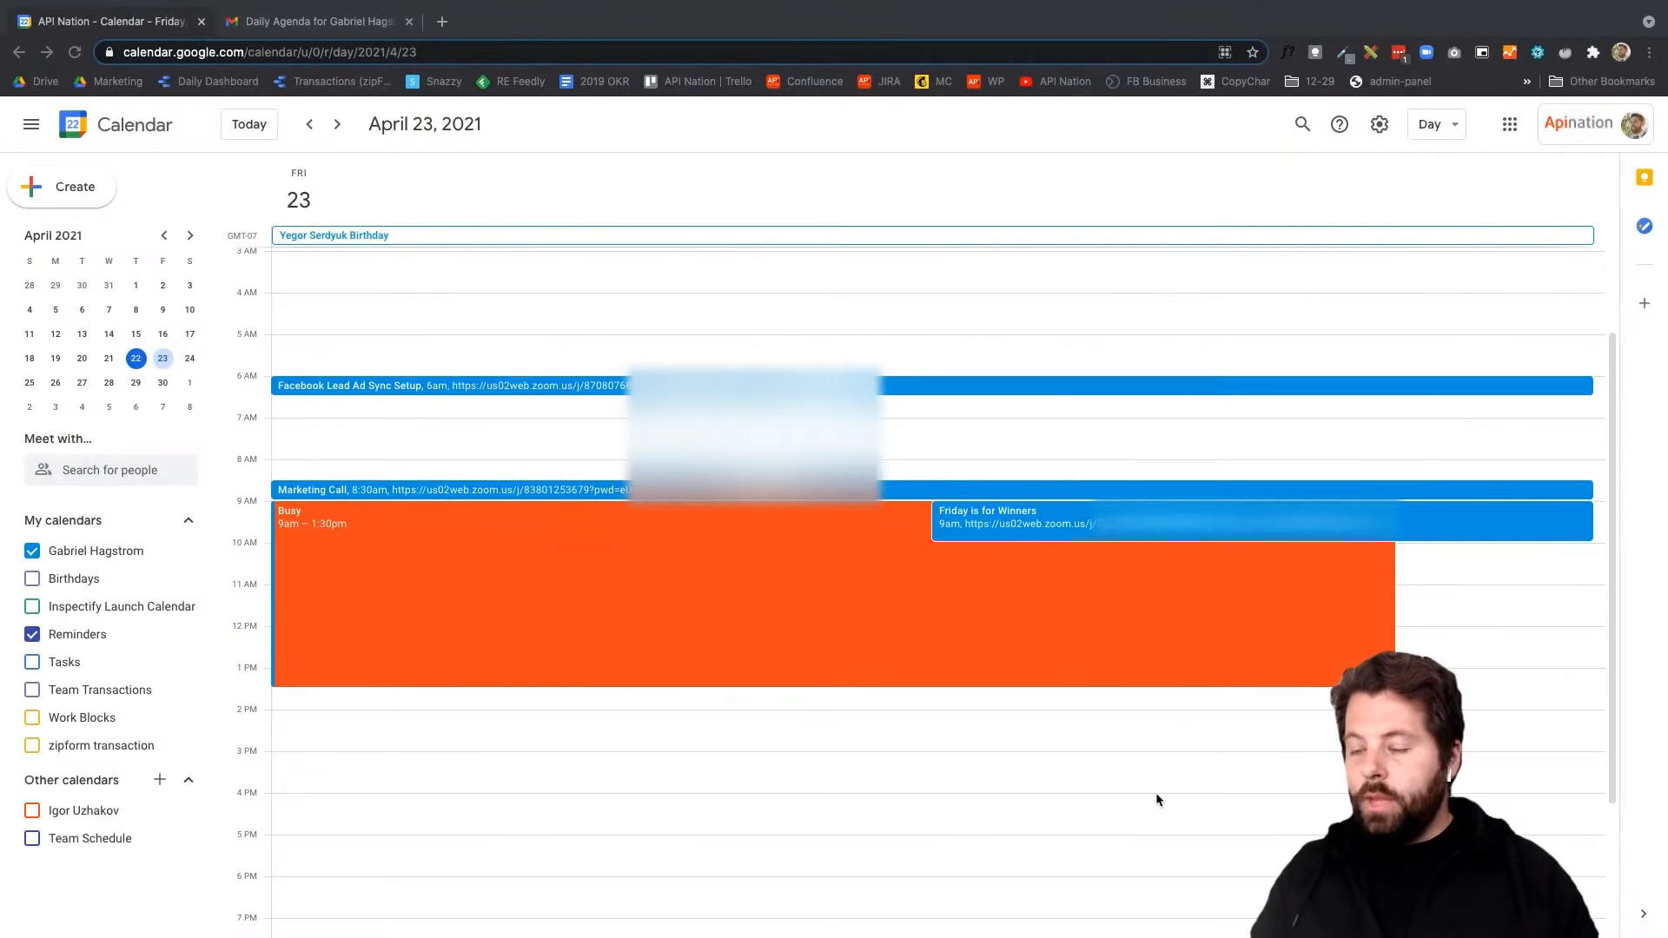
{"action": "mouse_move", "coordinate": [335, 728]}
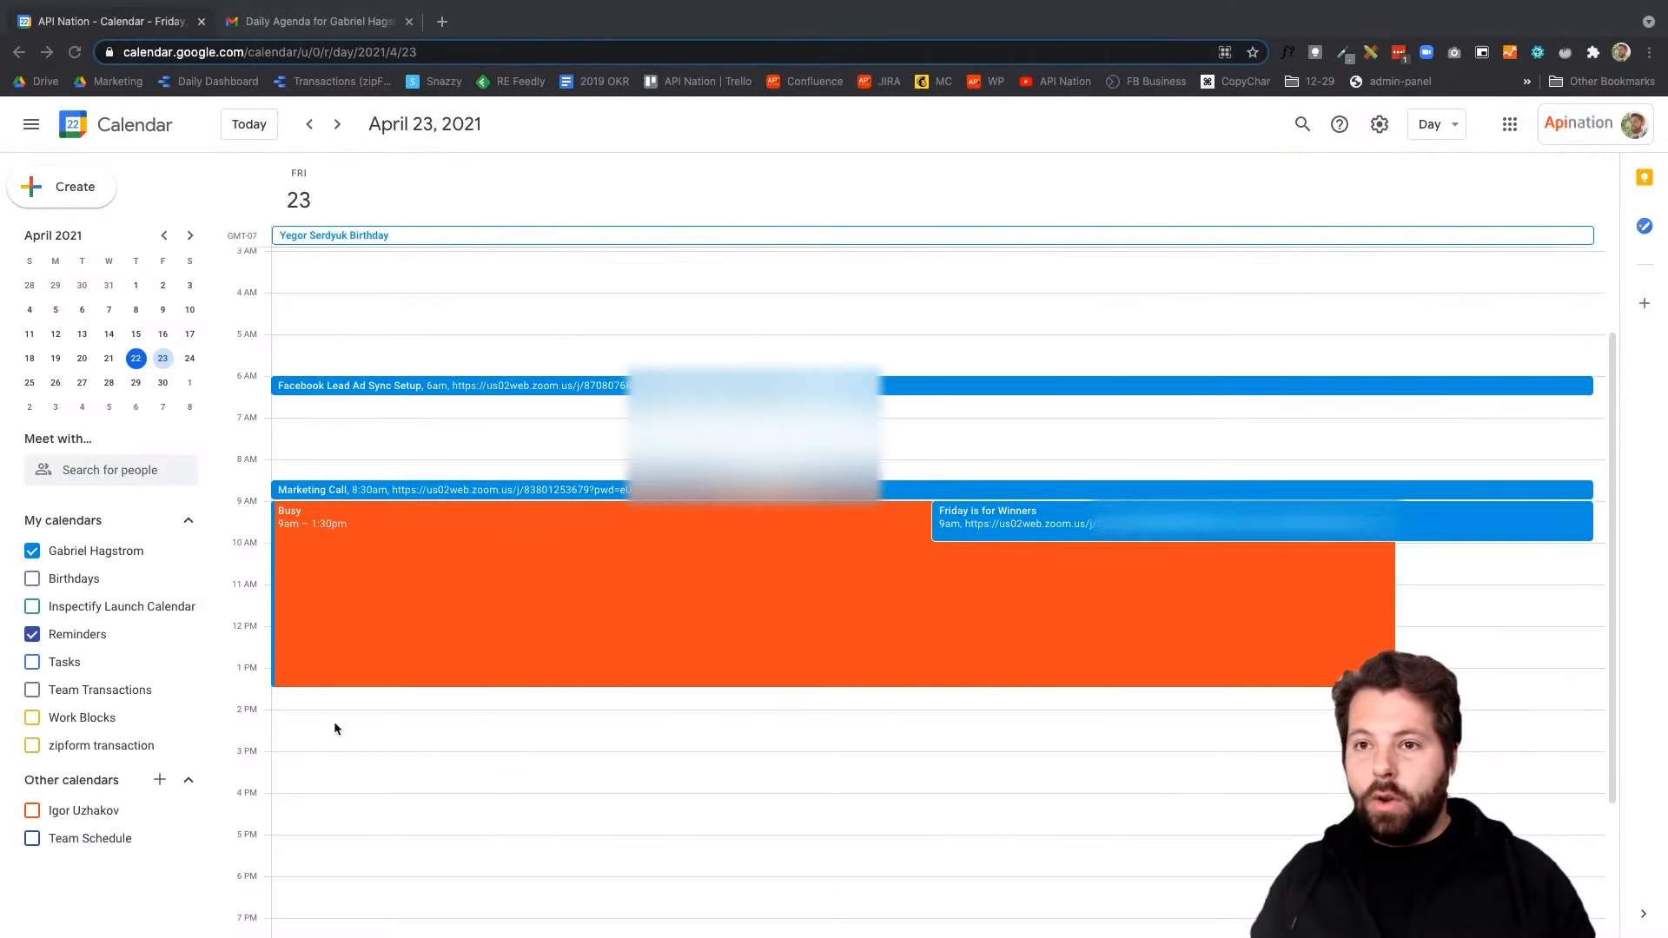
{"action": "mouse_move", "coordinate": [334, 754]}
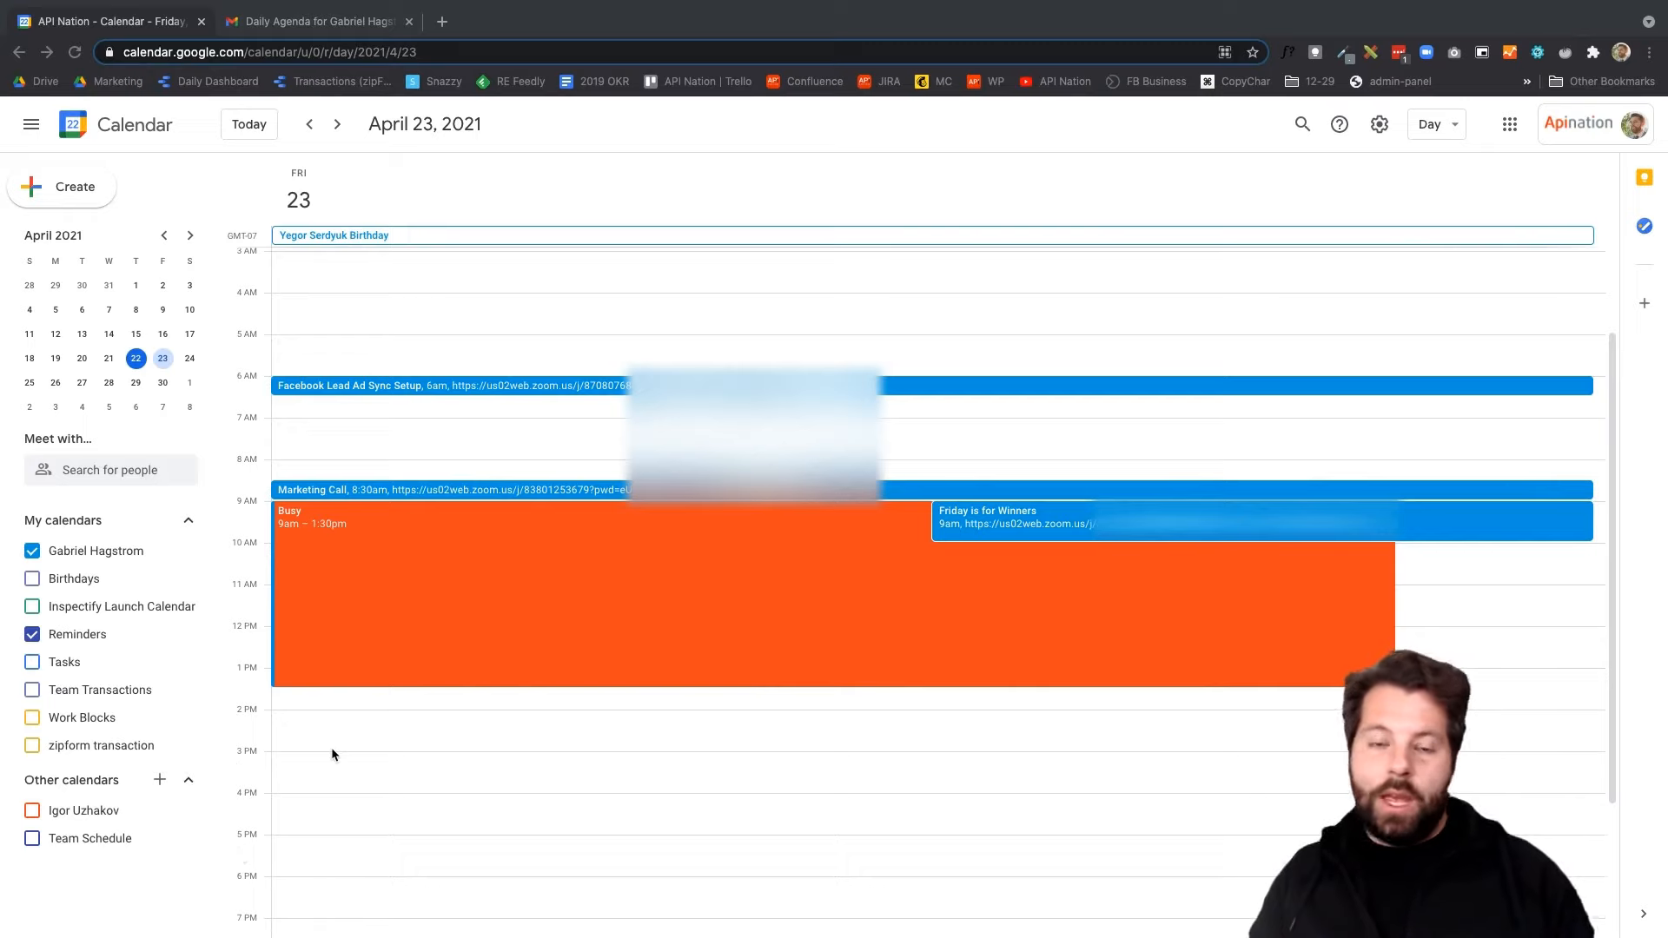
{"action": "mouse_move", "coordinate": [341, 741]}
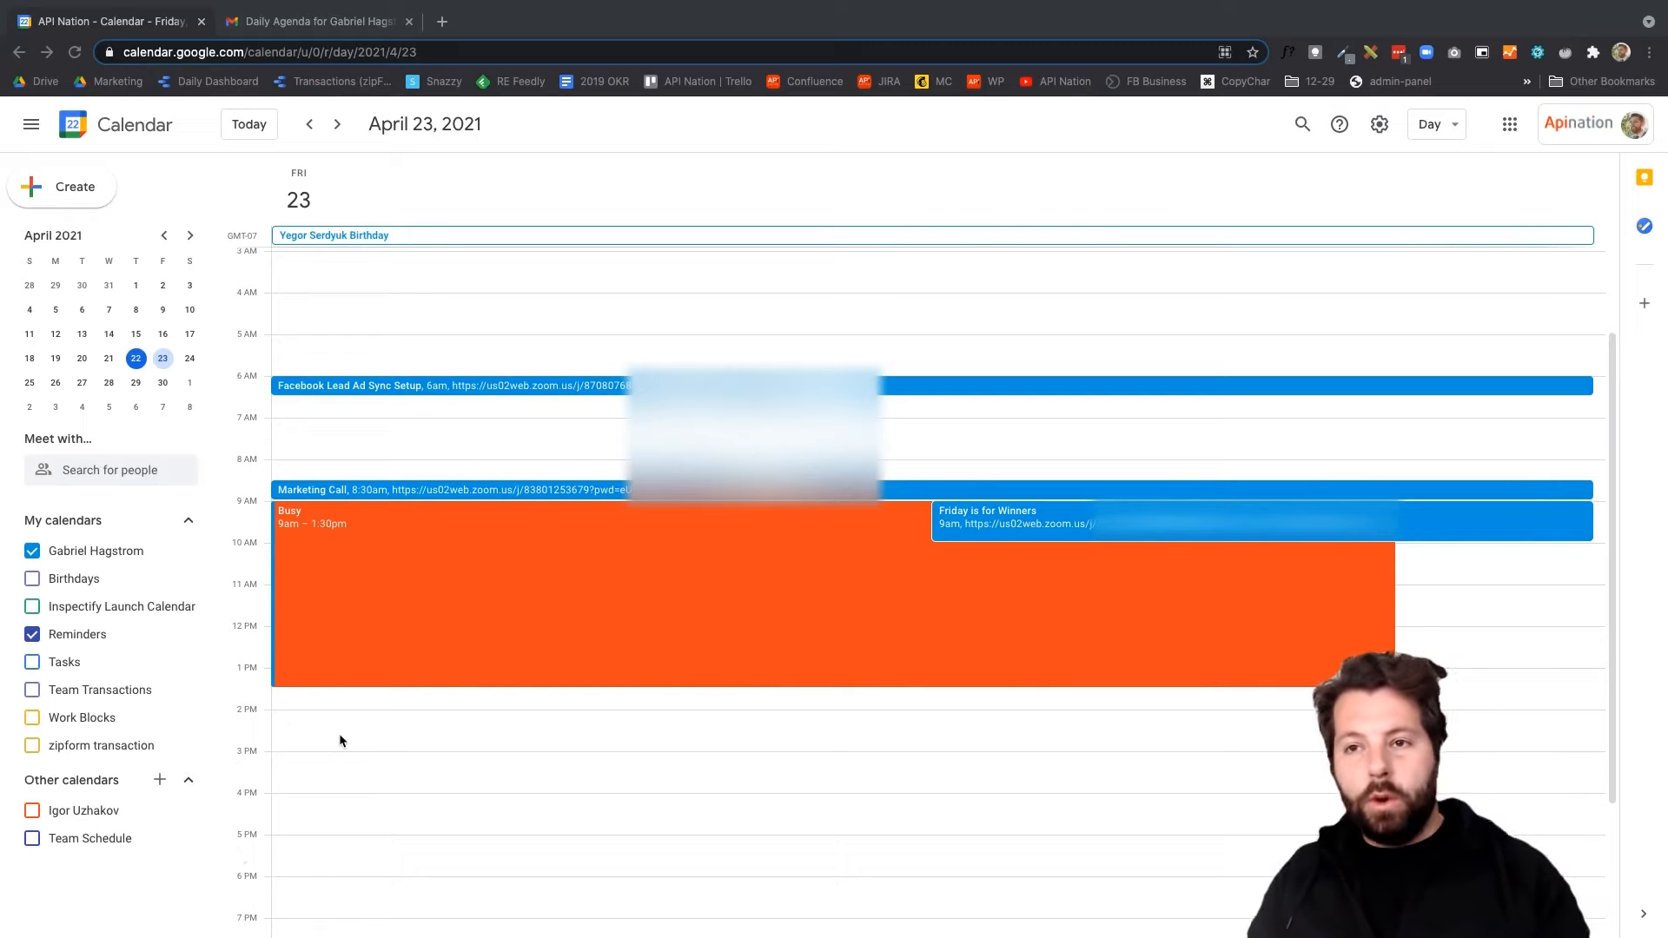
Create a 2:00–5:00pm appointment slots block on April 23 with 60-minute slots
{"action": "left_click", "coordinate": [110, 469]}
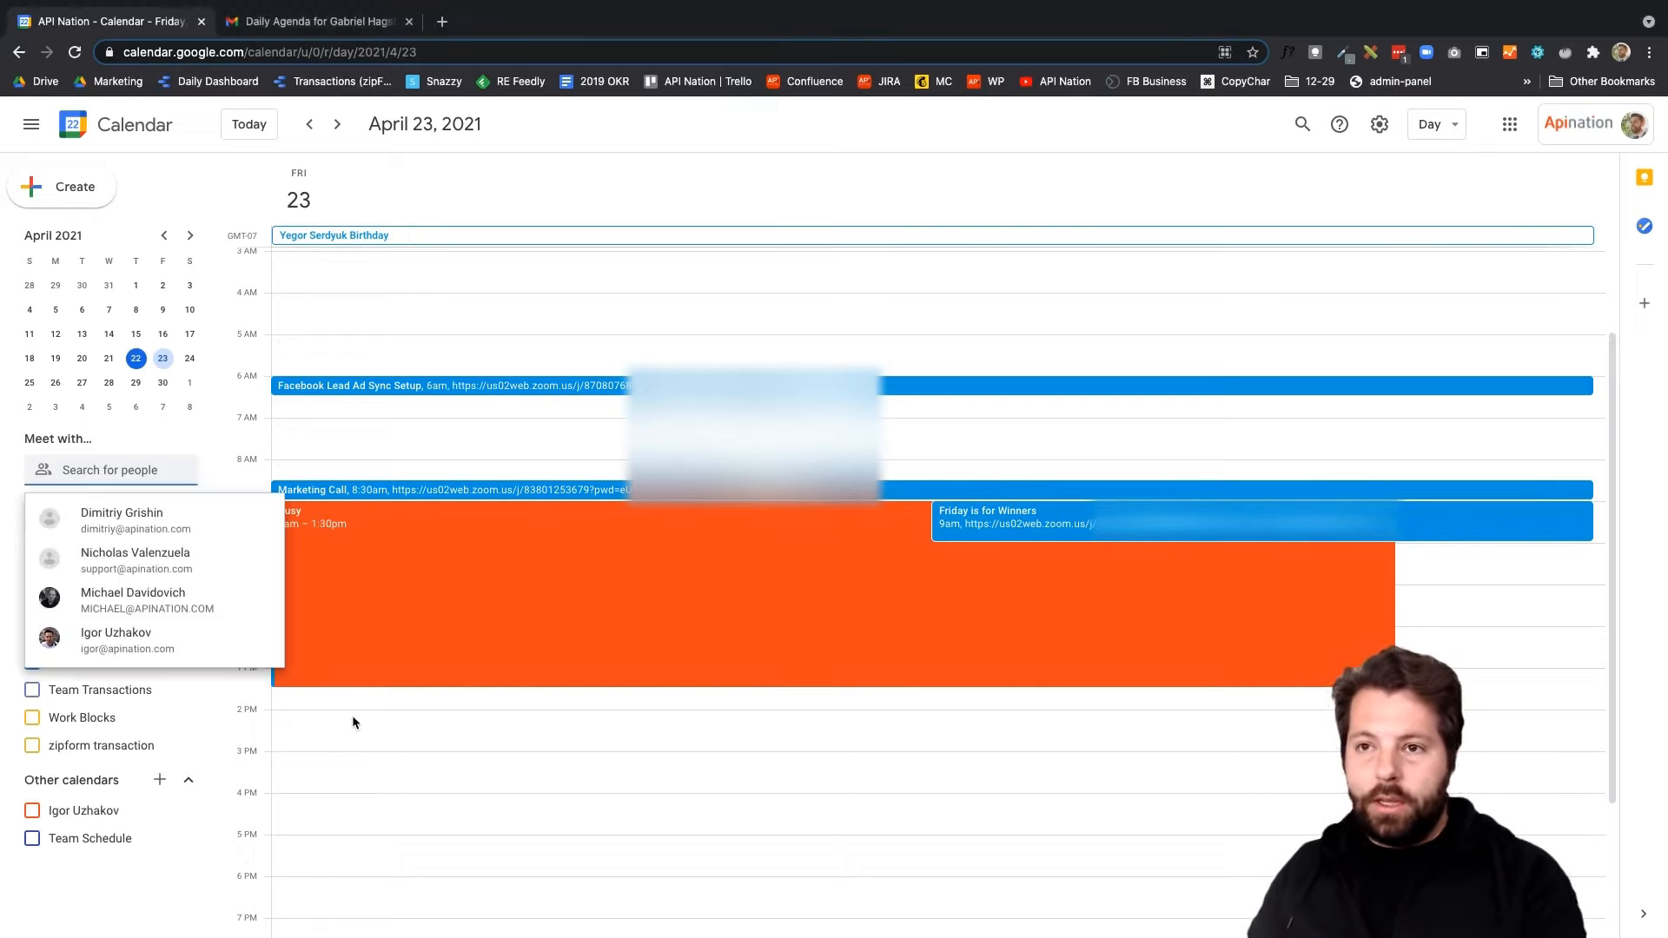
{"action": "left_click", "coordinate": [425, 718]}
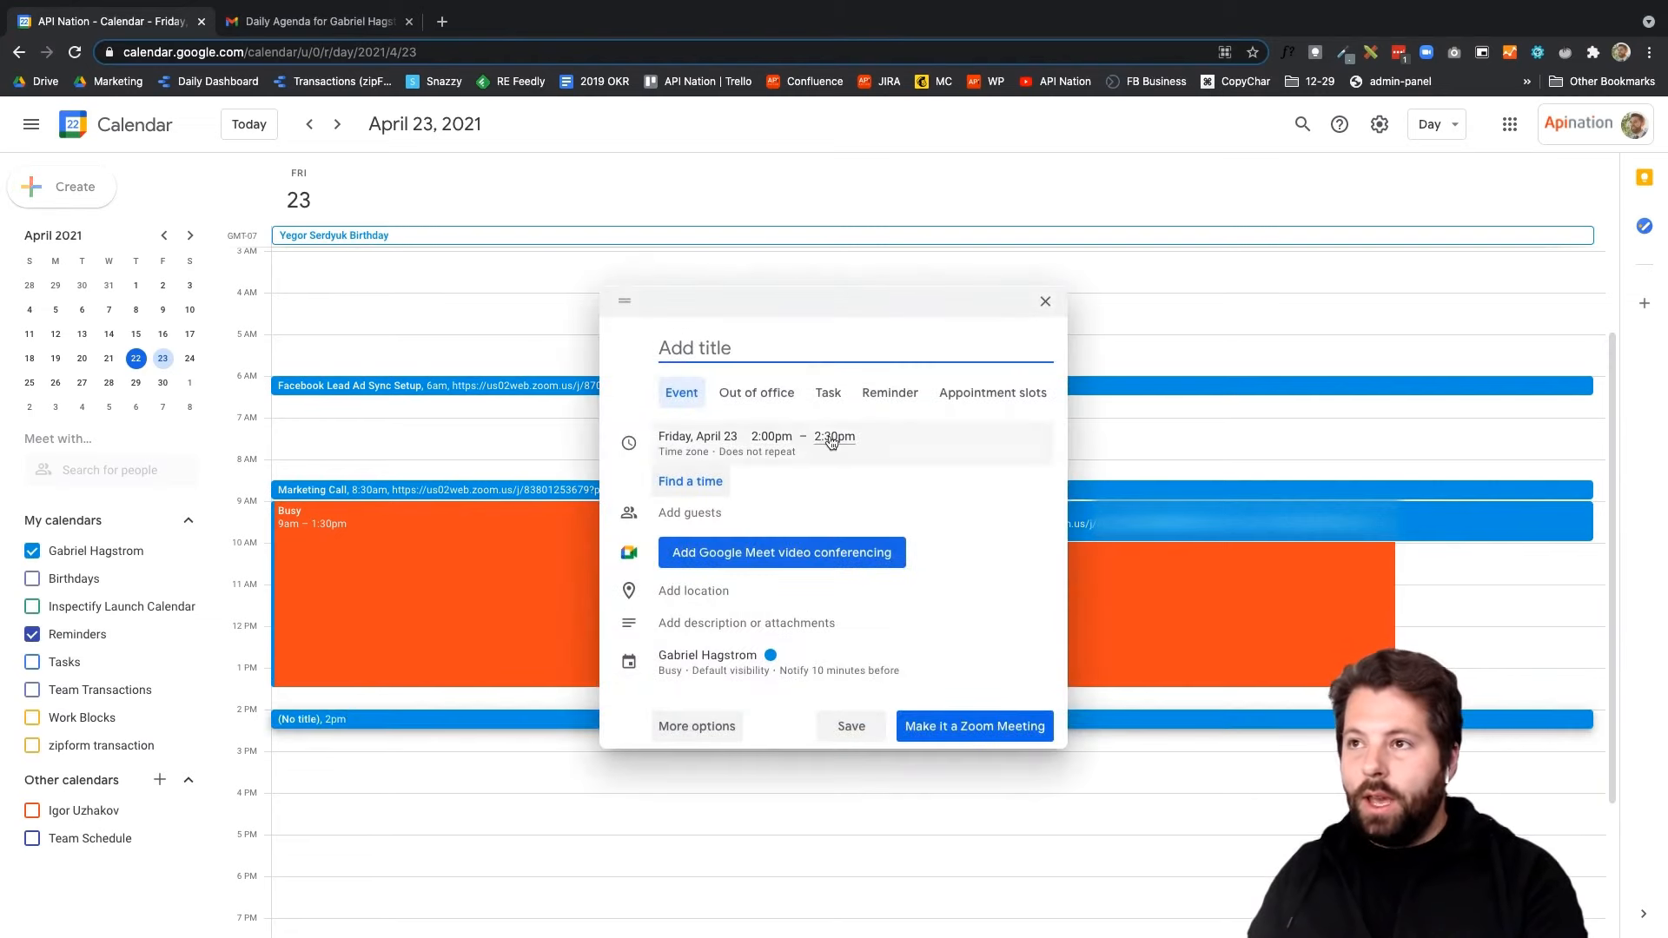
{"action": "left_click", "coordinate": [834, 436]}
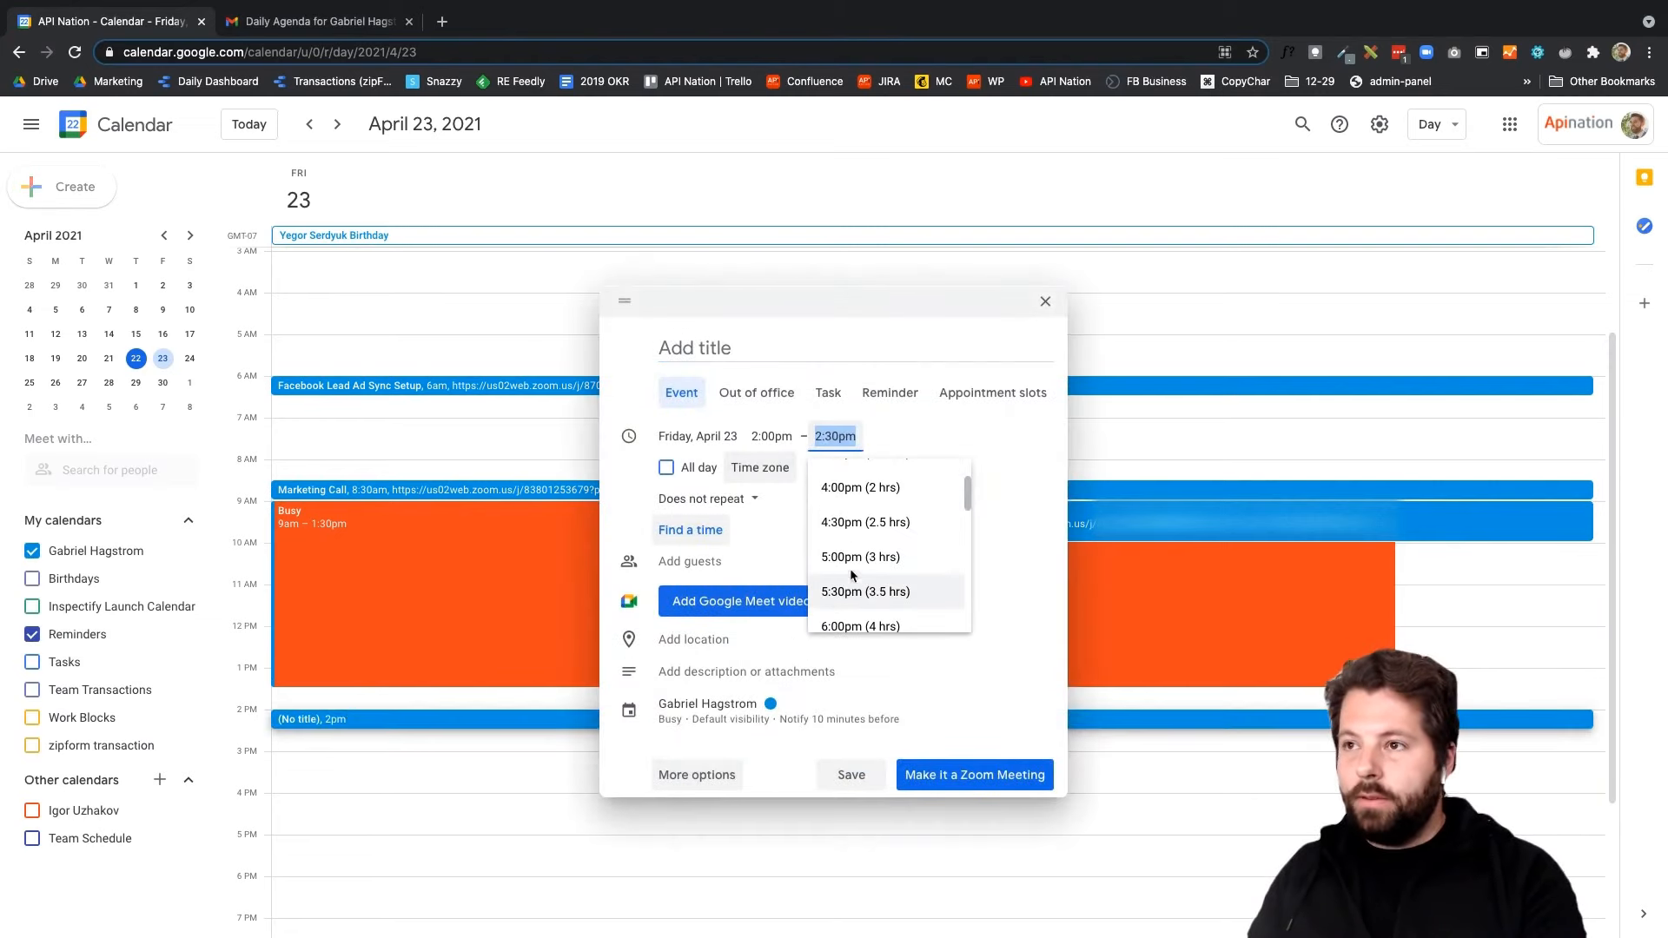
{"action": "left_click", "coordinate": [860, 556]}
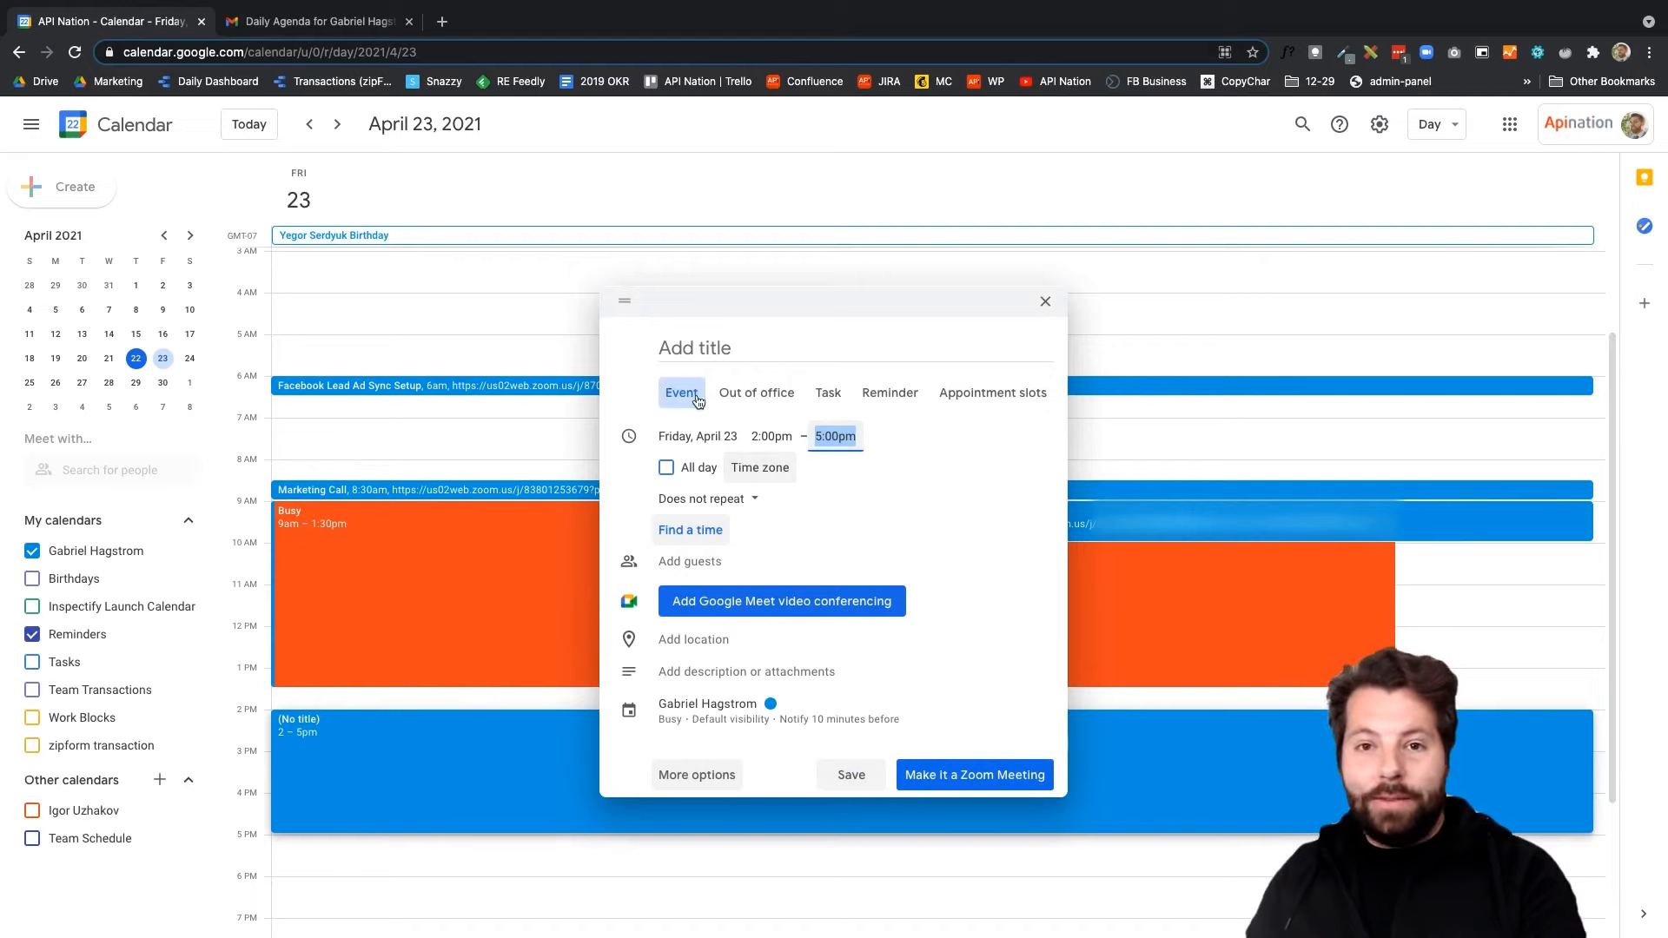
{"action": "mouse_move", "coordinate": [1039, 414]}
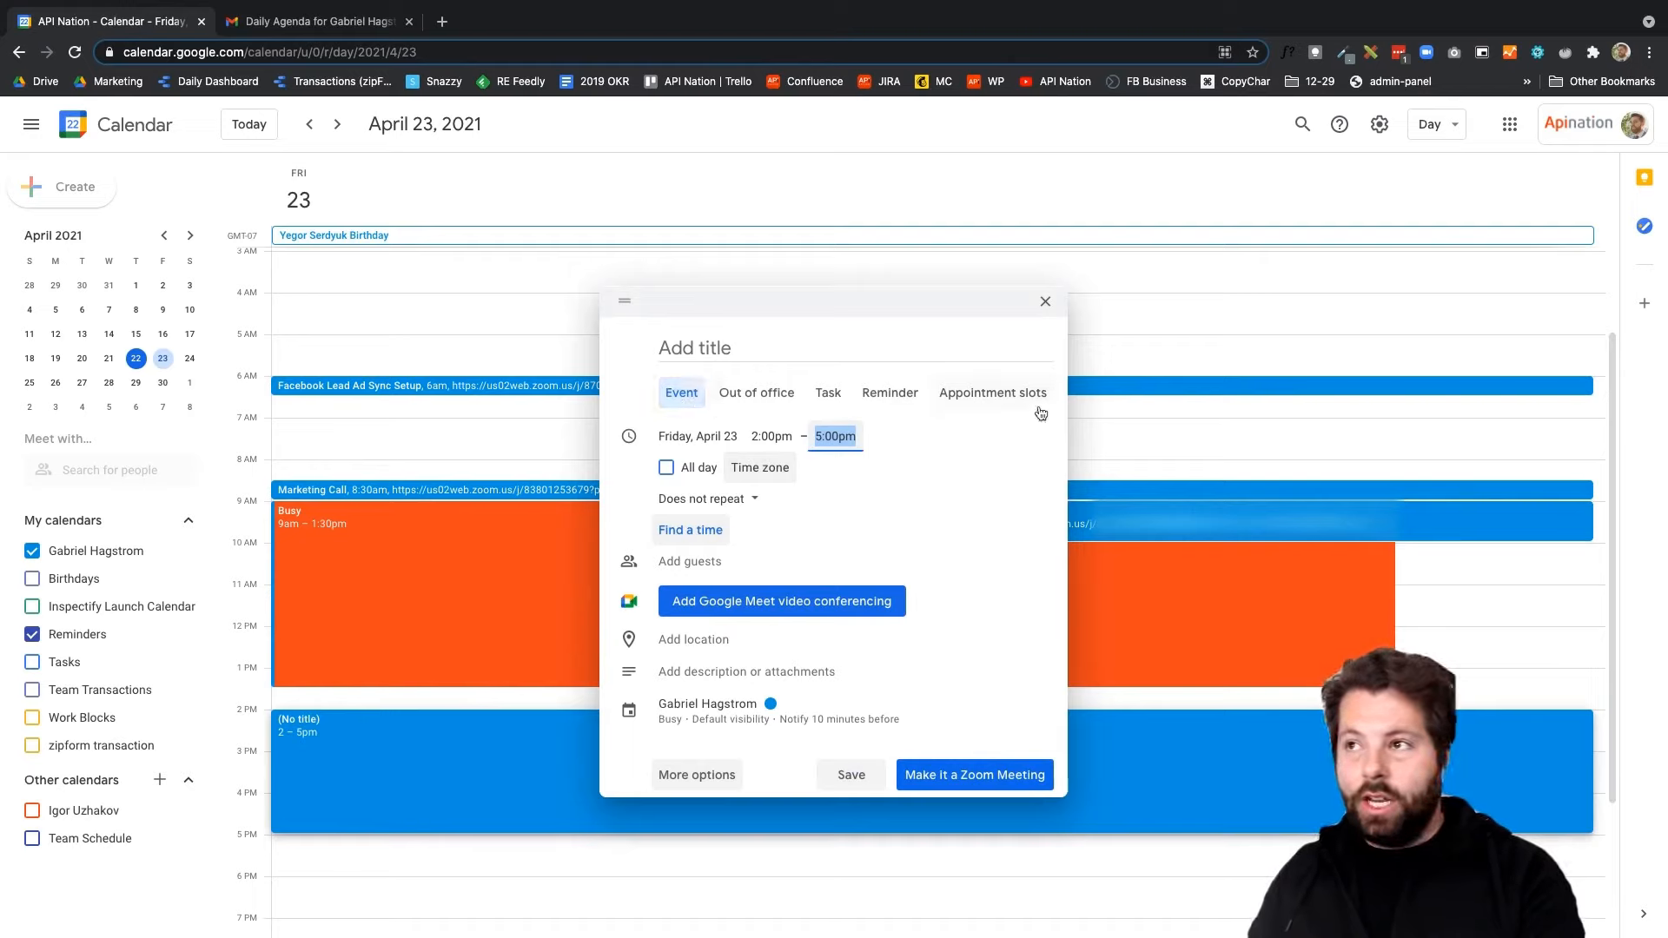
{"action": "left_click", "coordinate": [992, 391]}
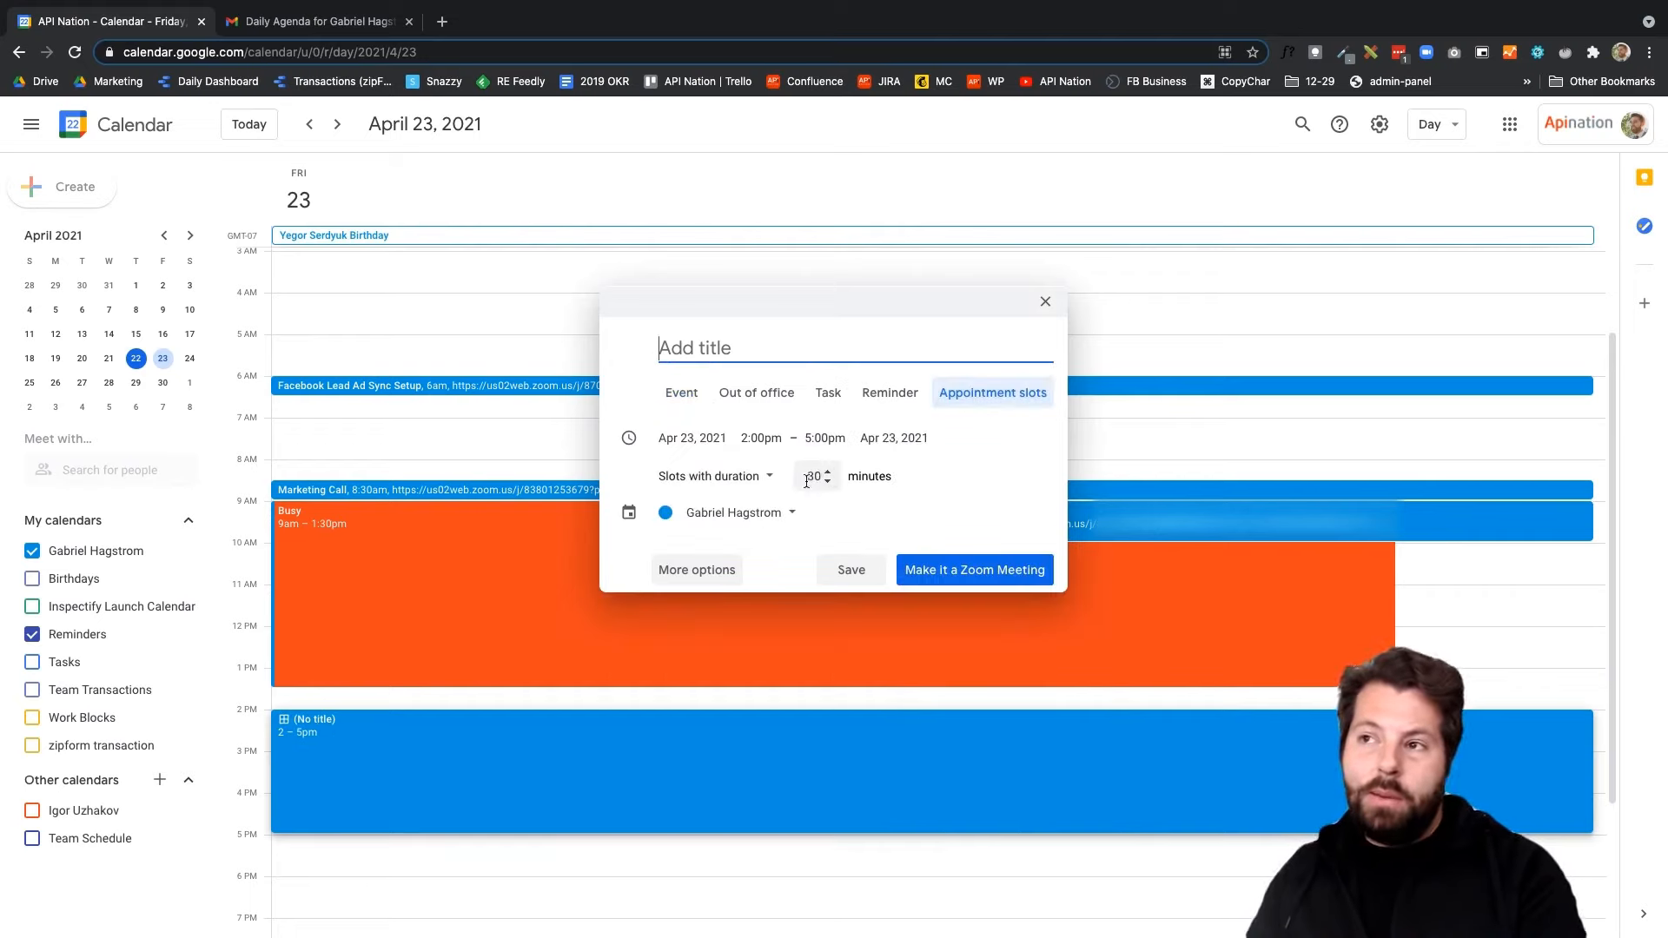
{"action": "left_click", "coordinate": [813, 476]}
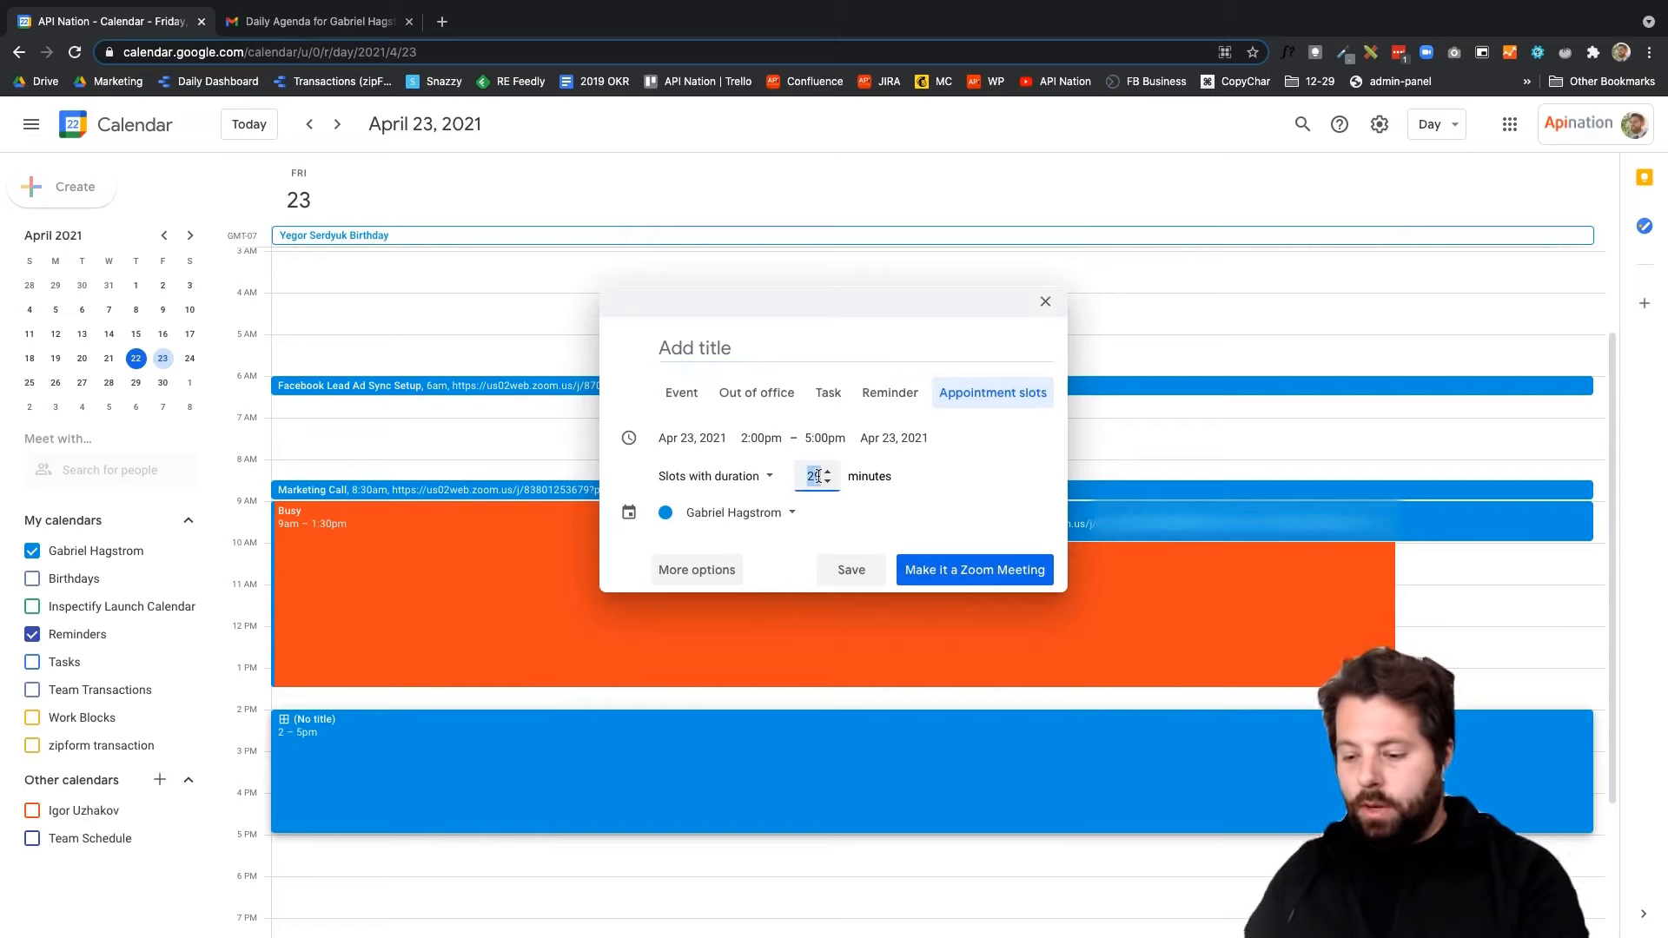
{"action": "type", "text": "60"}
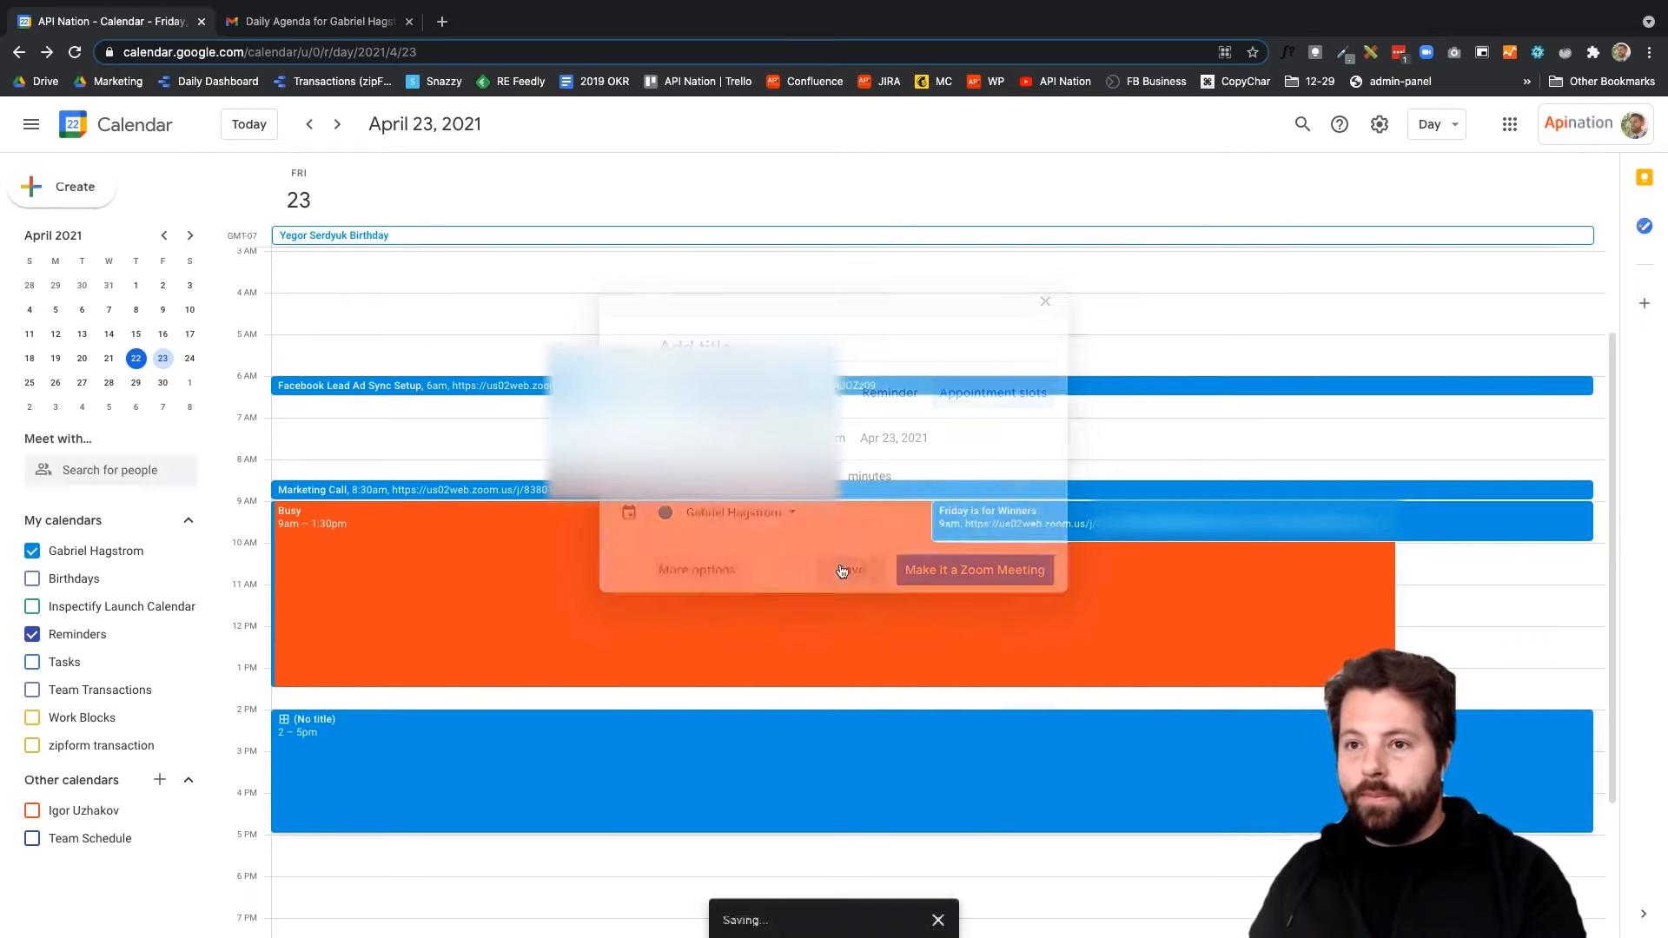
Save the appointment block and go to this calendar's appointment booking page
{"action": "left_click", "coordinate": [850, 570]}
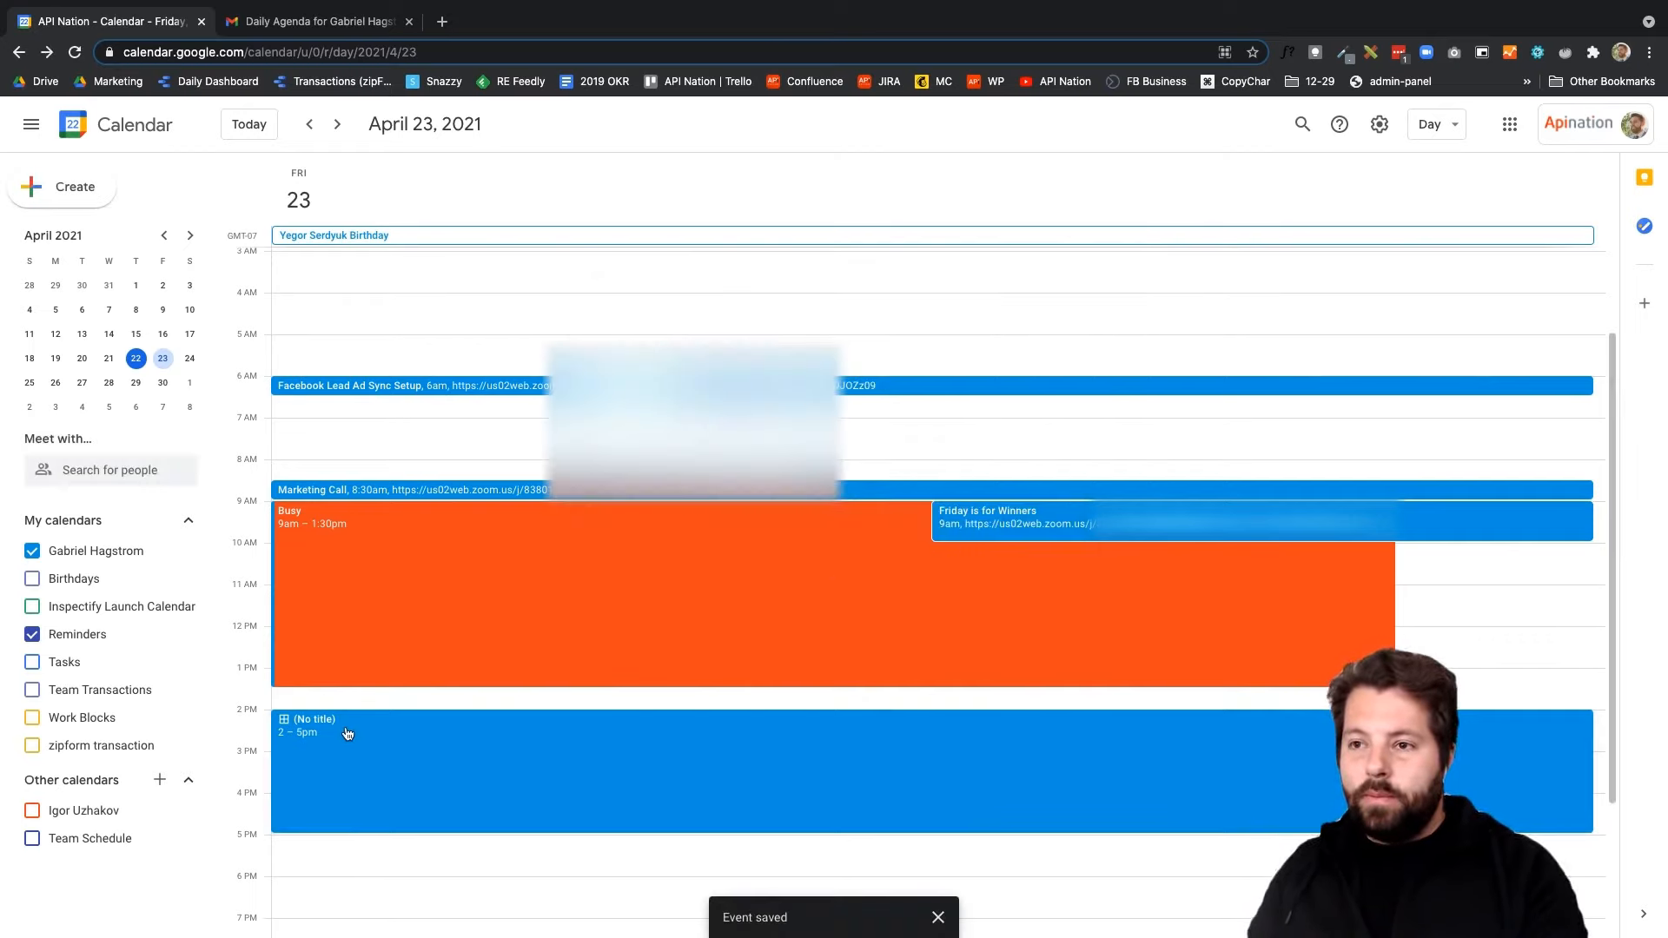
{"action": "mouse_move", "coordinate": [383, 731]}
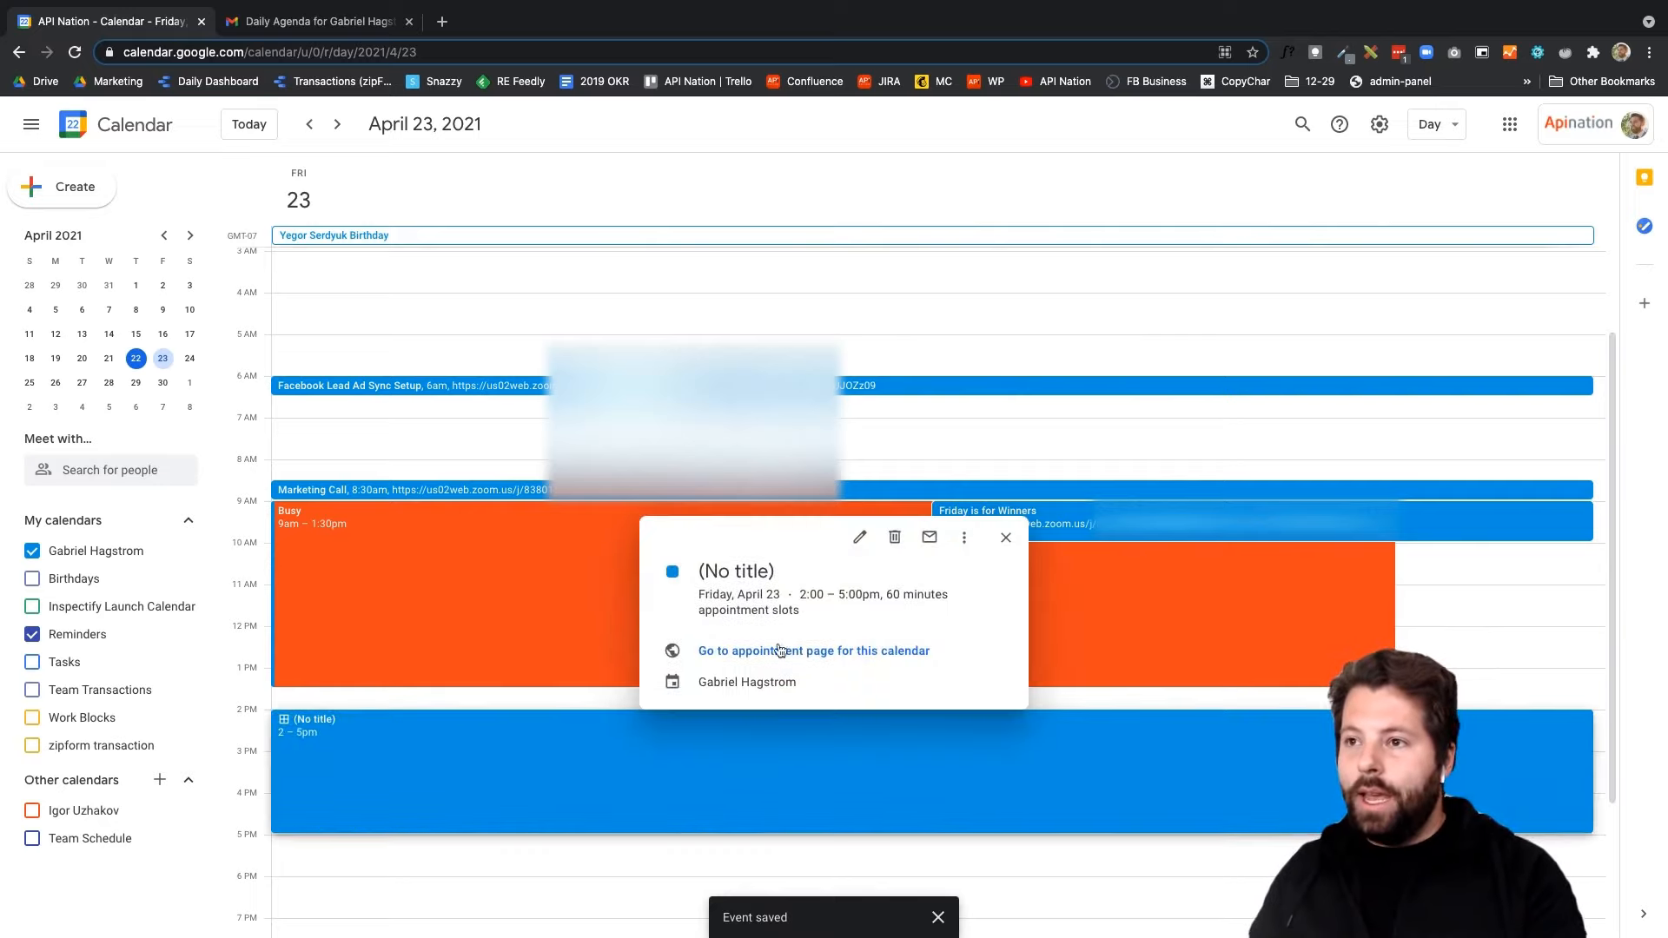
{"action": "left_click", "coordinate": [813, 650]}
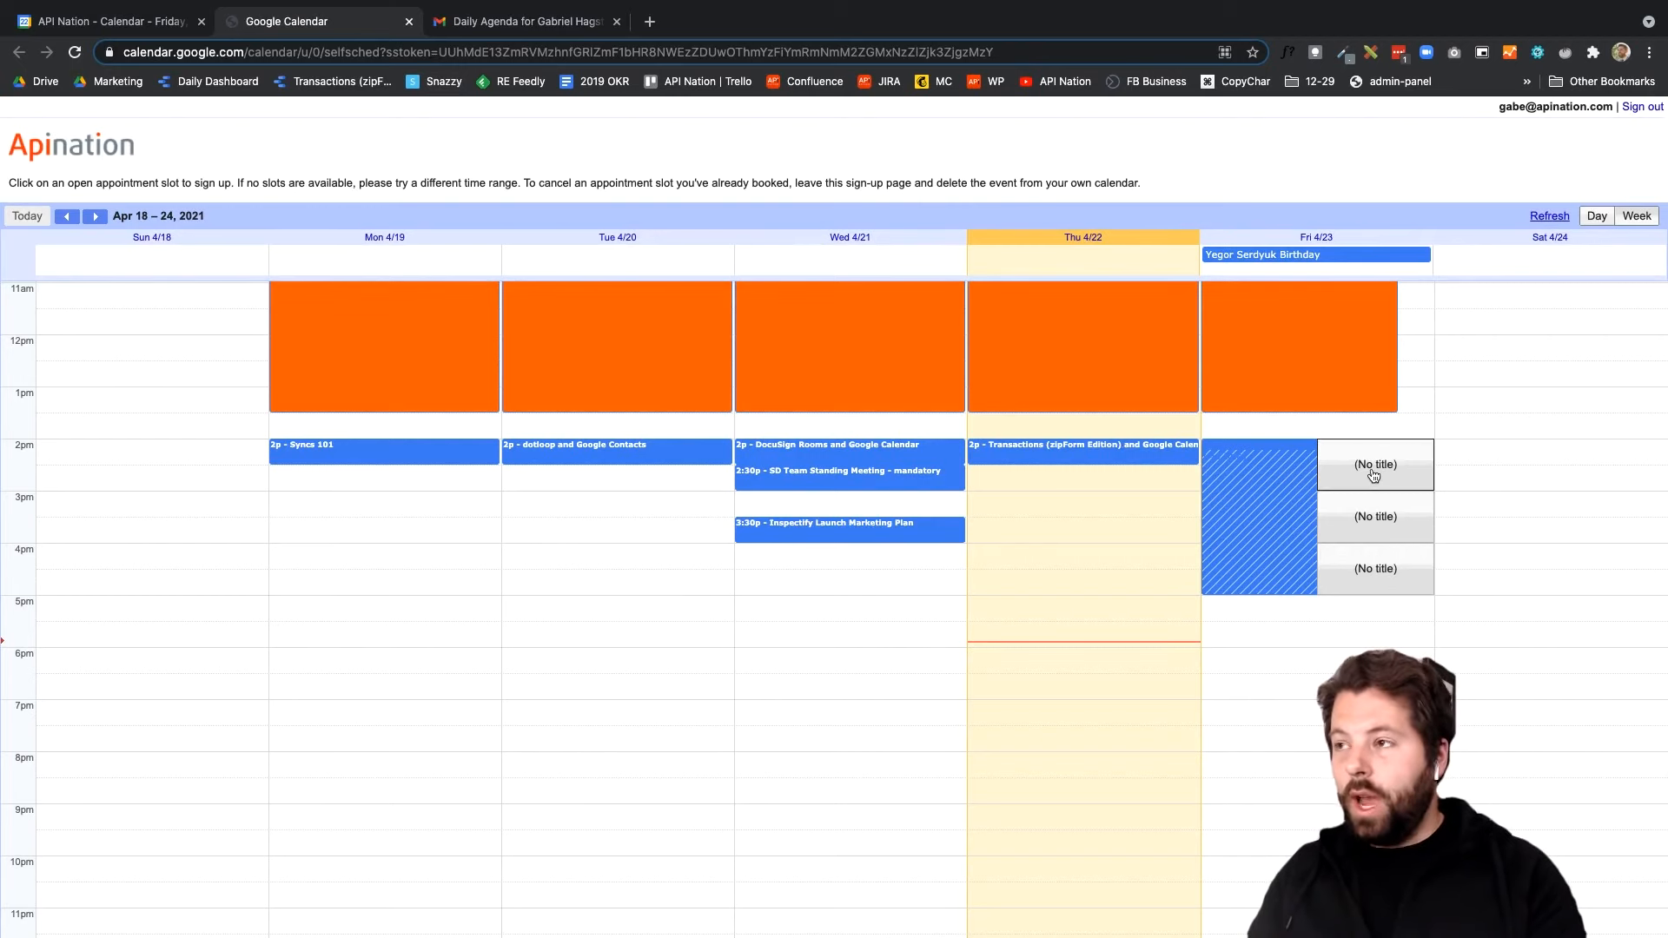
{"action": "mouse_move", "coordinate": [755, 145]}
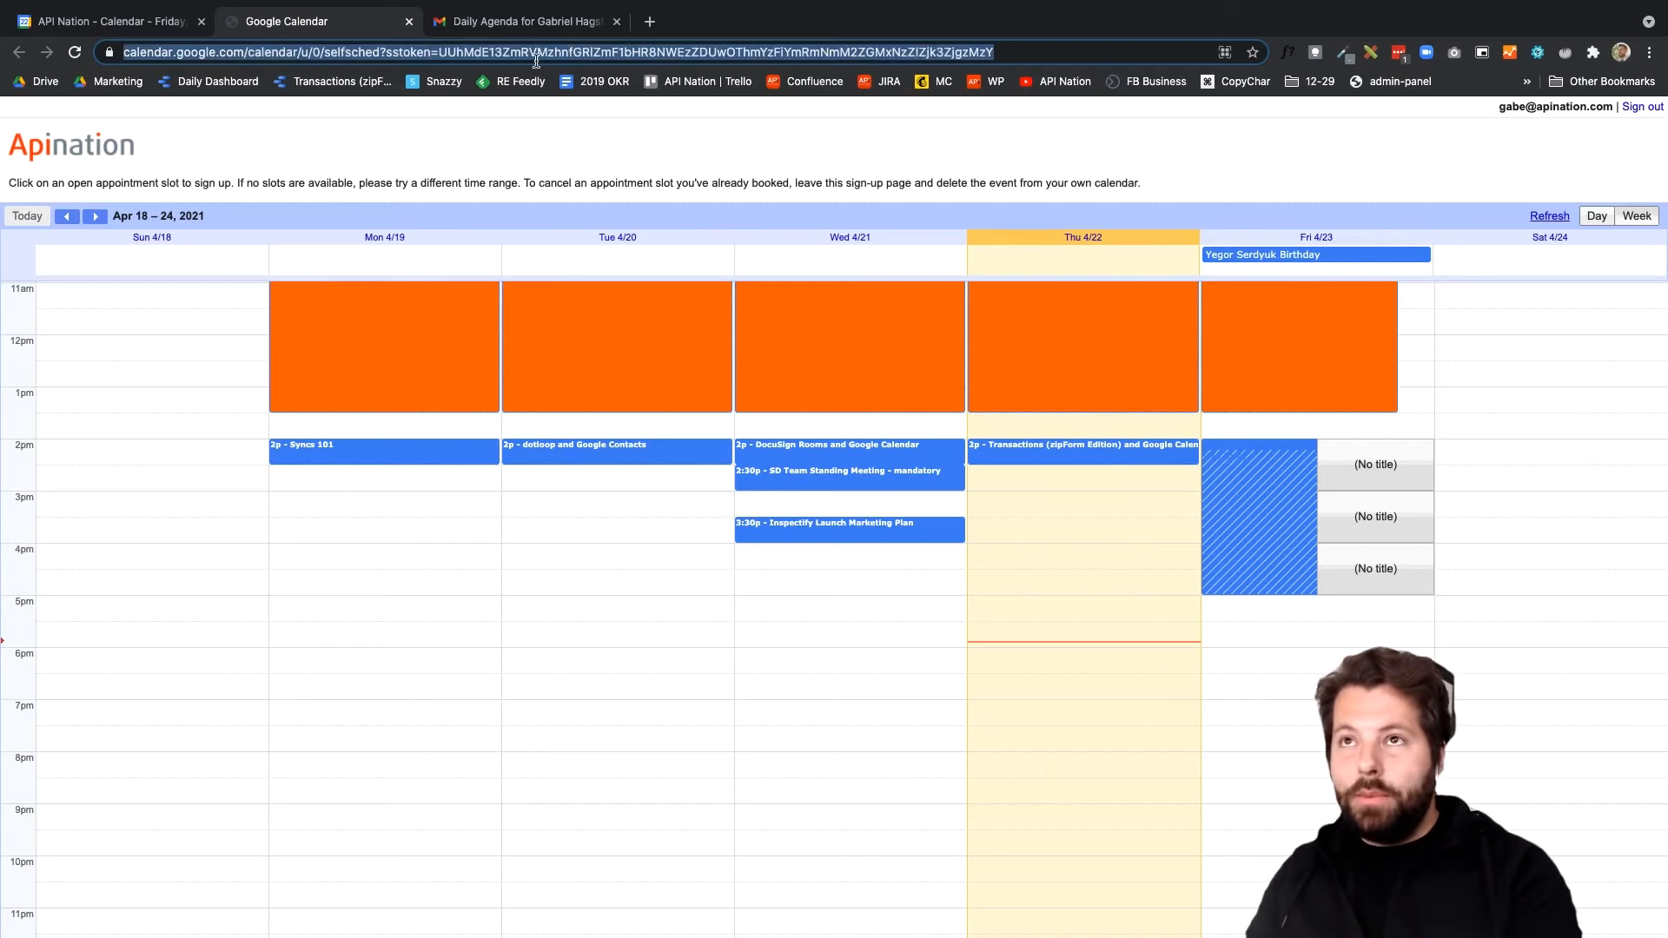
{"action": "mouse_move", "coordinate": [1376, 467]}
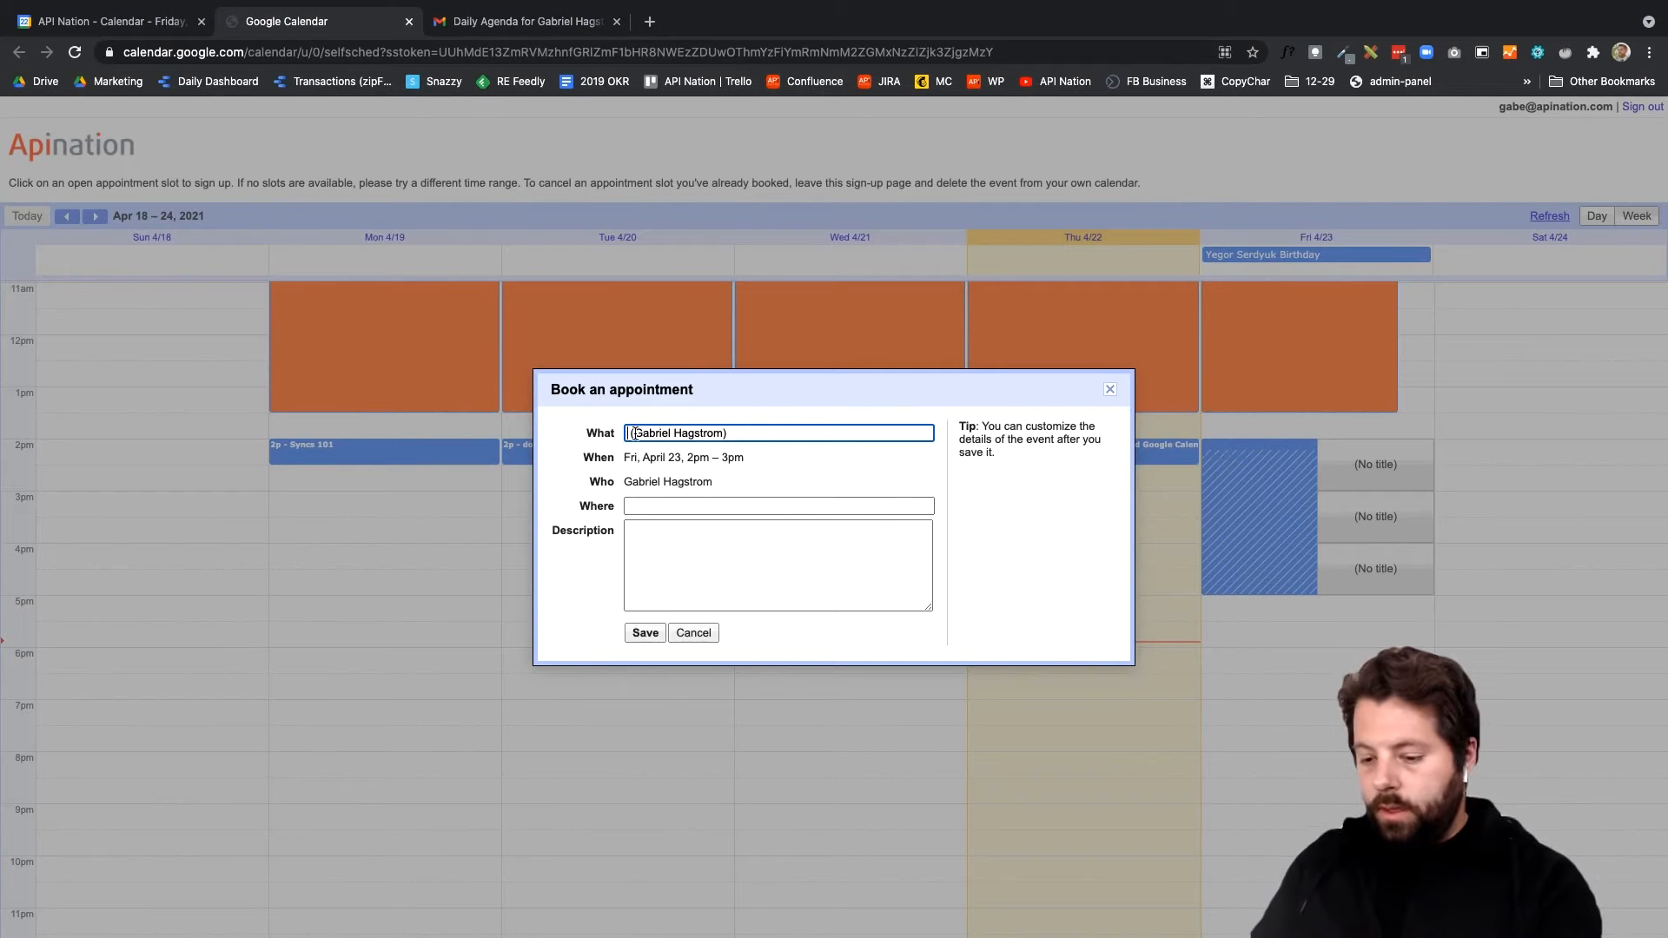
Book the Friday 2–3pm slot titled 'Traning with' as a training appointment and save it
{"action": "type", "text": "Tranin"}
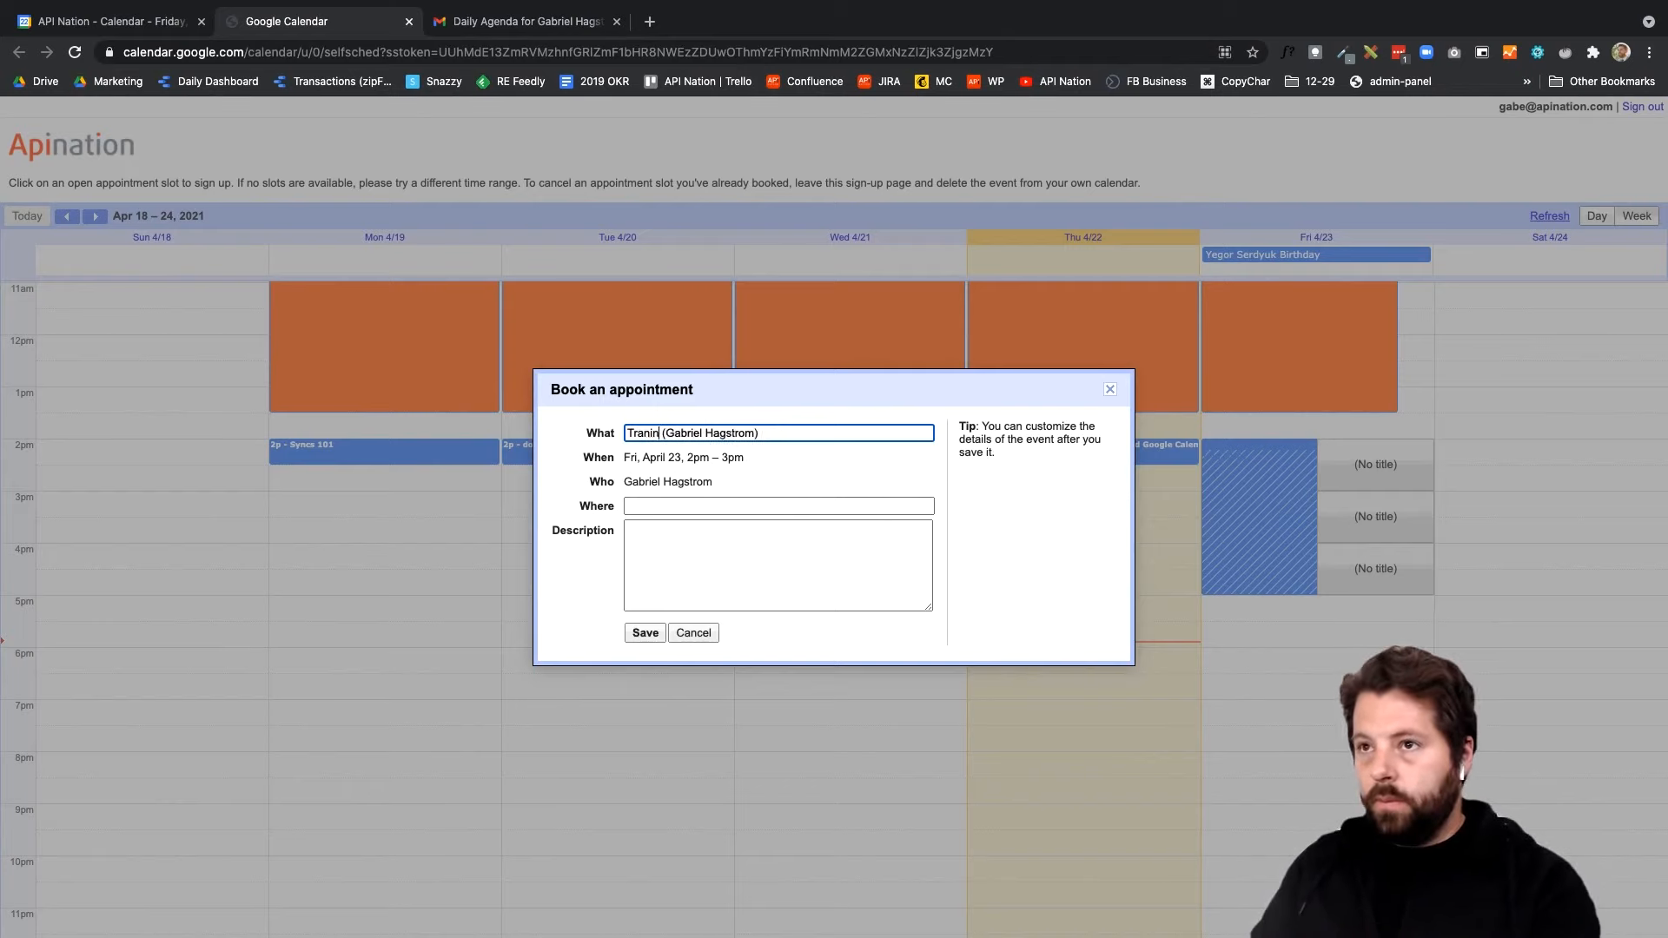
{"action": "type", "text": "g with"}
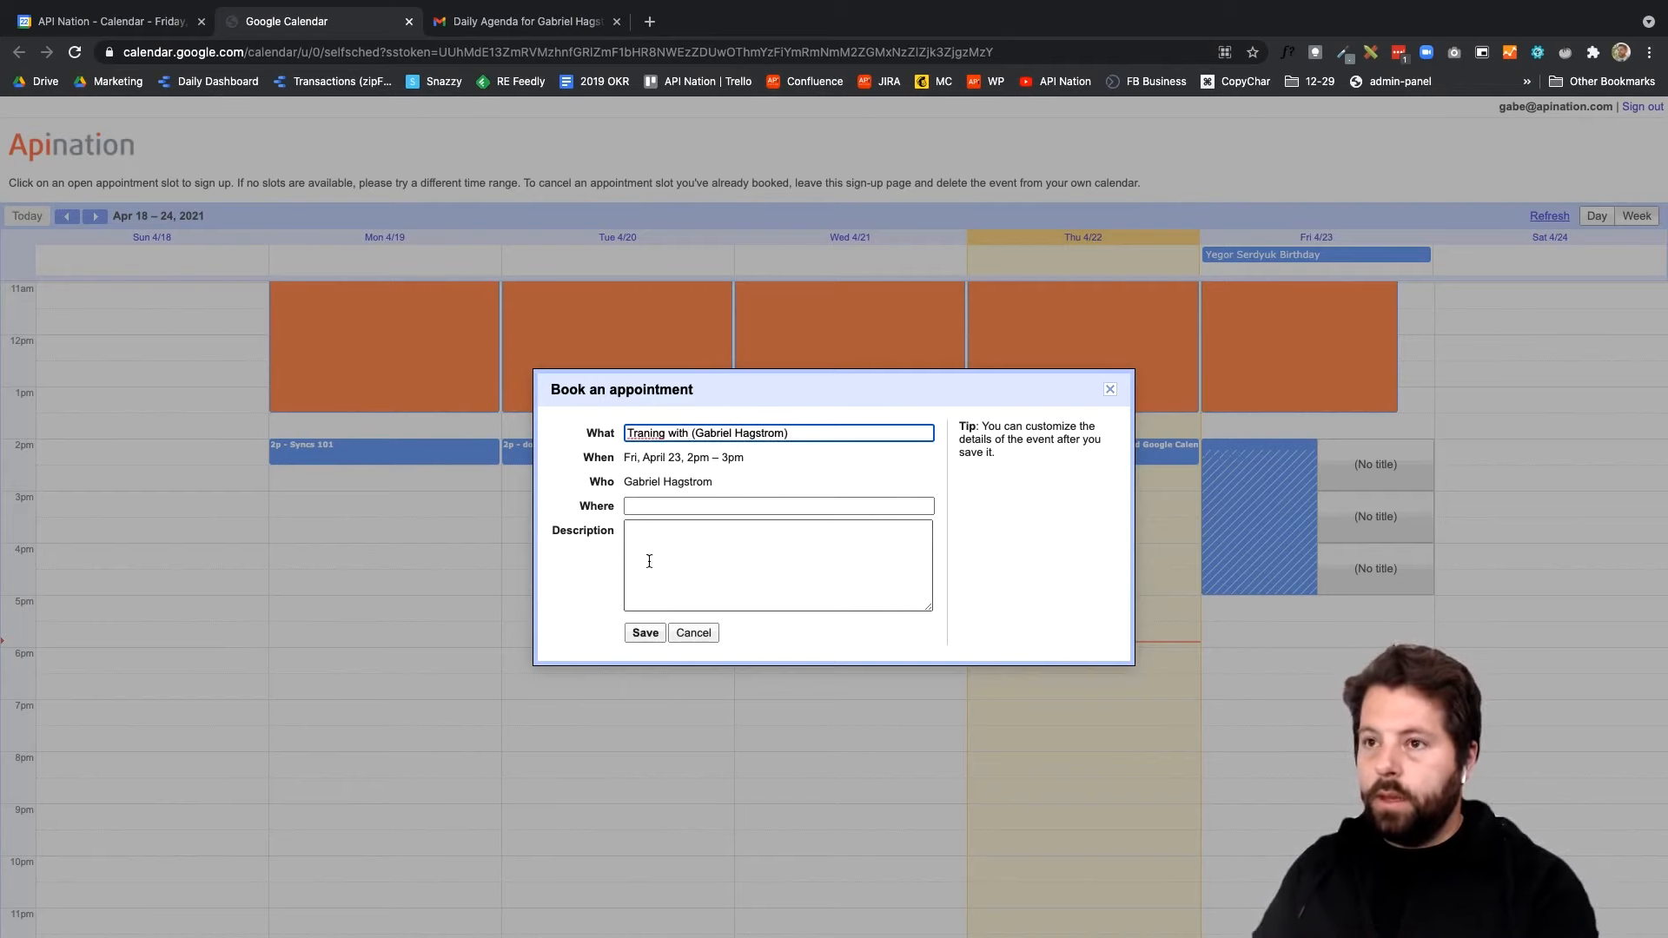
{"action": "left_click", "coordinate": [643, 633]}
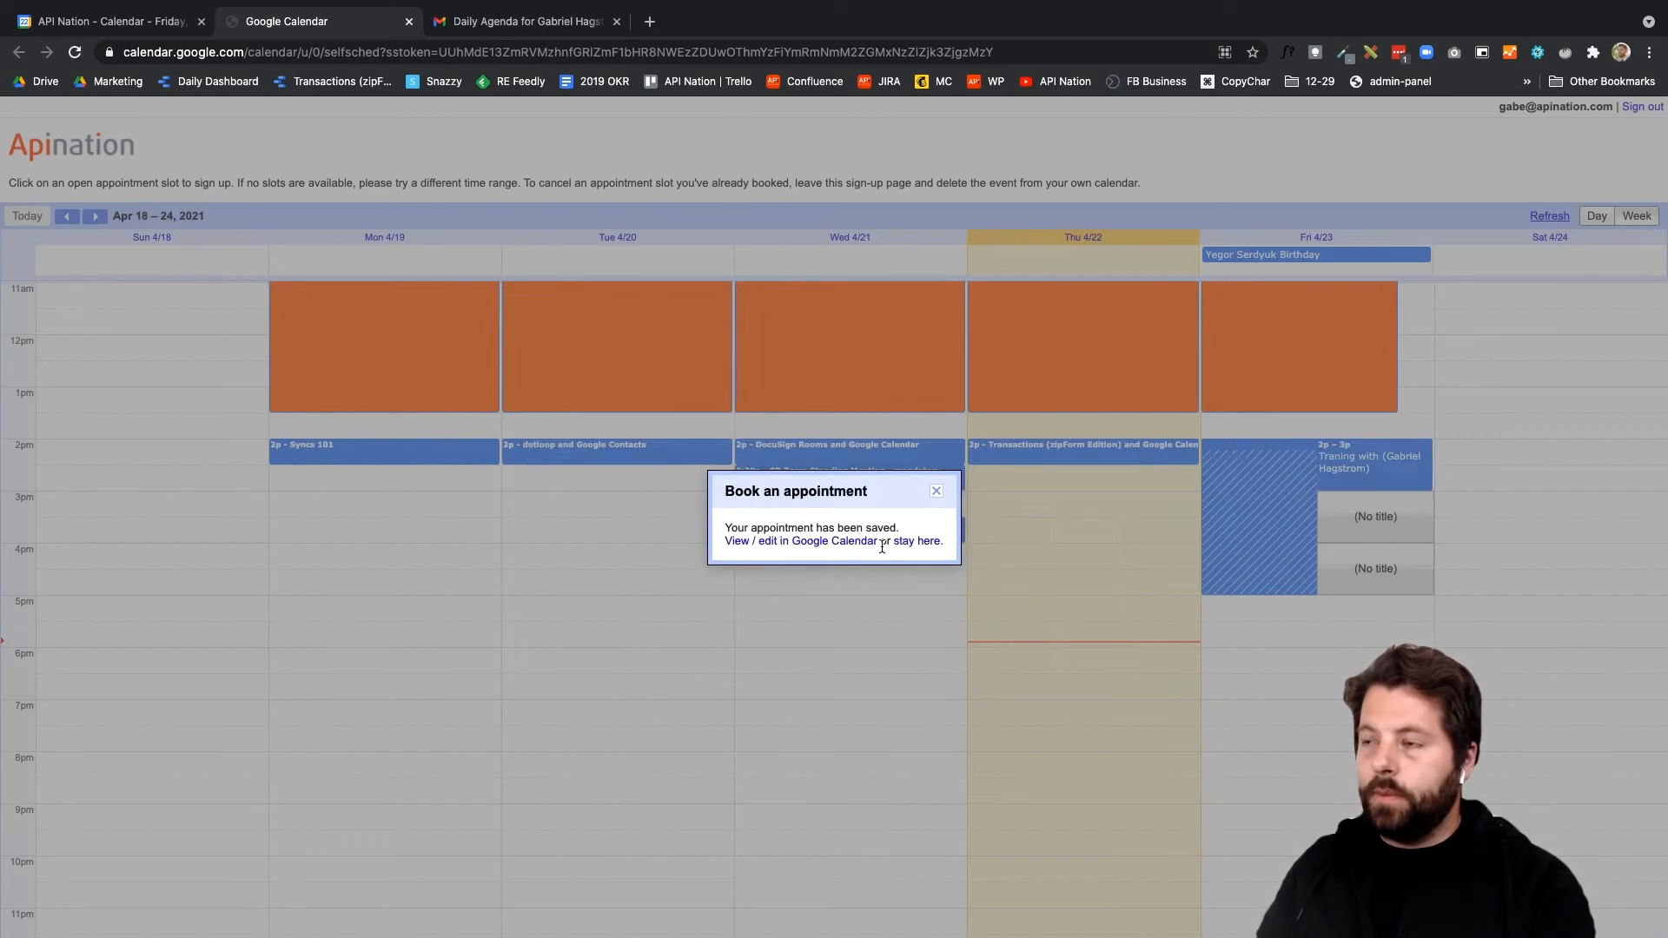
{"action": "mouse_move", "coordinate": [876, 333]}
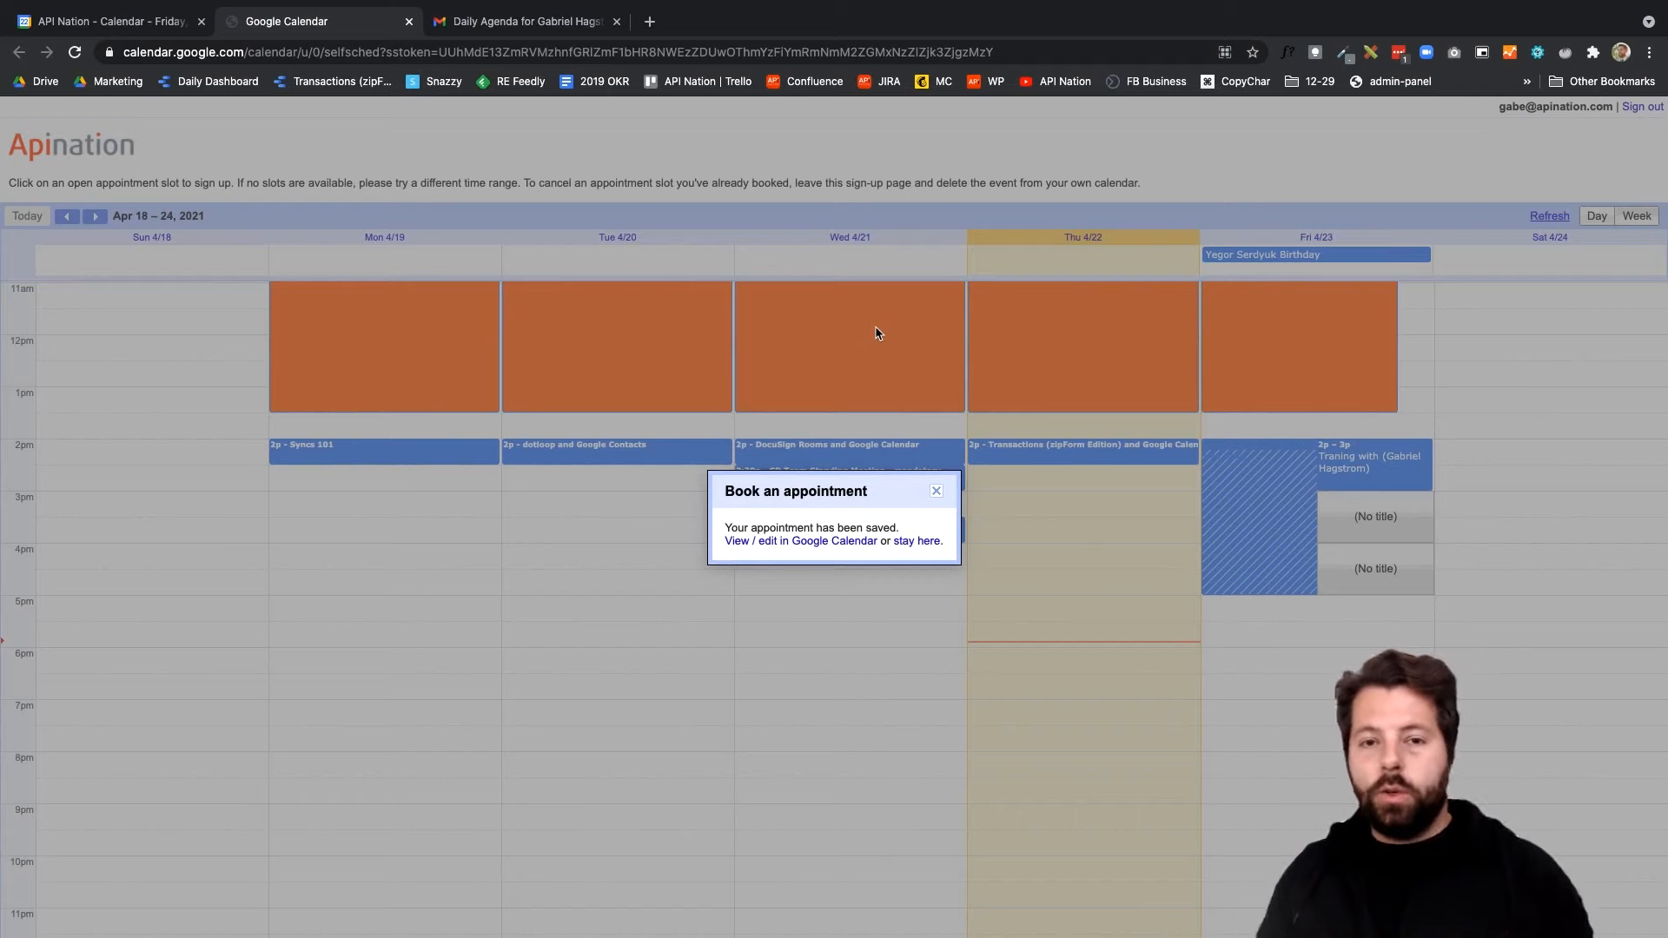
{"action": "mouse_move", "coordinate": [956, 440]}
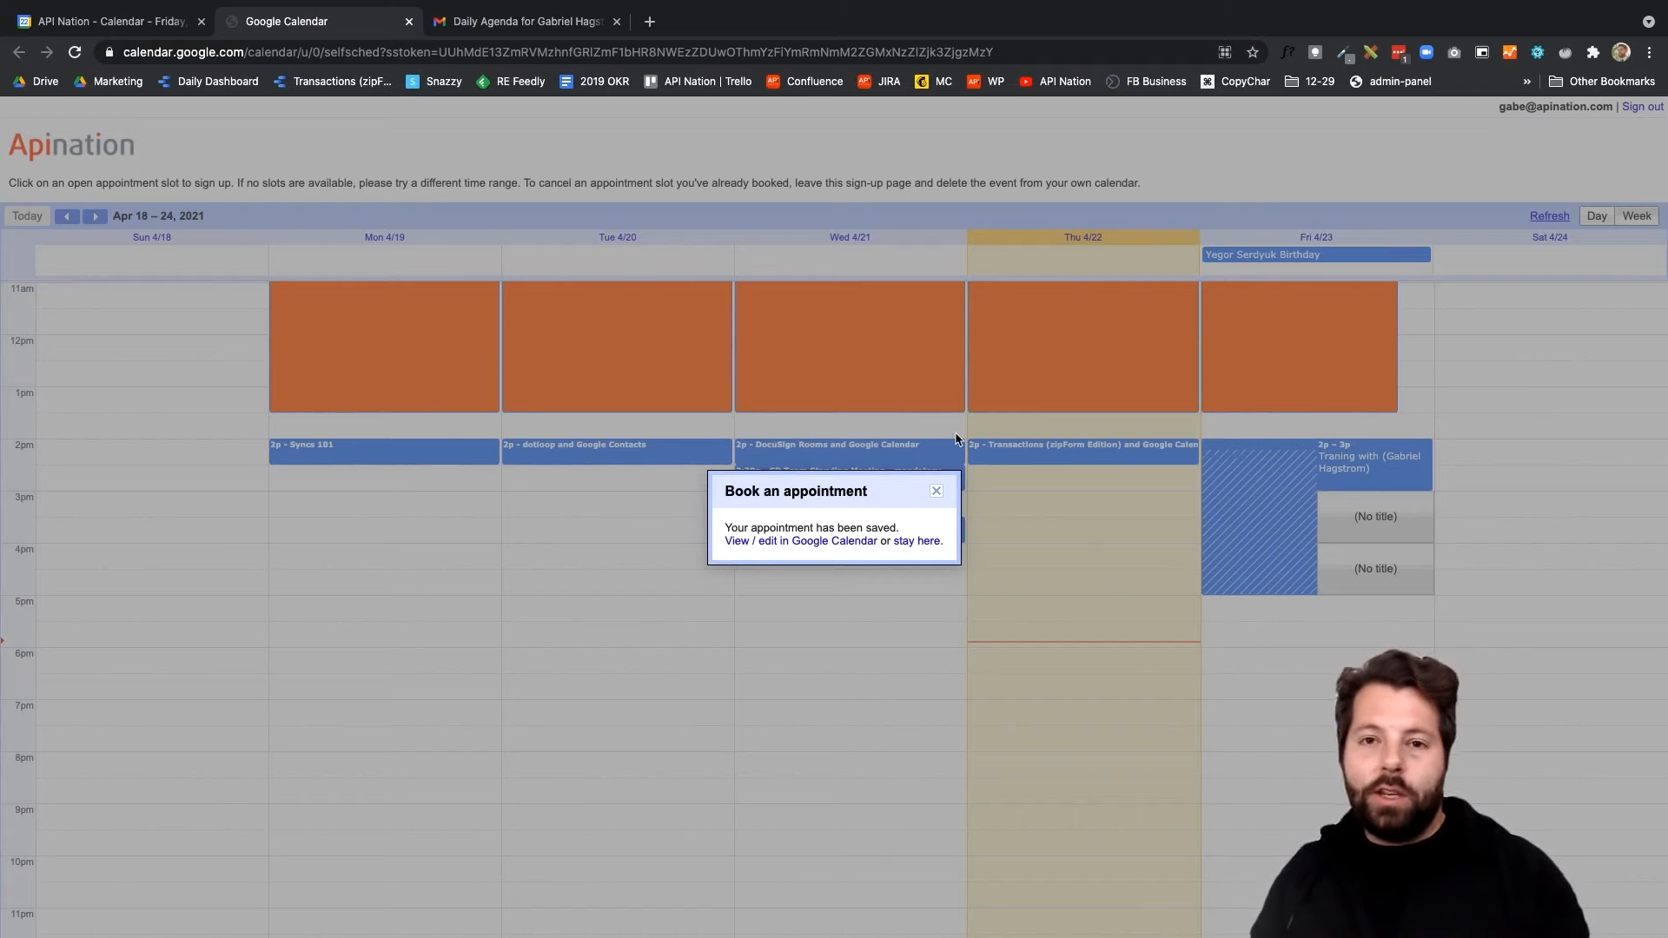